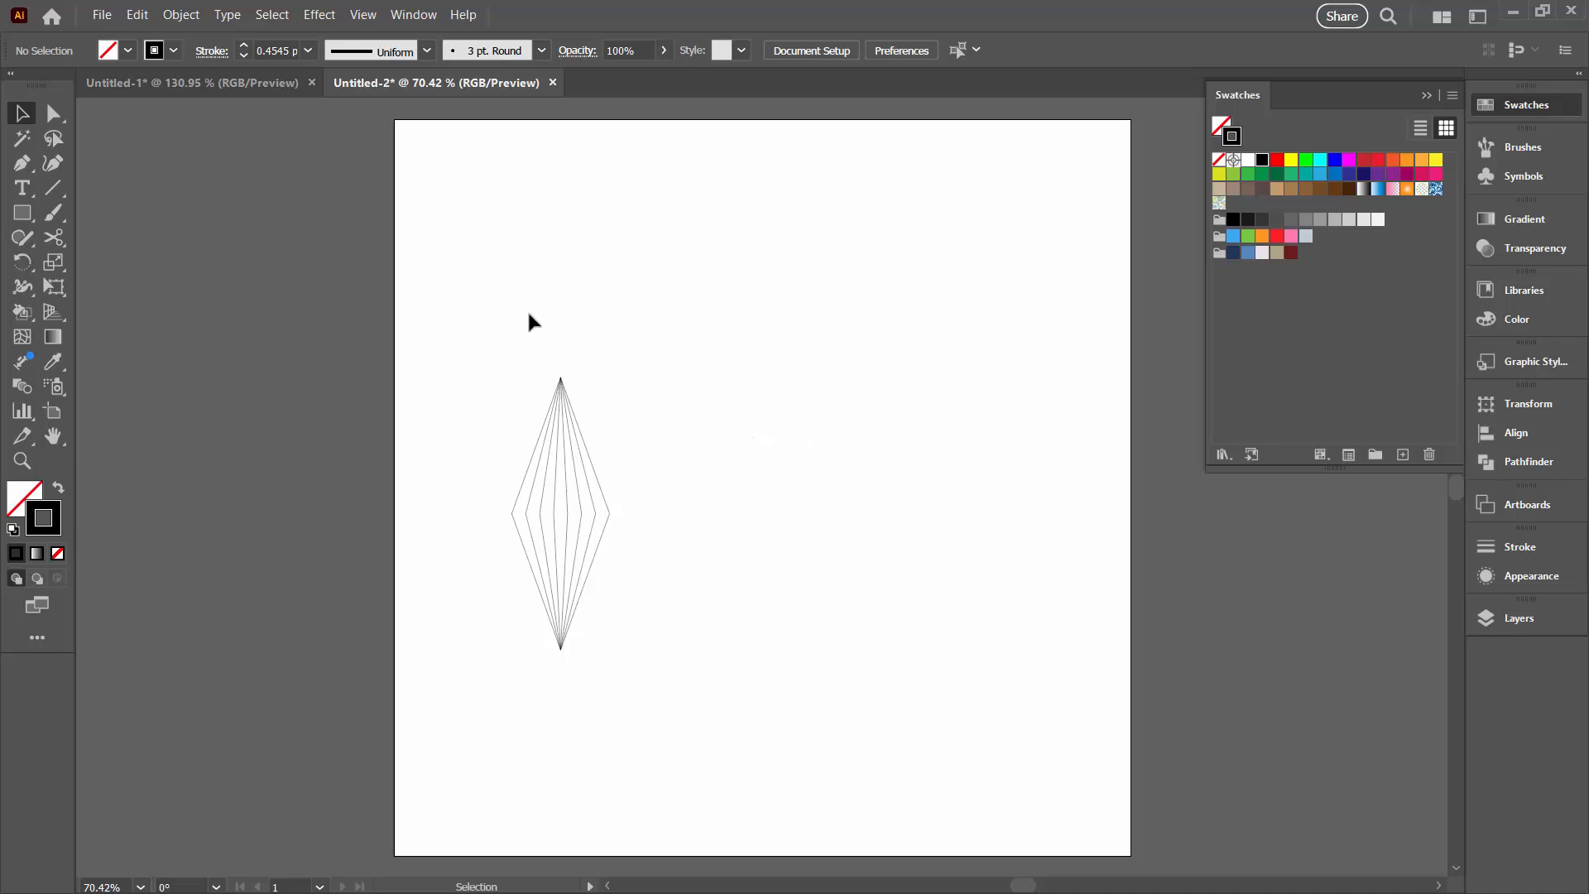
# Draw a small square at top-left and Alt-drag a copy of it to the top-right.
pyautogui.click(21, 213)
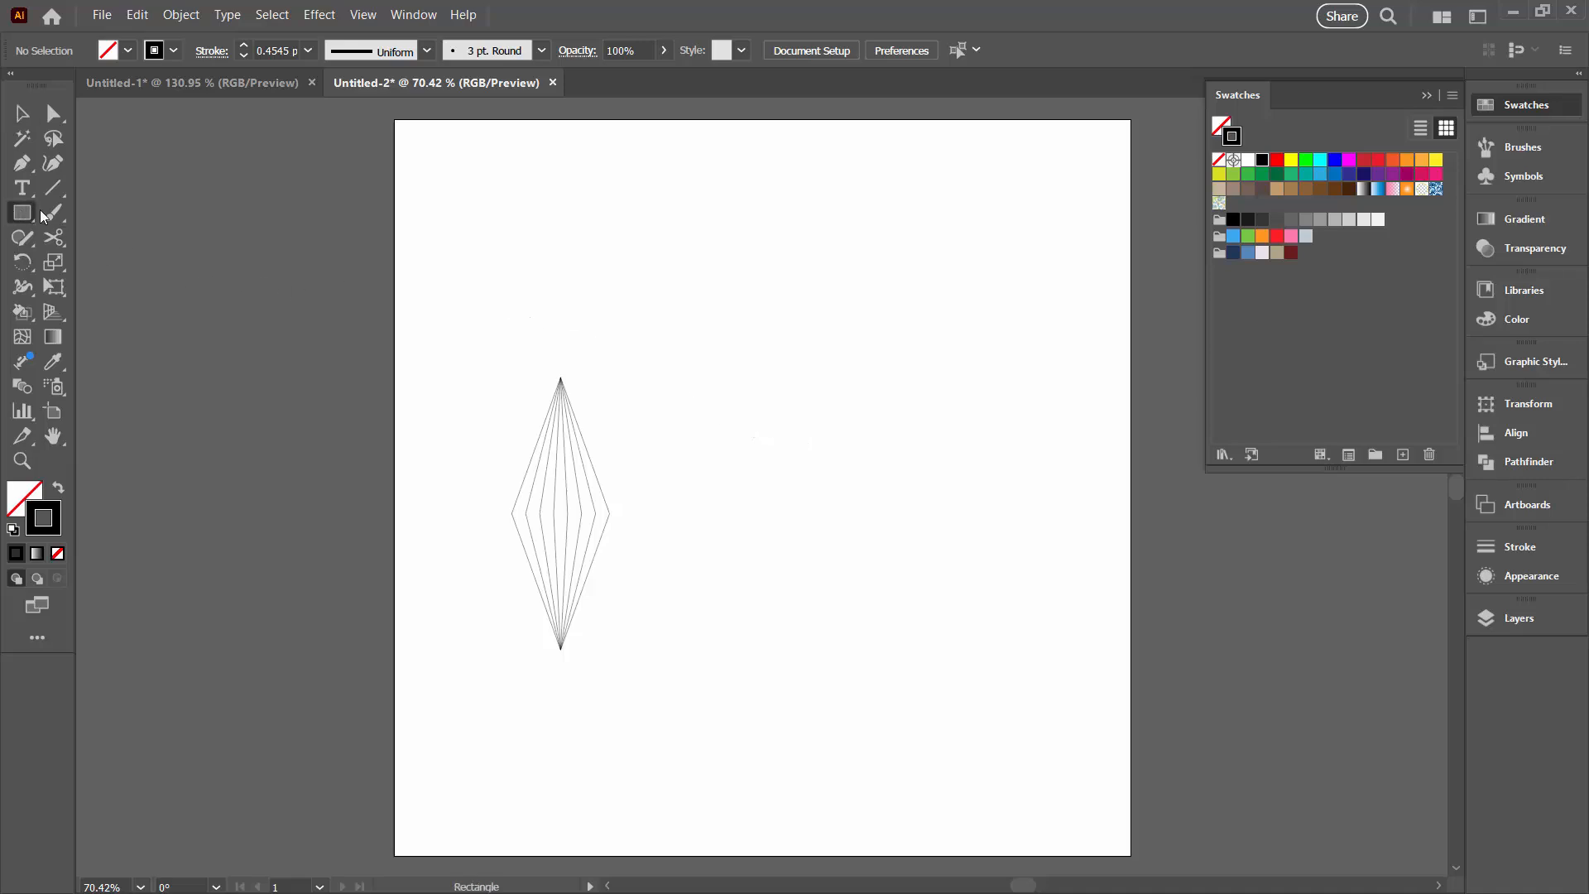
pyautogui.moveTo(466, 163); pyautogui.dragTo(500, 197)
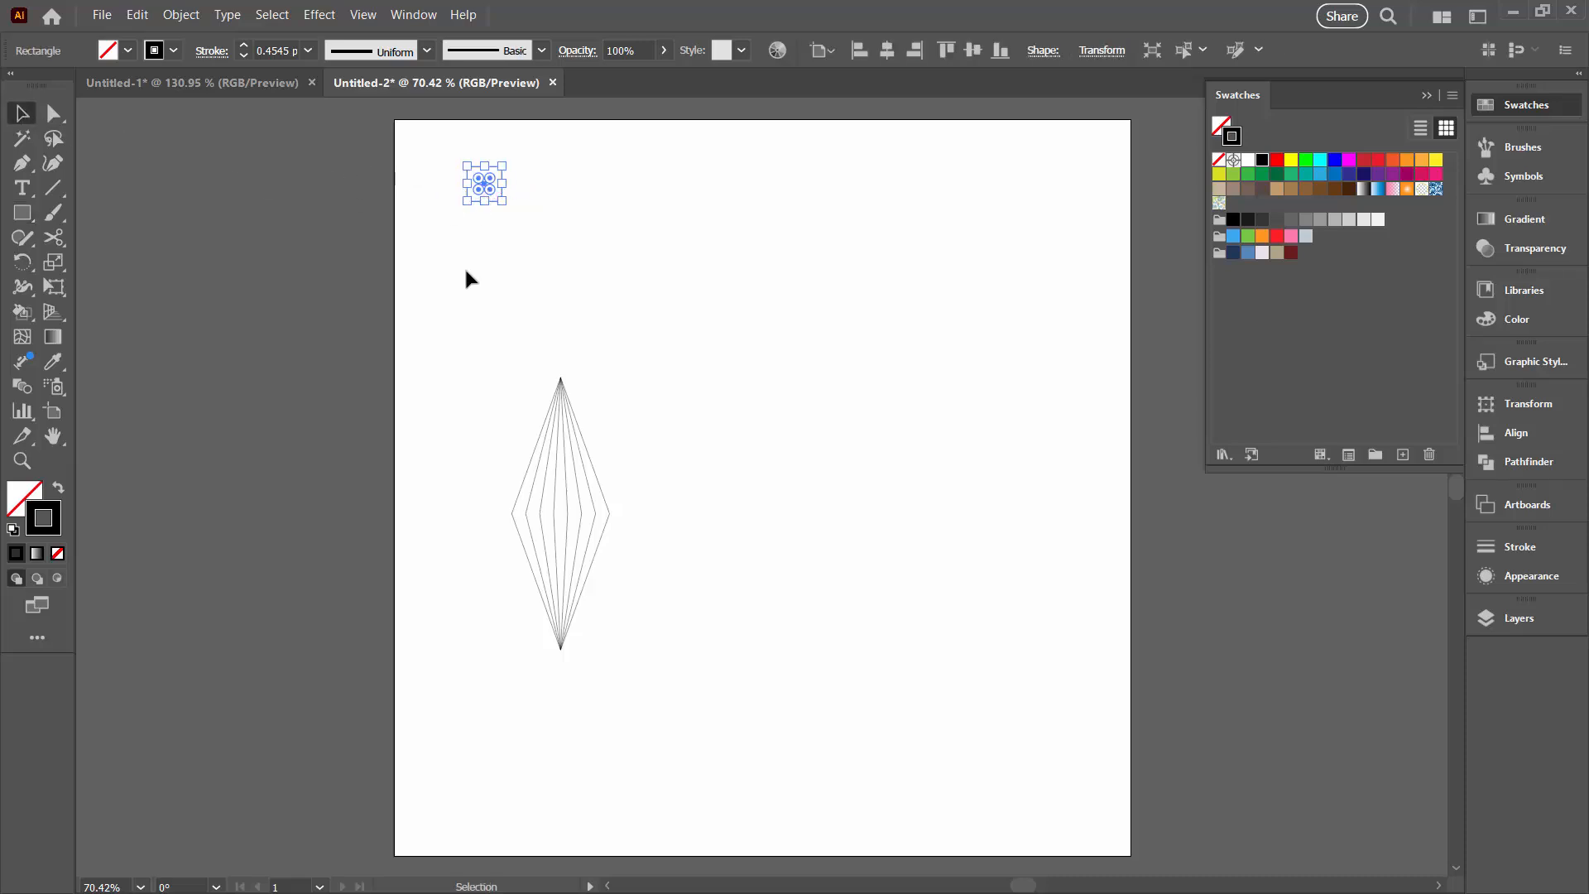
pyautogui.moveTo(466, 200); pyautogui.dragTo(1010, 221)
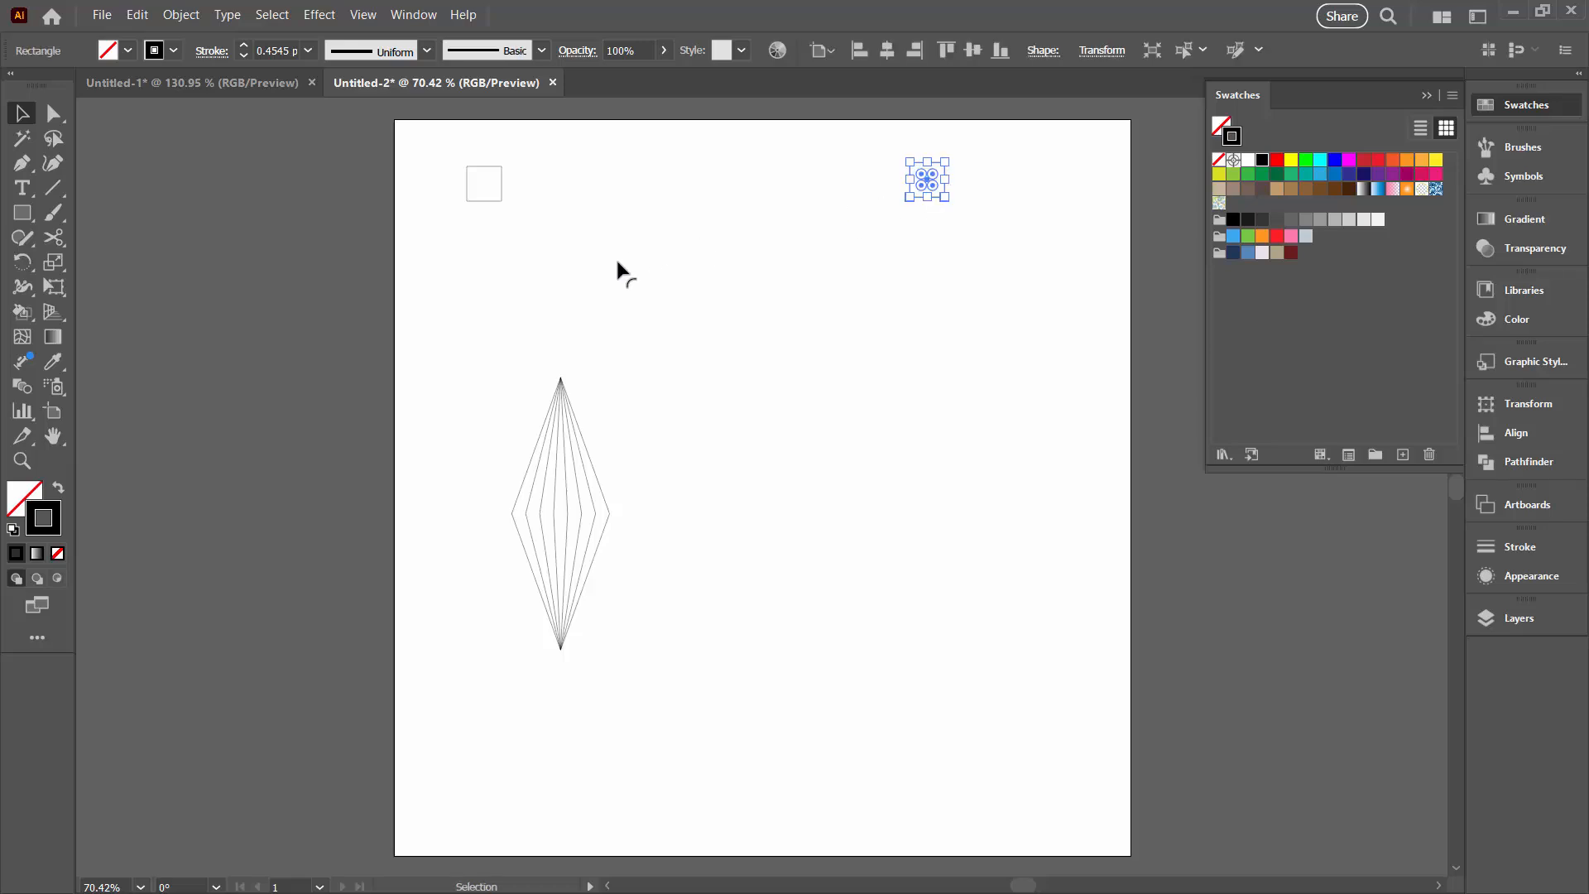
pyautogui.moveTo(176, 155)
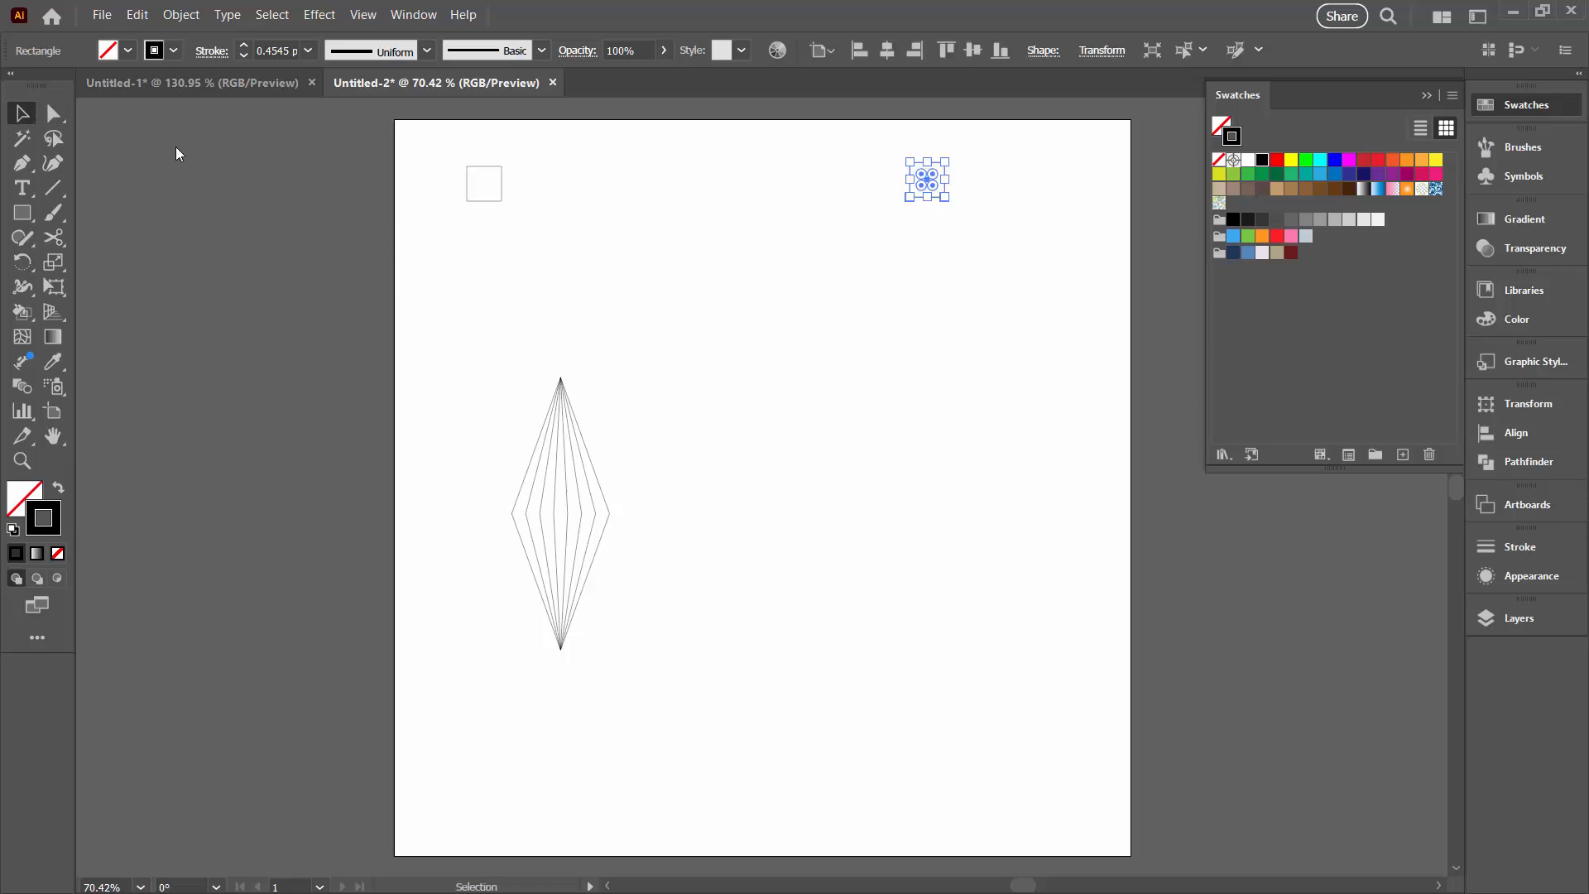
# Give the left square no stroke and a tan swatch fill.
pyautogui.click(459, 171)
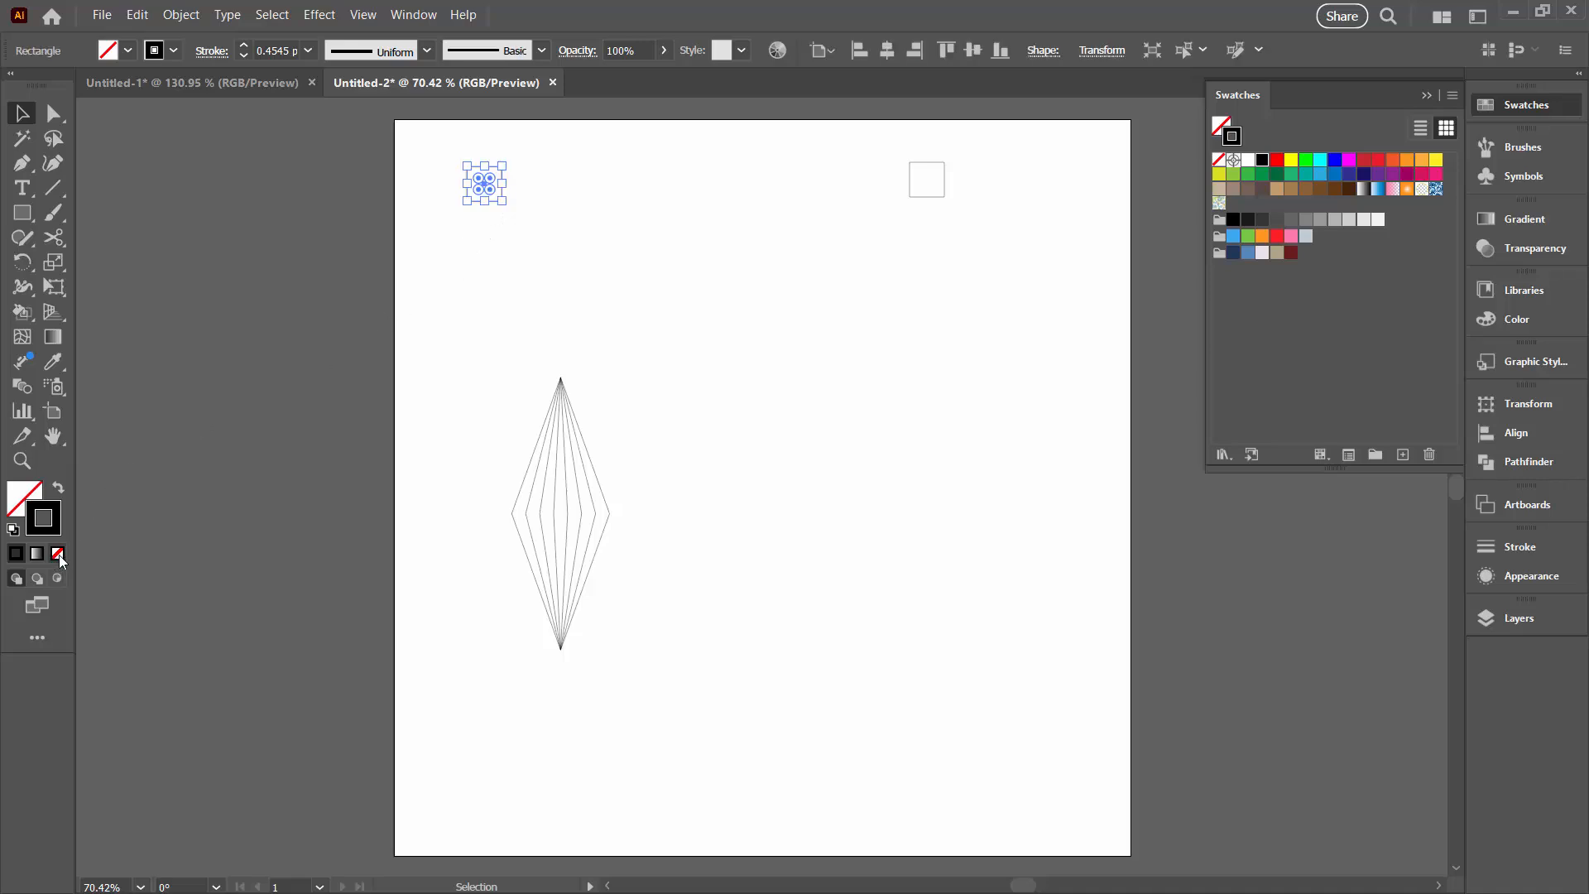
pyautogui.click(57, 554)
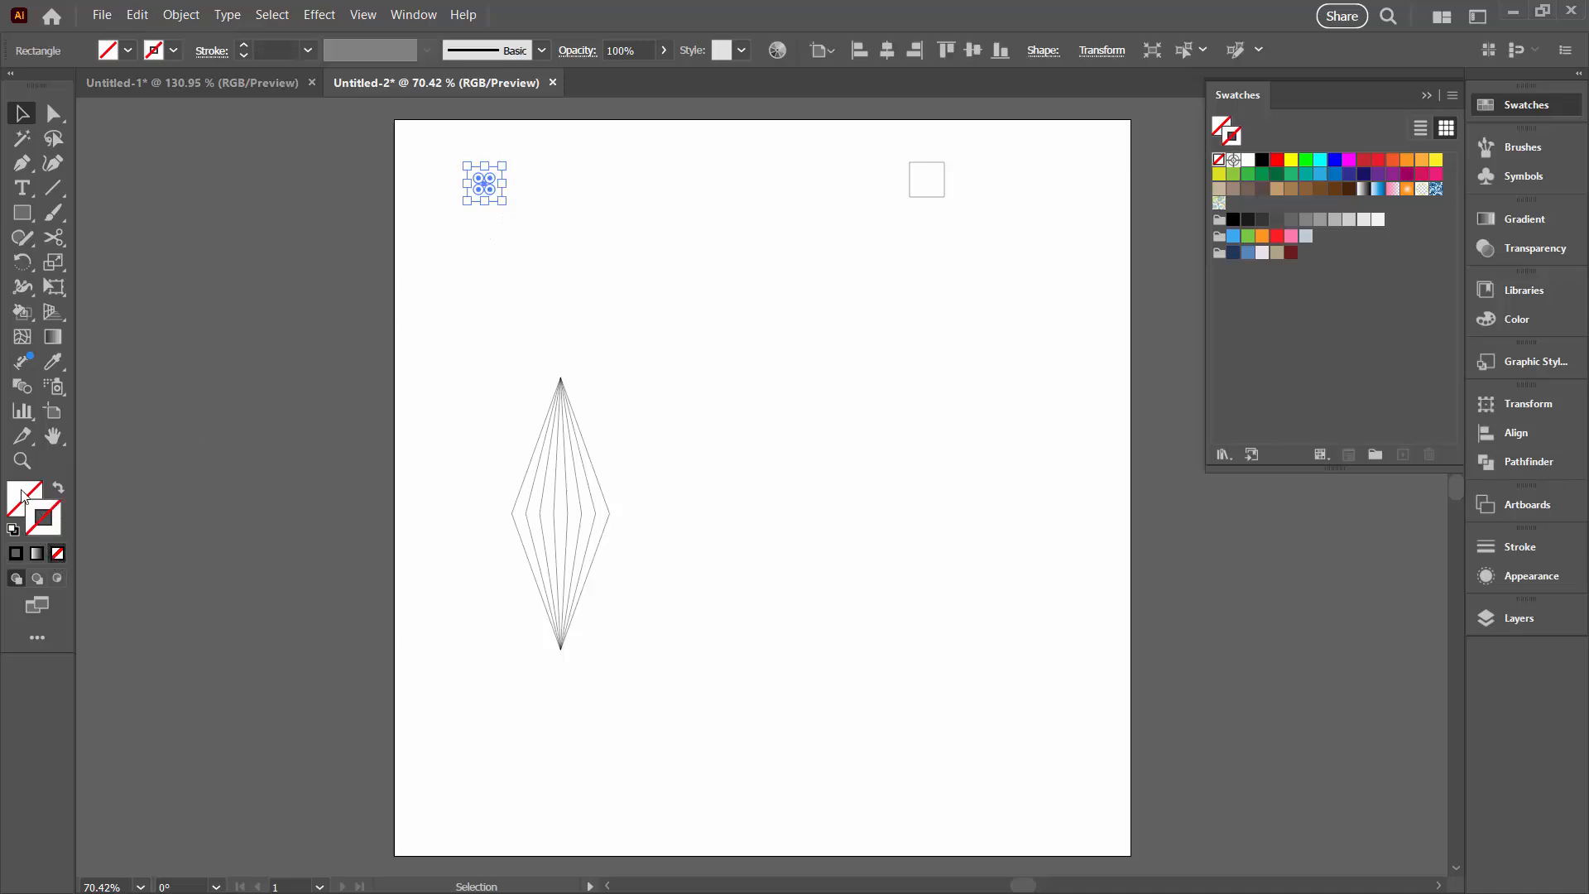
pyautogui.click(1516, 318)
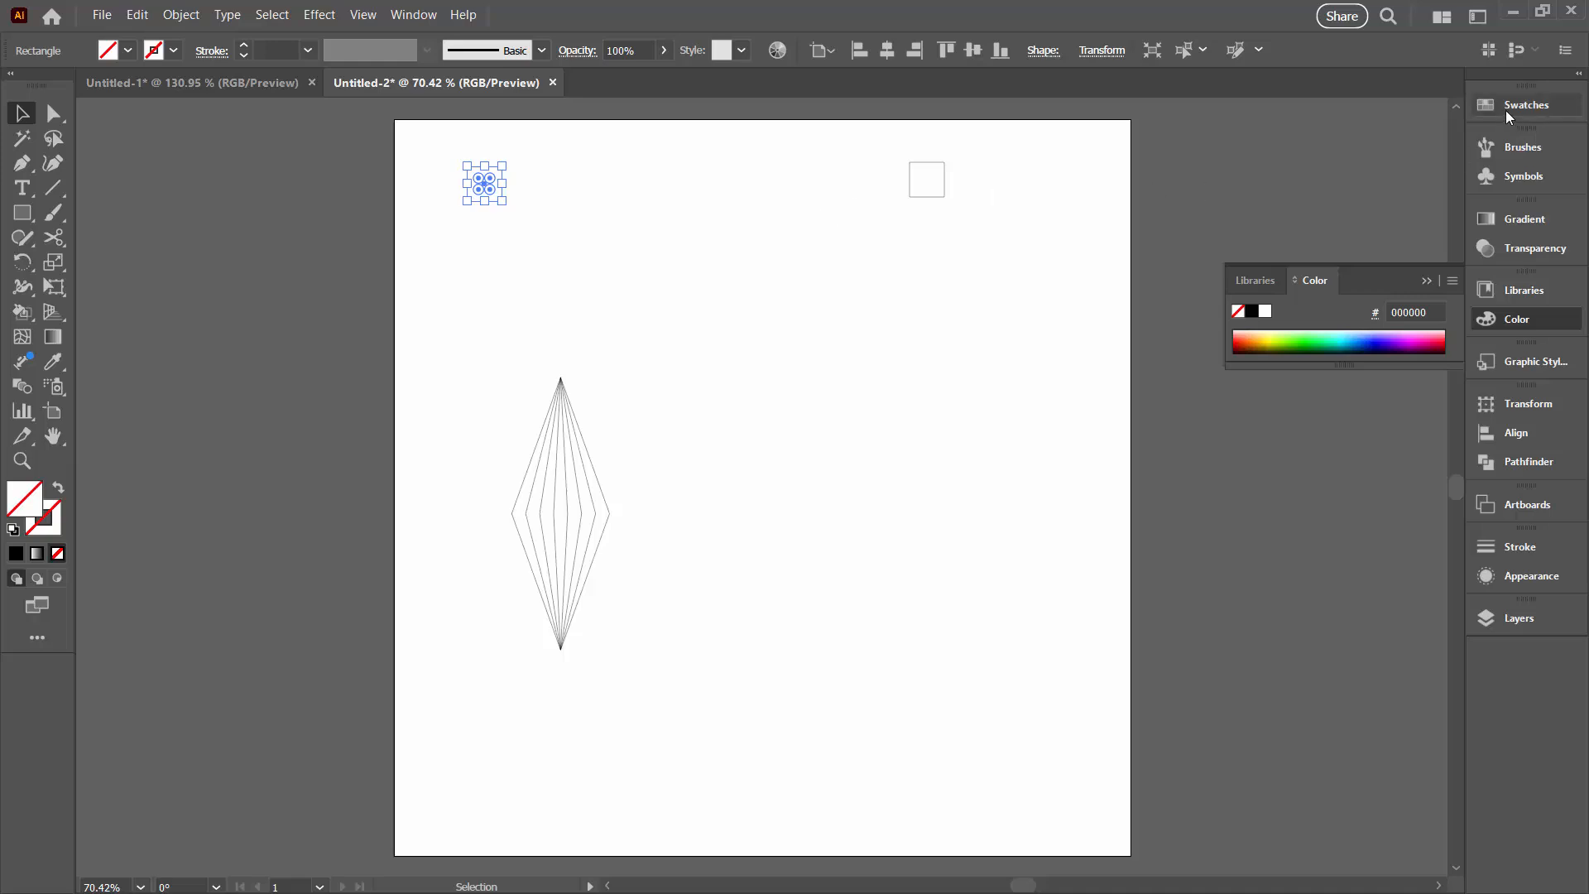
pyautogui.click(1526, 105)
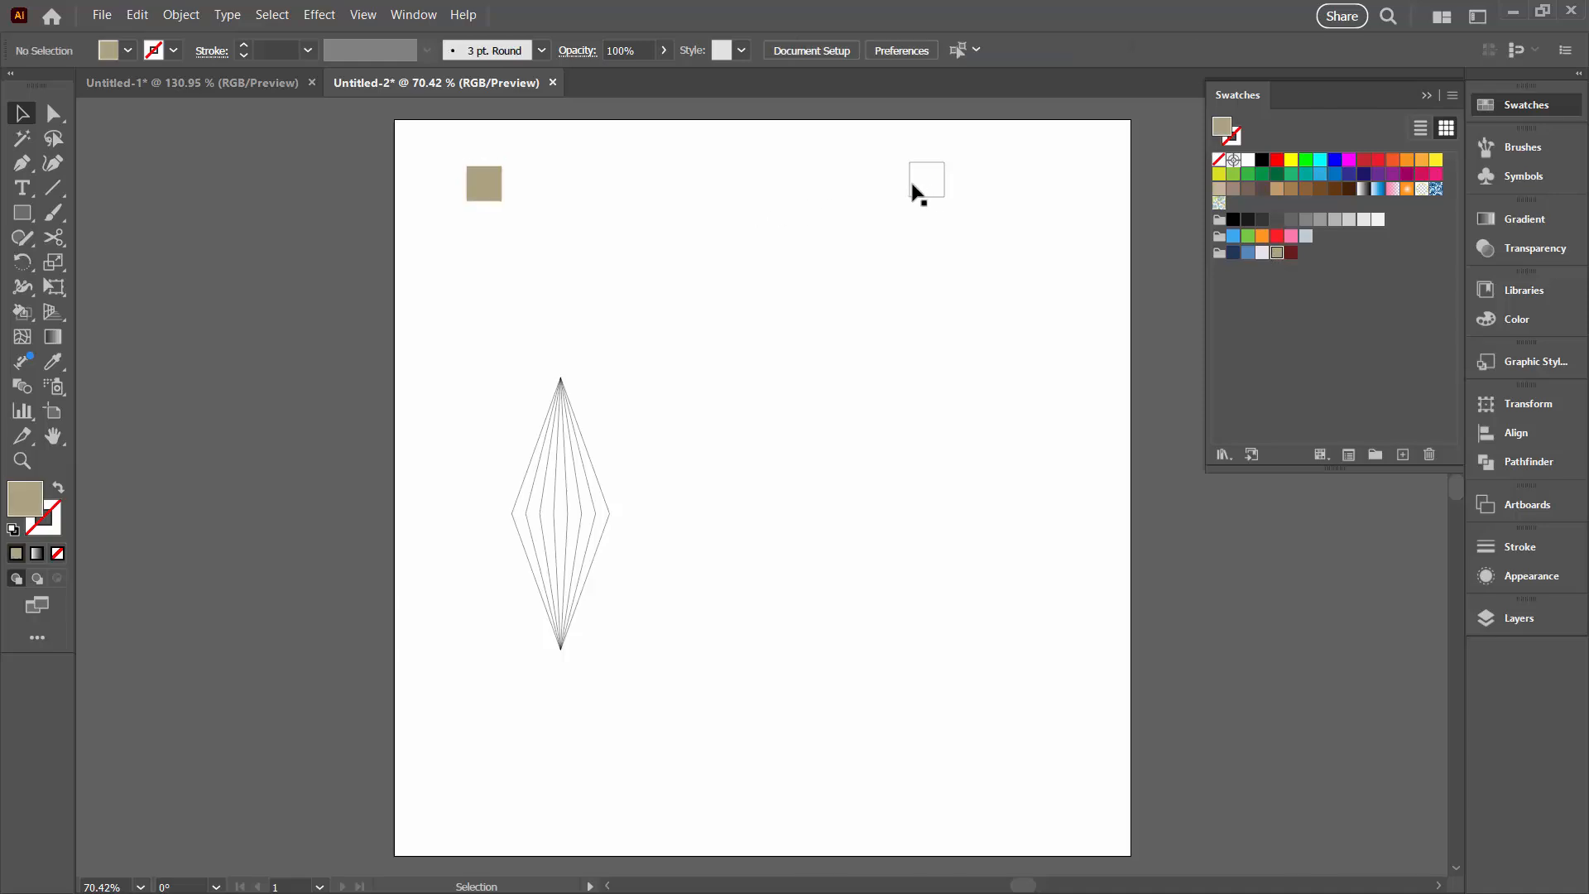
# Eyedrop the tan onto the right square, recolour it dark red, then select both squares.
pyautogui.click(926, 178)
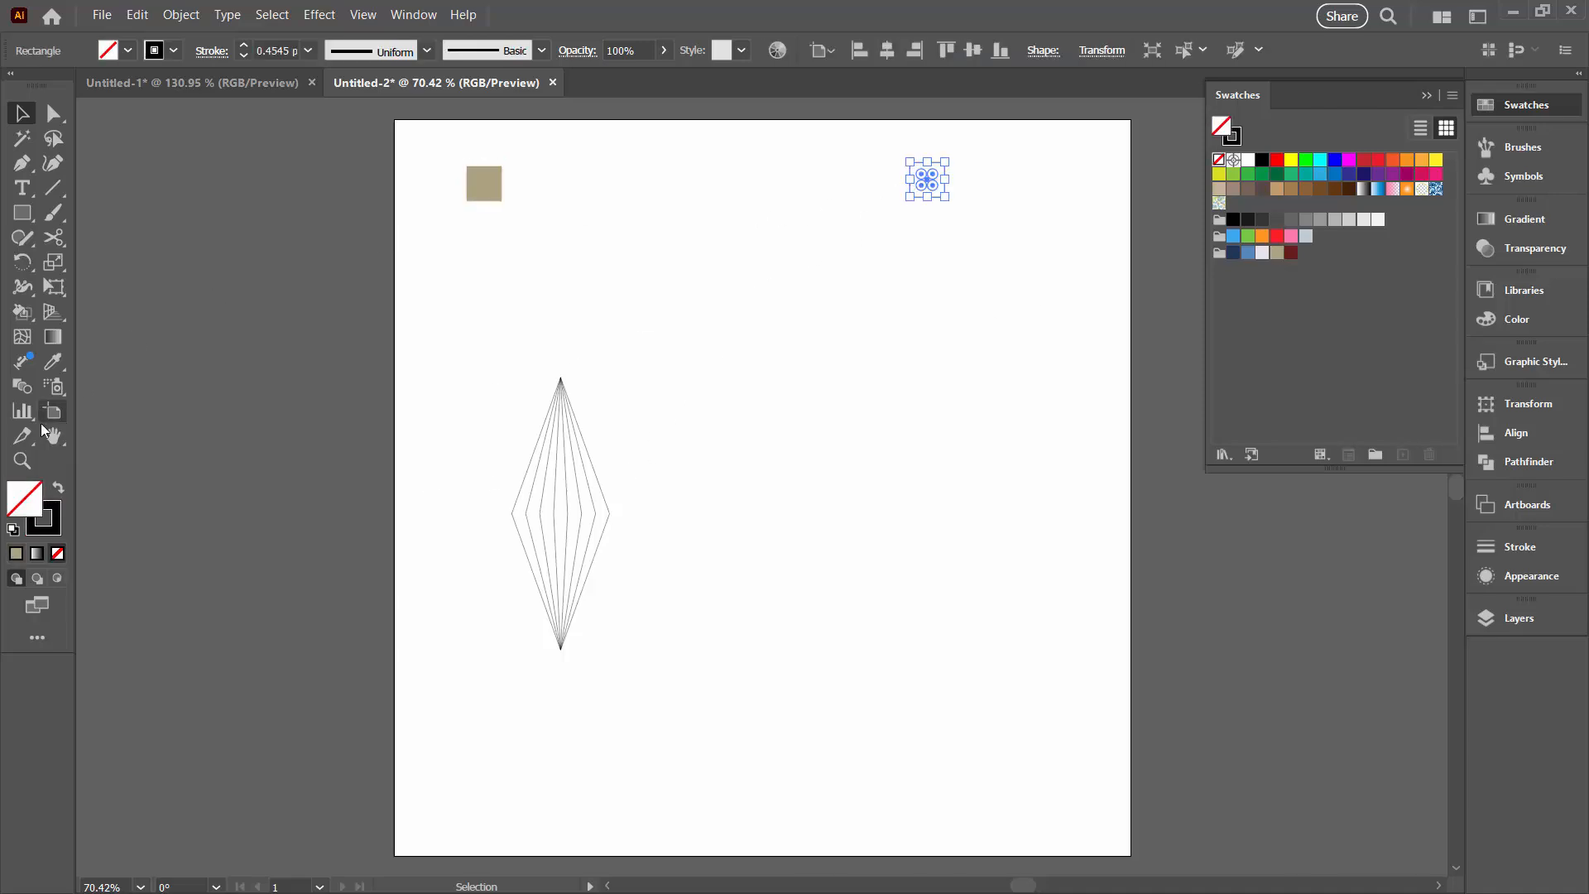
pyautogui.click(22, 362)
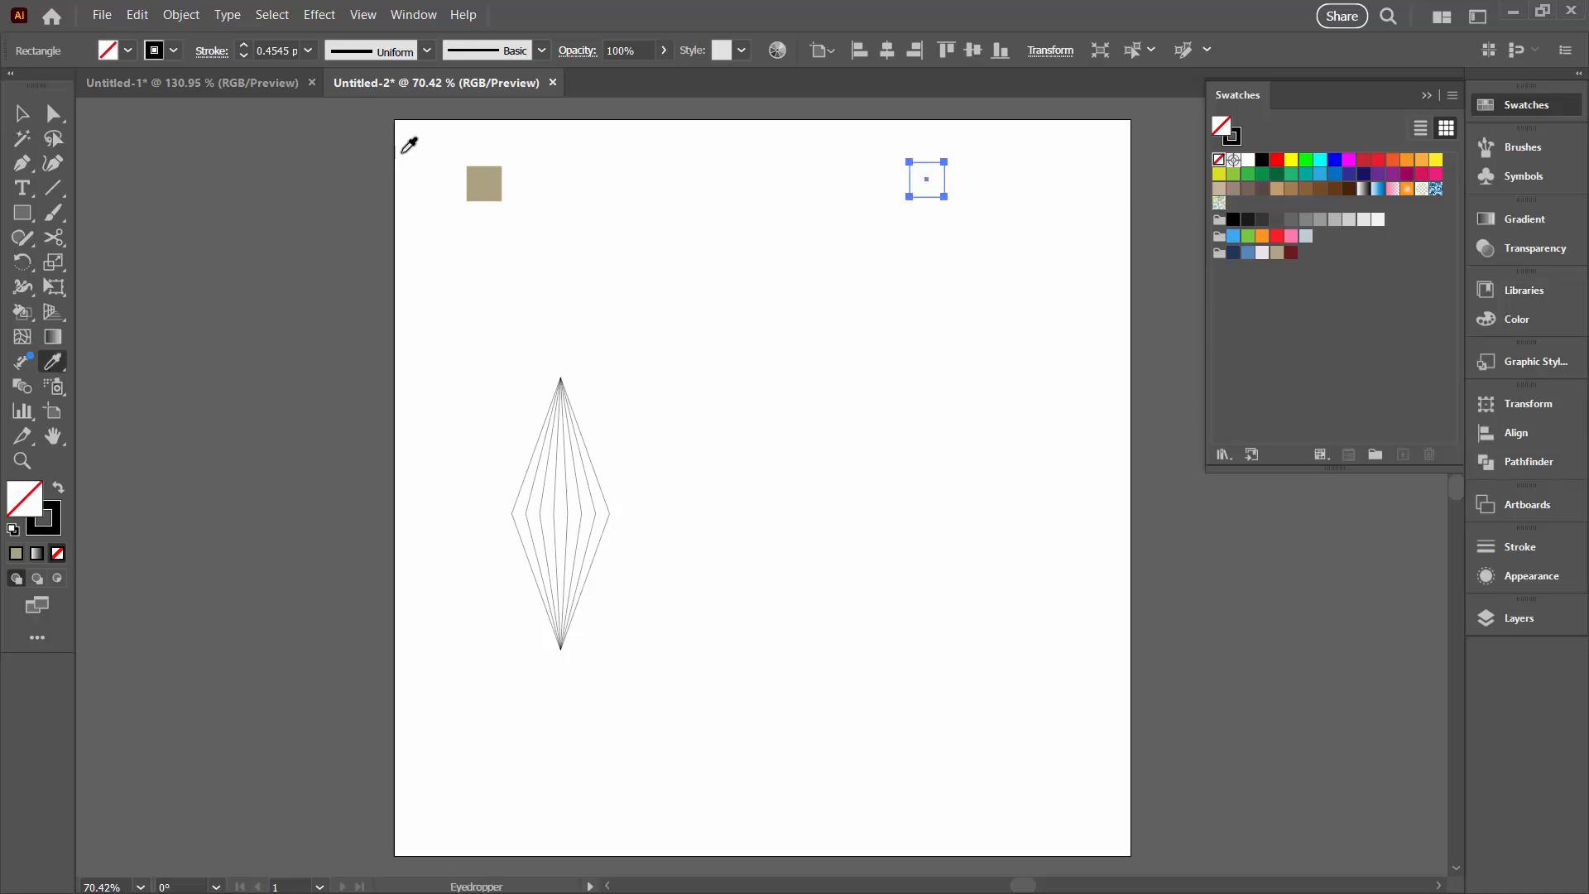
pyautogui.click(483, 184)
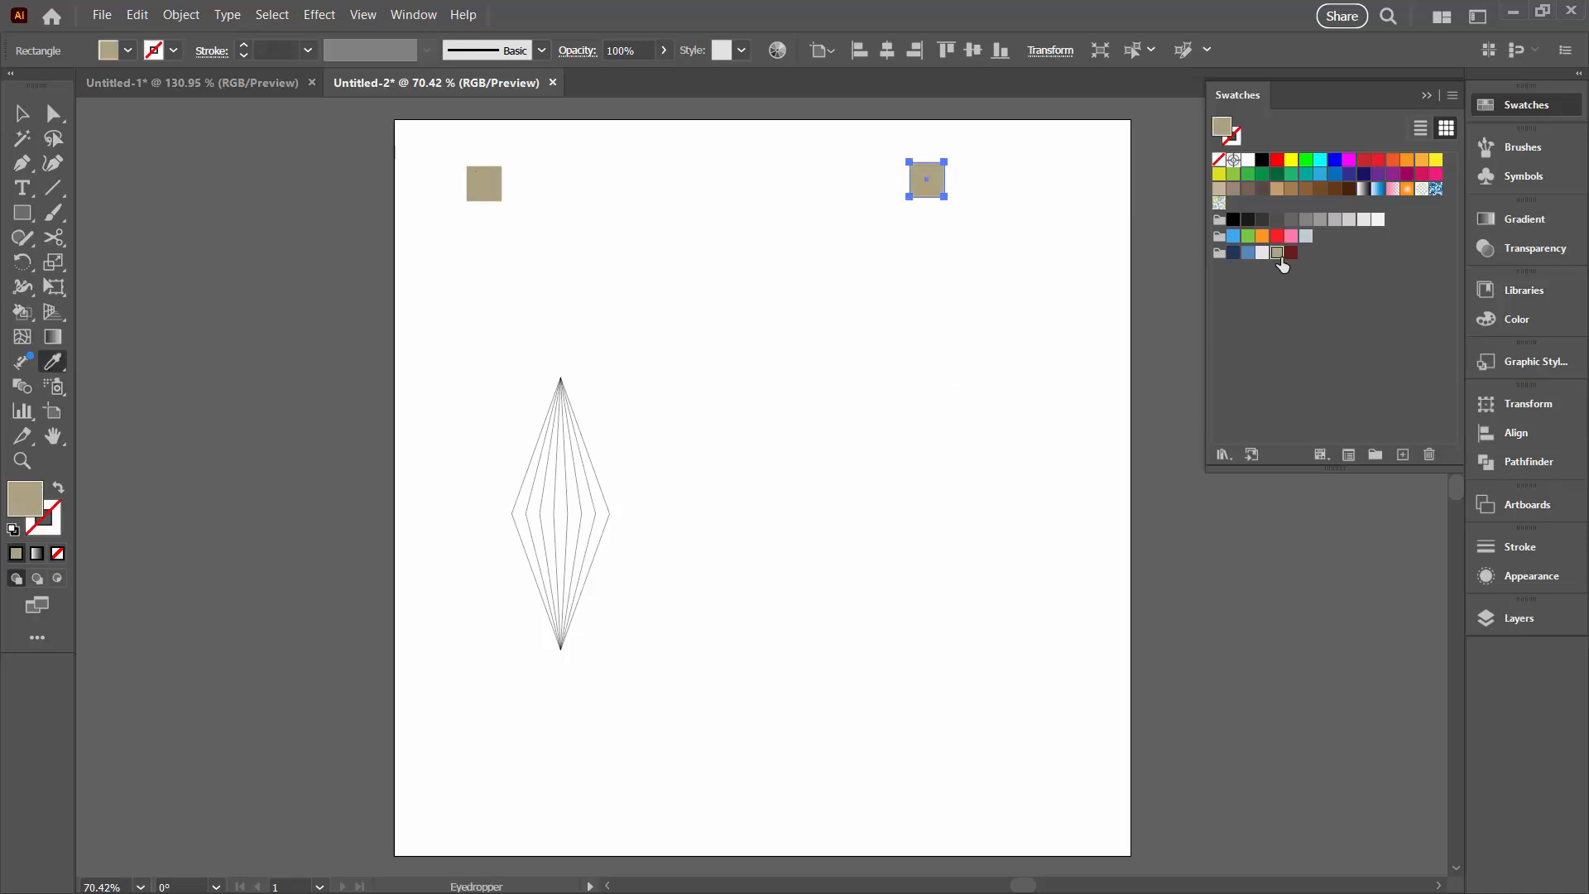
pyautogui.click(1292, 253)
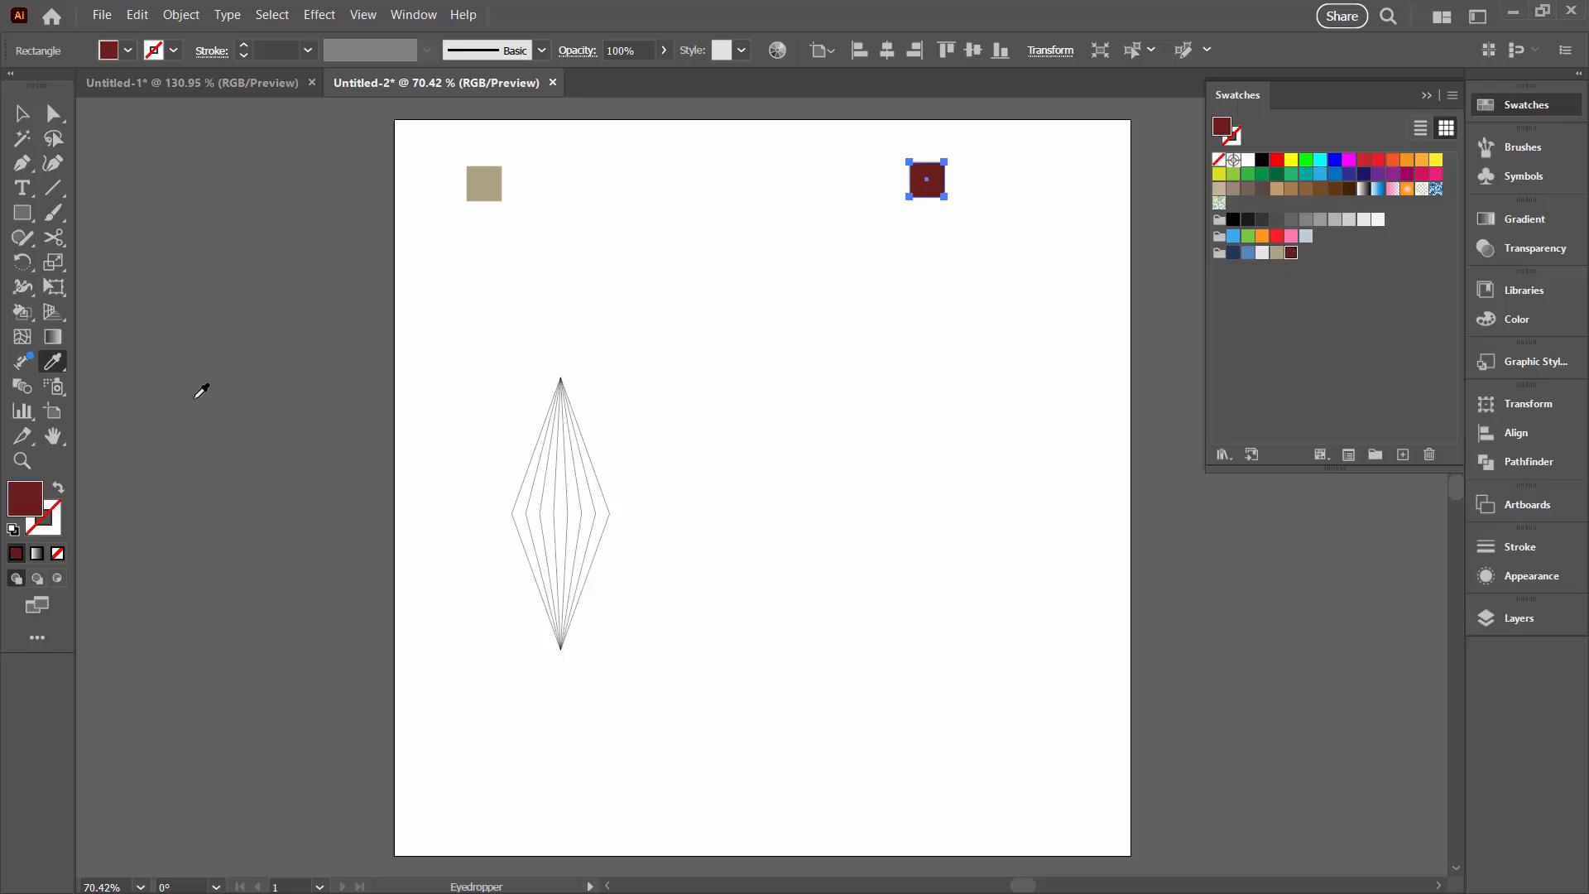
pyautogui.moveTo(521, 178)
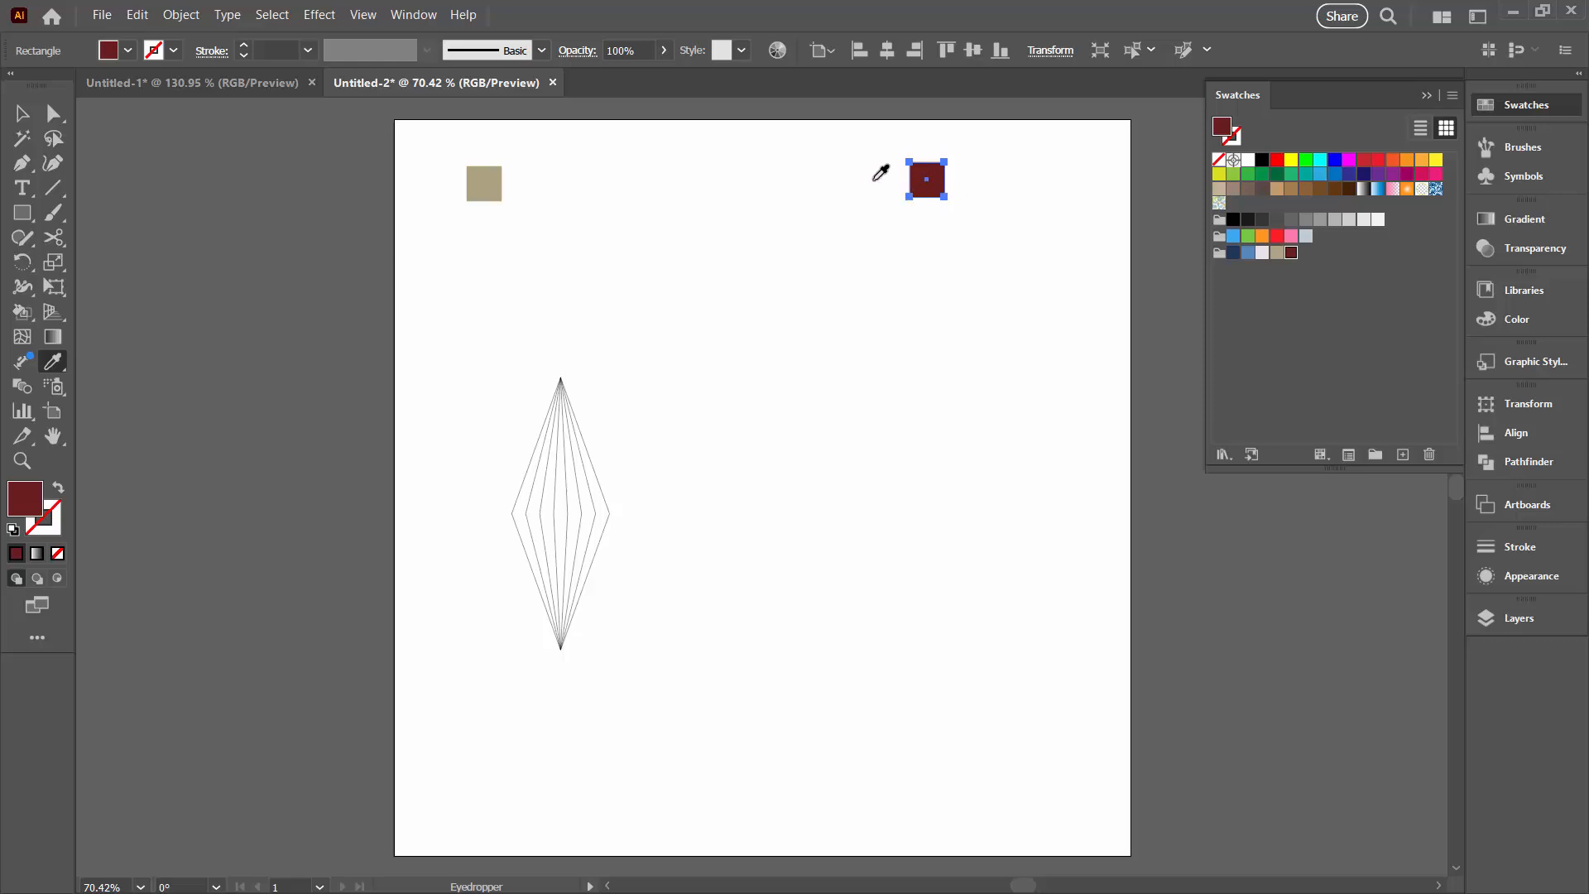
pyautogui.click(24, 115)
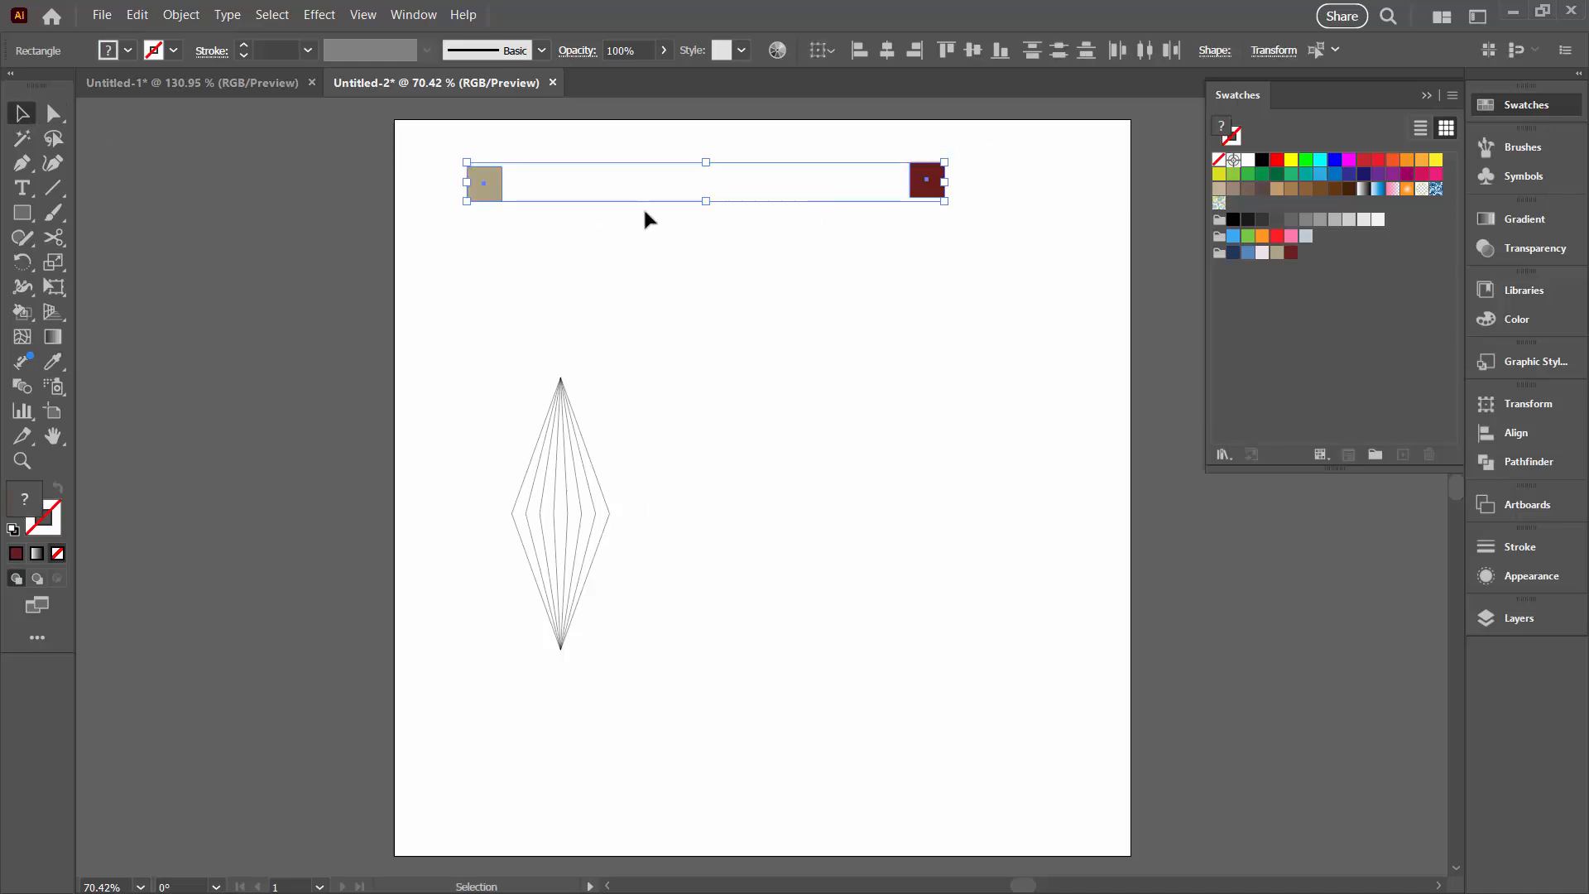
pyautogui.moveTo(728, 223)
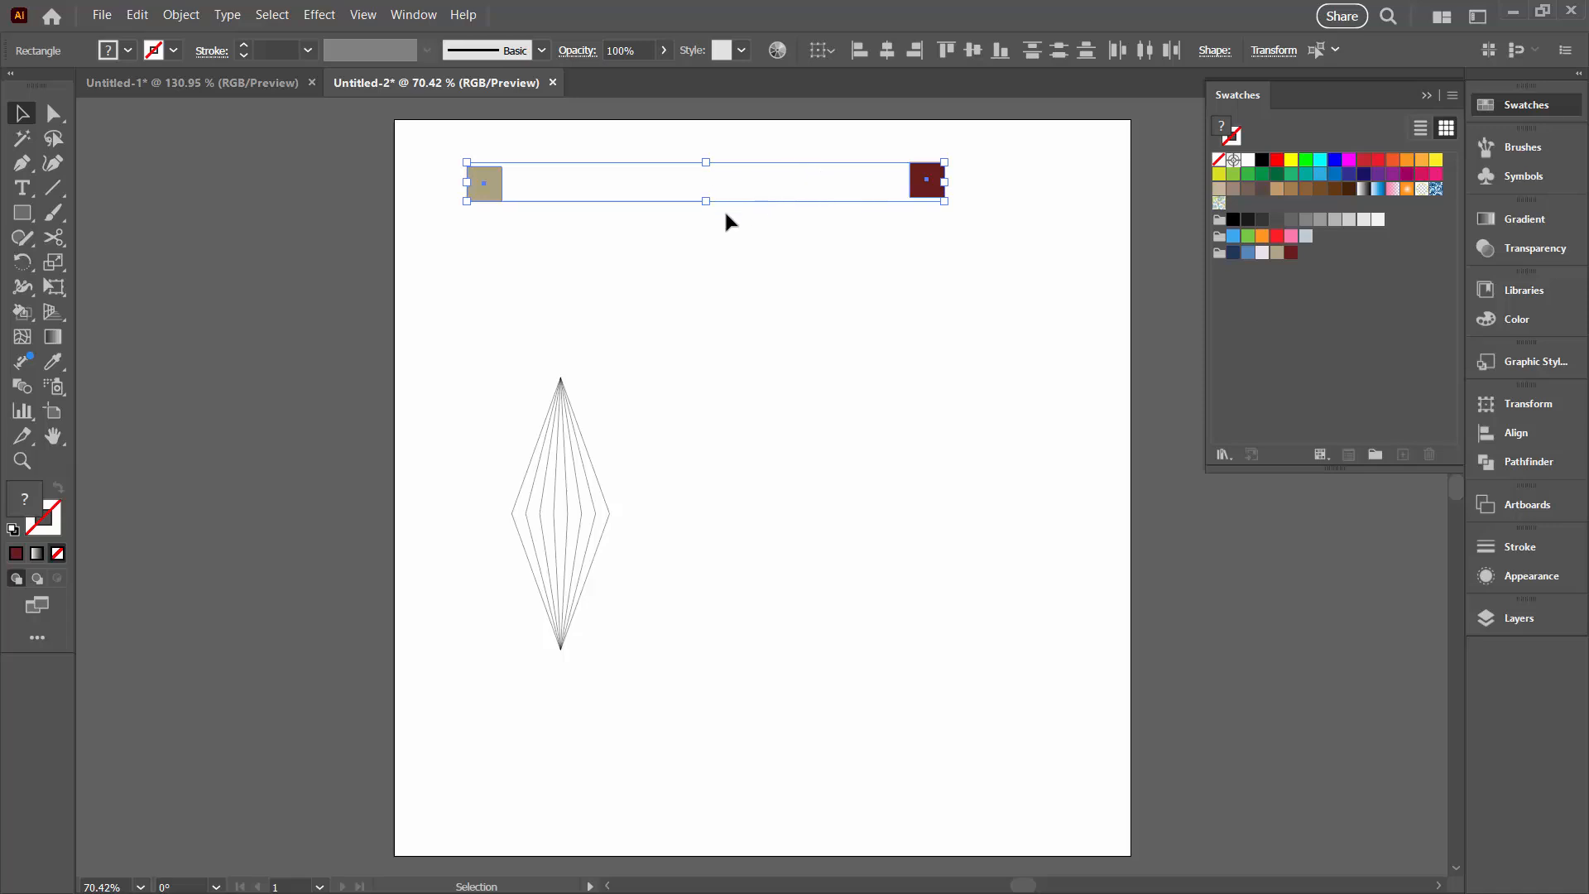
pyautogui.moveTo(711, 227)
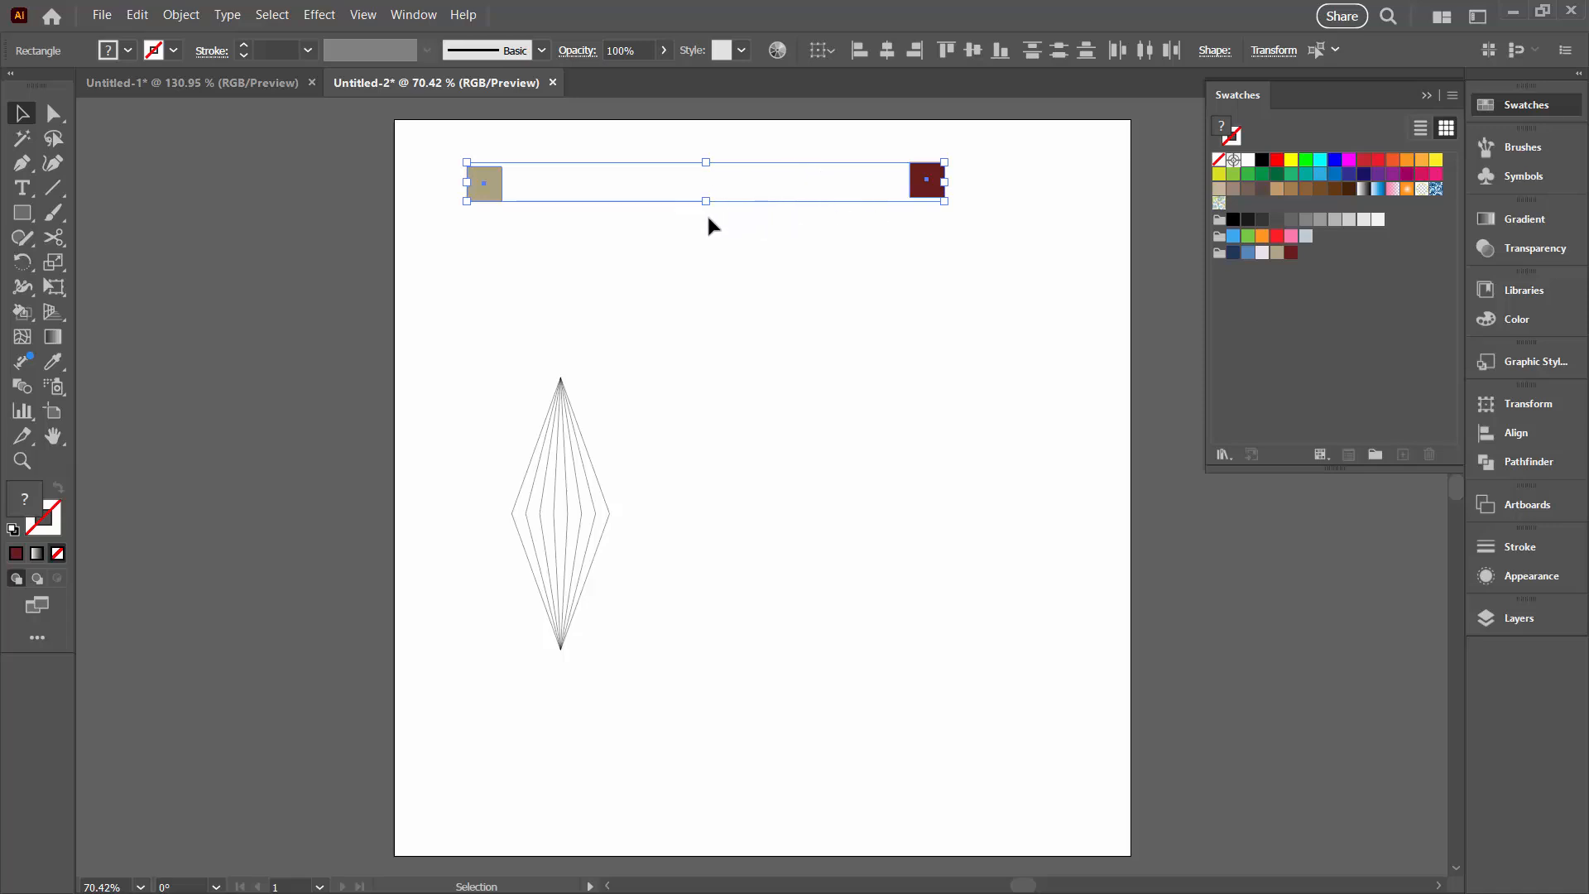
pyautogui.moveTo(168, 34)
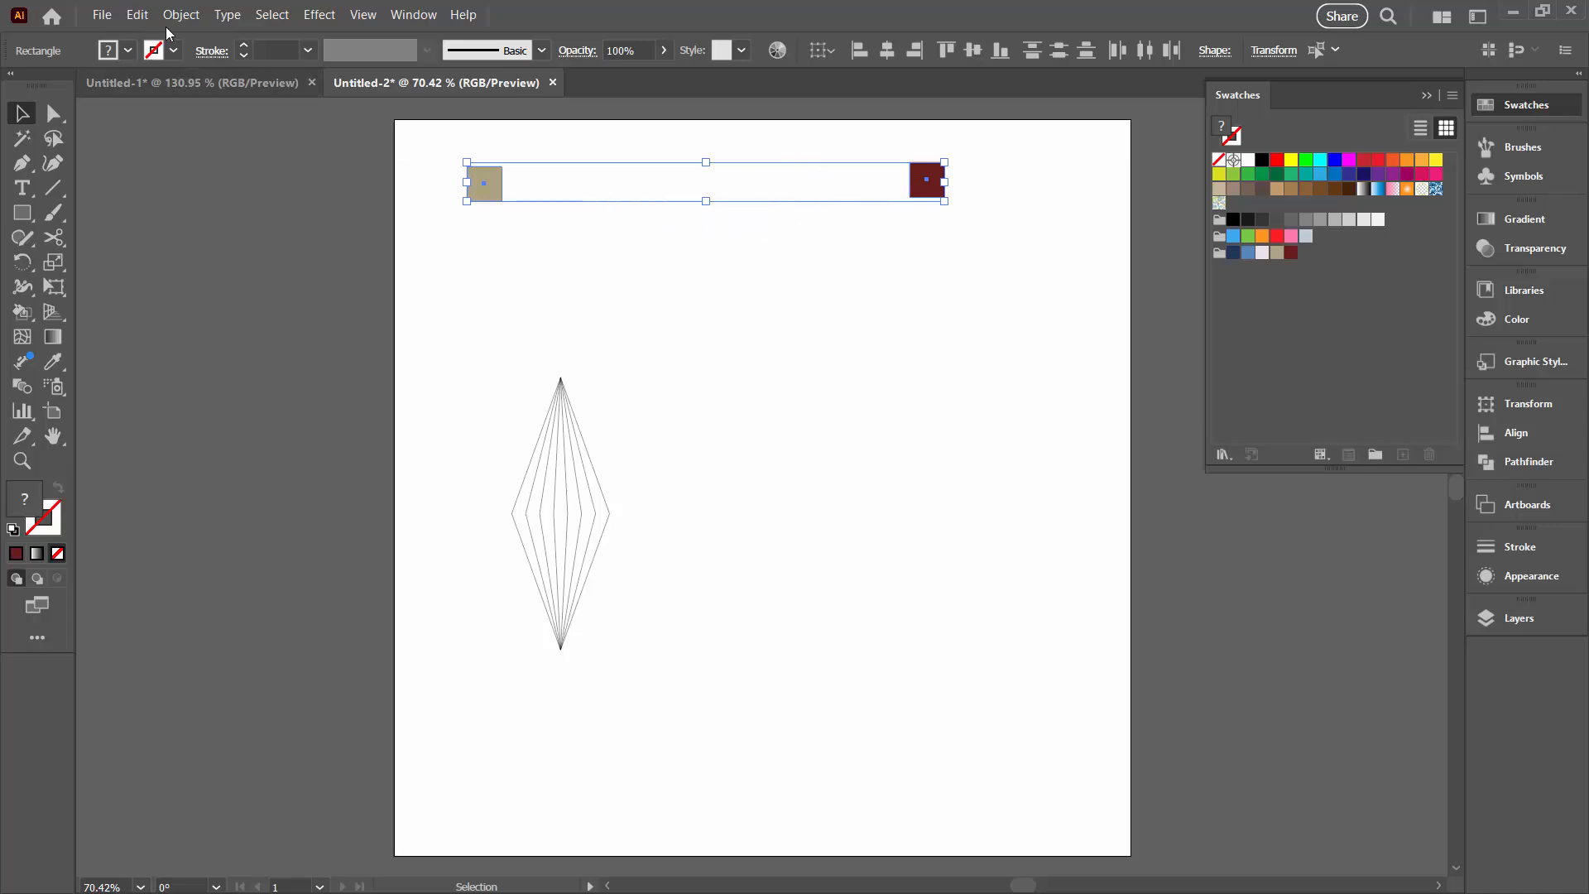
# Apply Object > Blend > Make so a row of squares grades from tan to dark red.
pyautogui.click(180, 15)
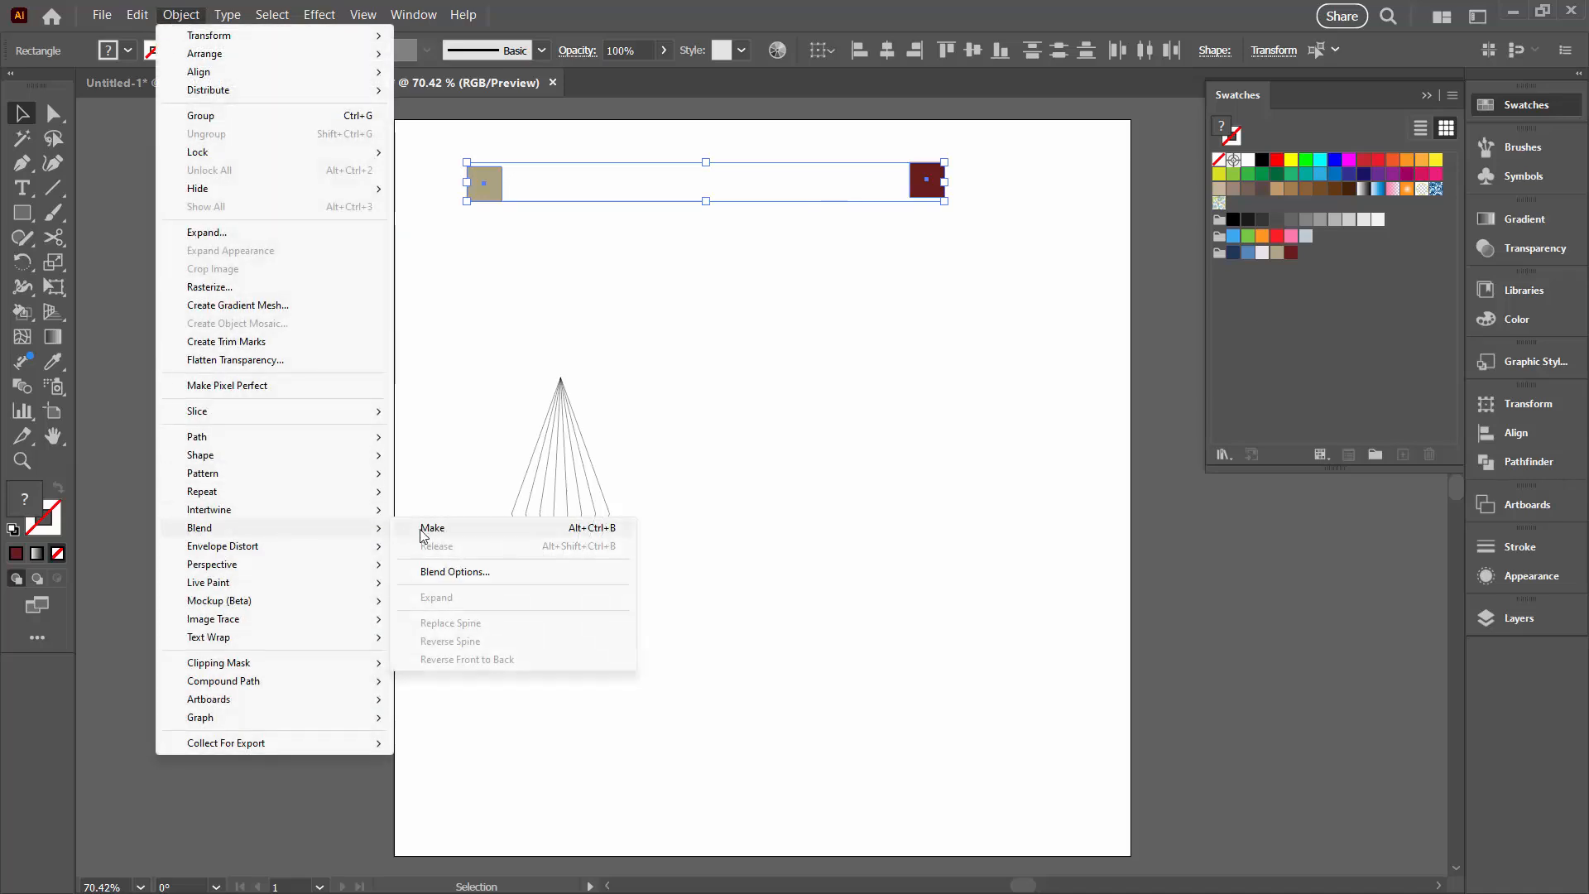
pyautogui.click(432, 527)
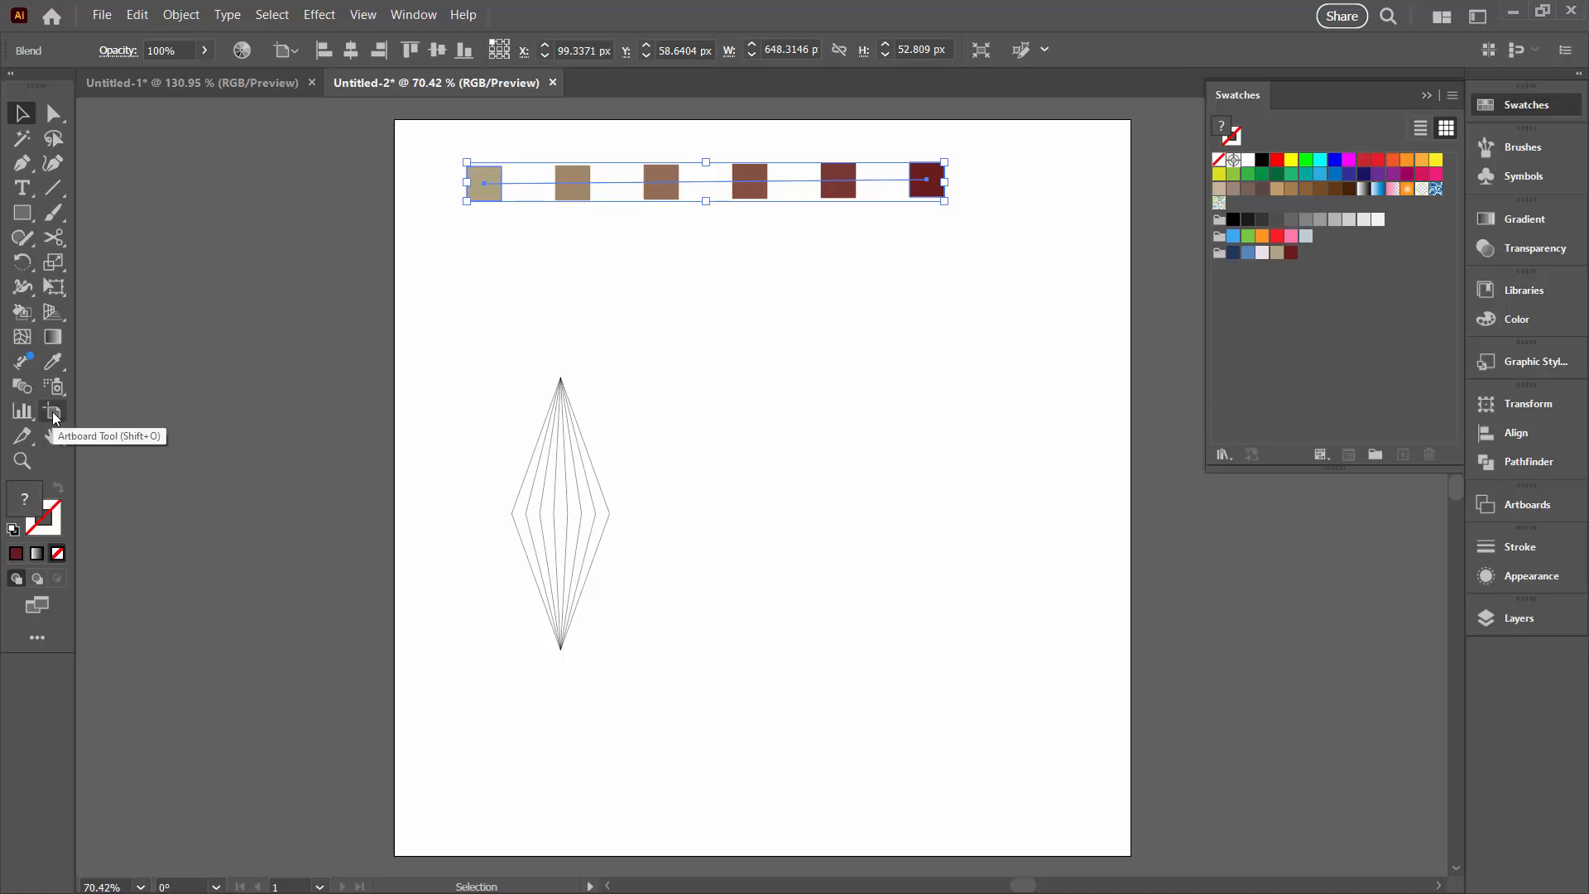
pyautogui.moveTo(90, 398)
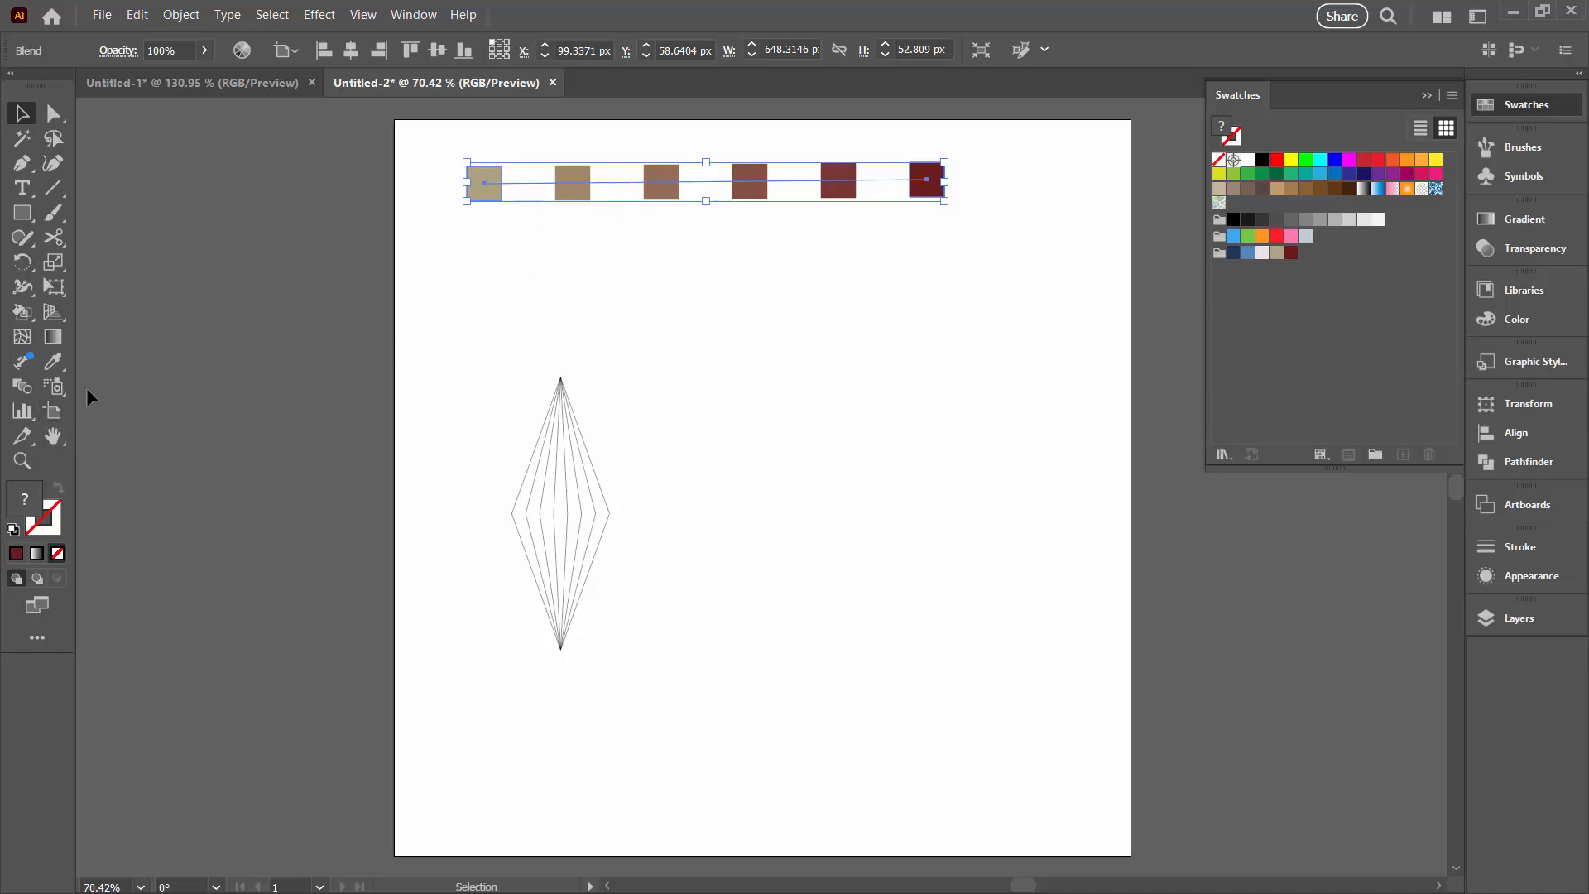
# Set Blend Options spacing to Specified Steps with 7 steps, giving nine graded squares.
pyautogui.doubleClick(23, 385)
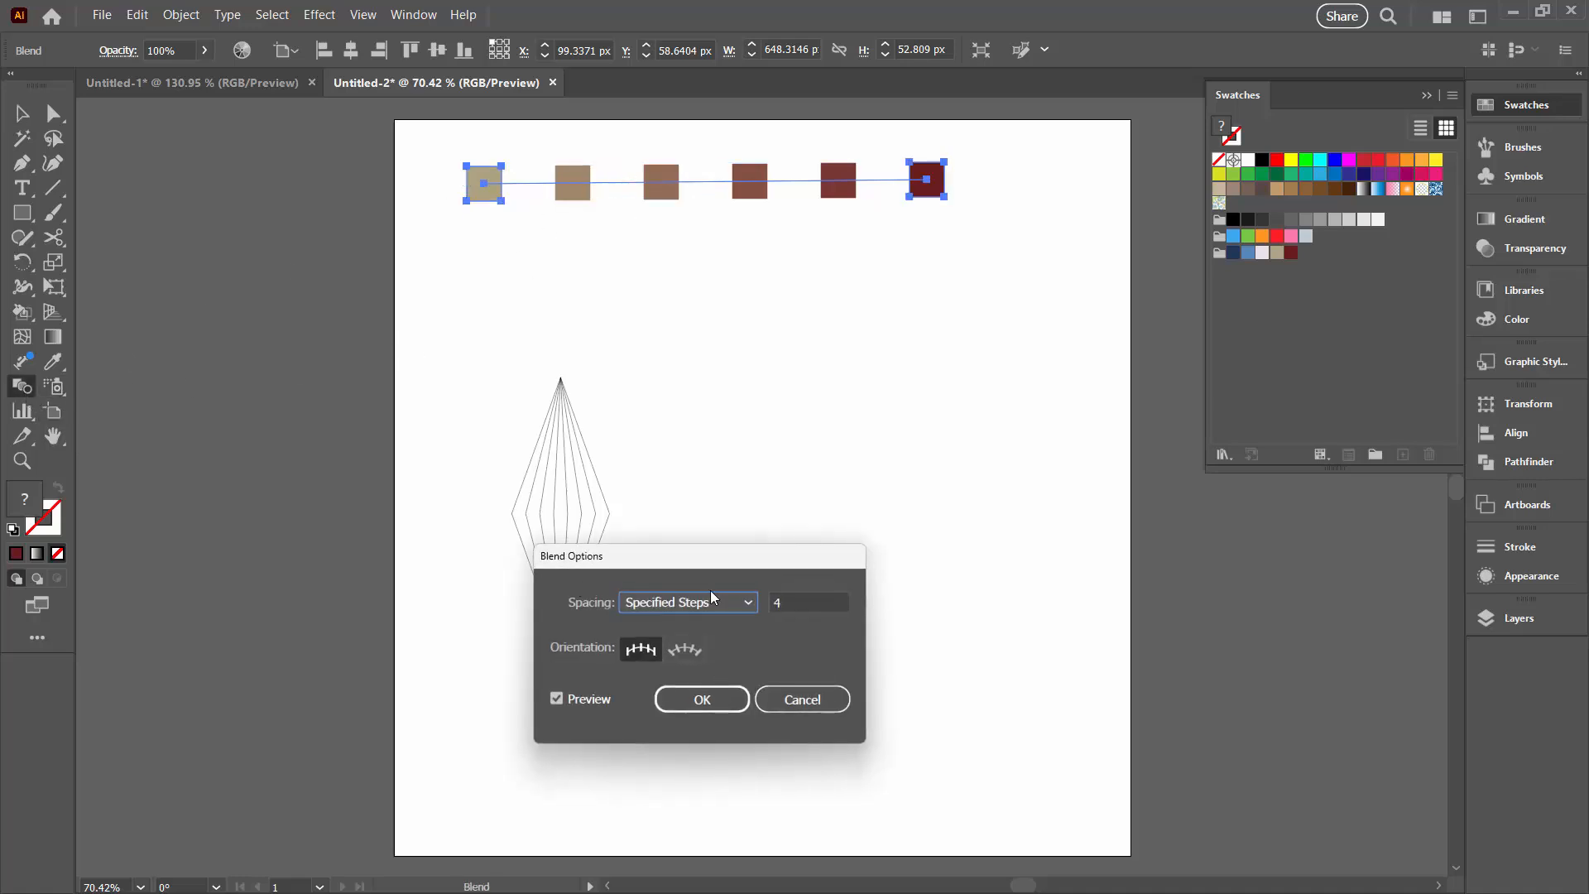
pyautogui.moveTo(697, 555); pyautogui.dragTo(821, 294)
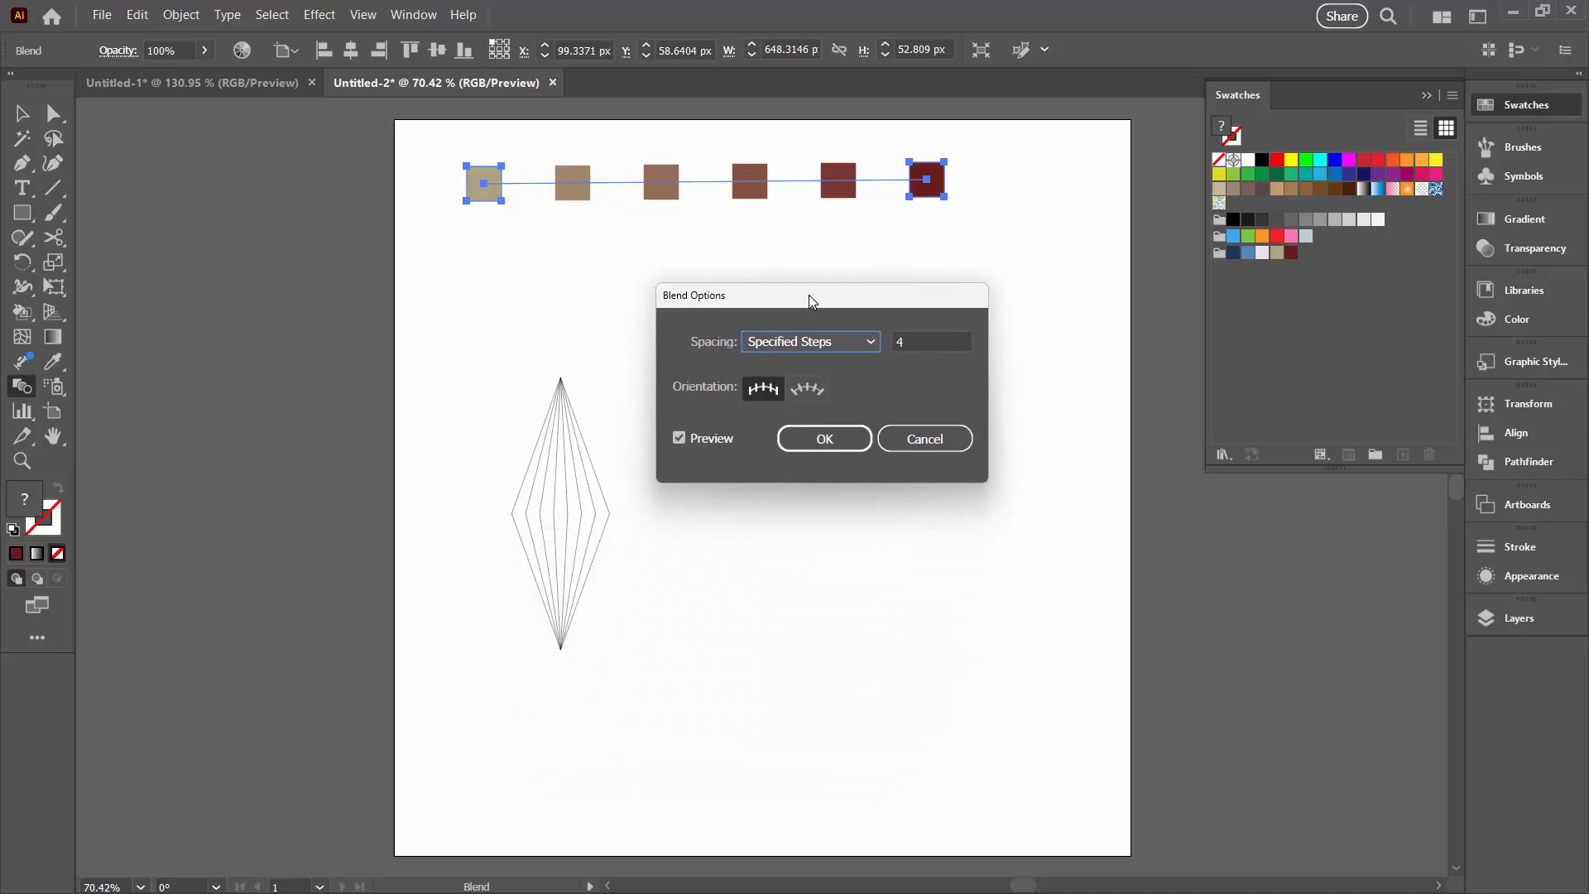
pyautogui.moveTo(460, 171)
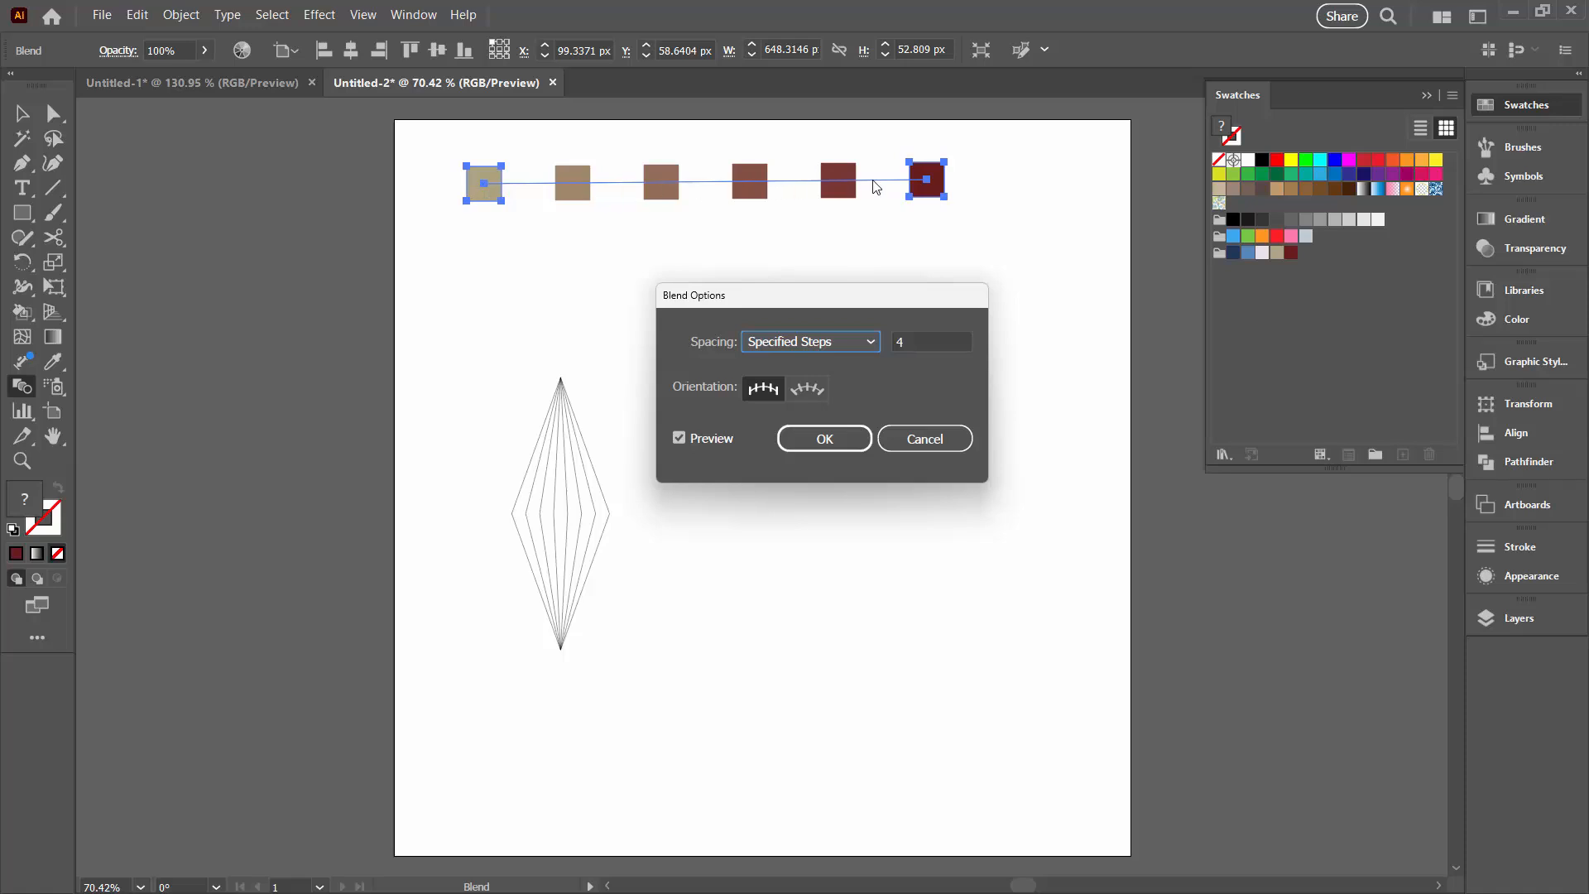
pyautogui.moveTo(999, 221)
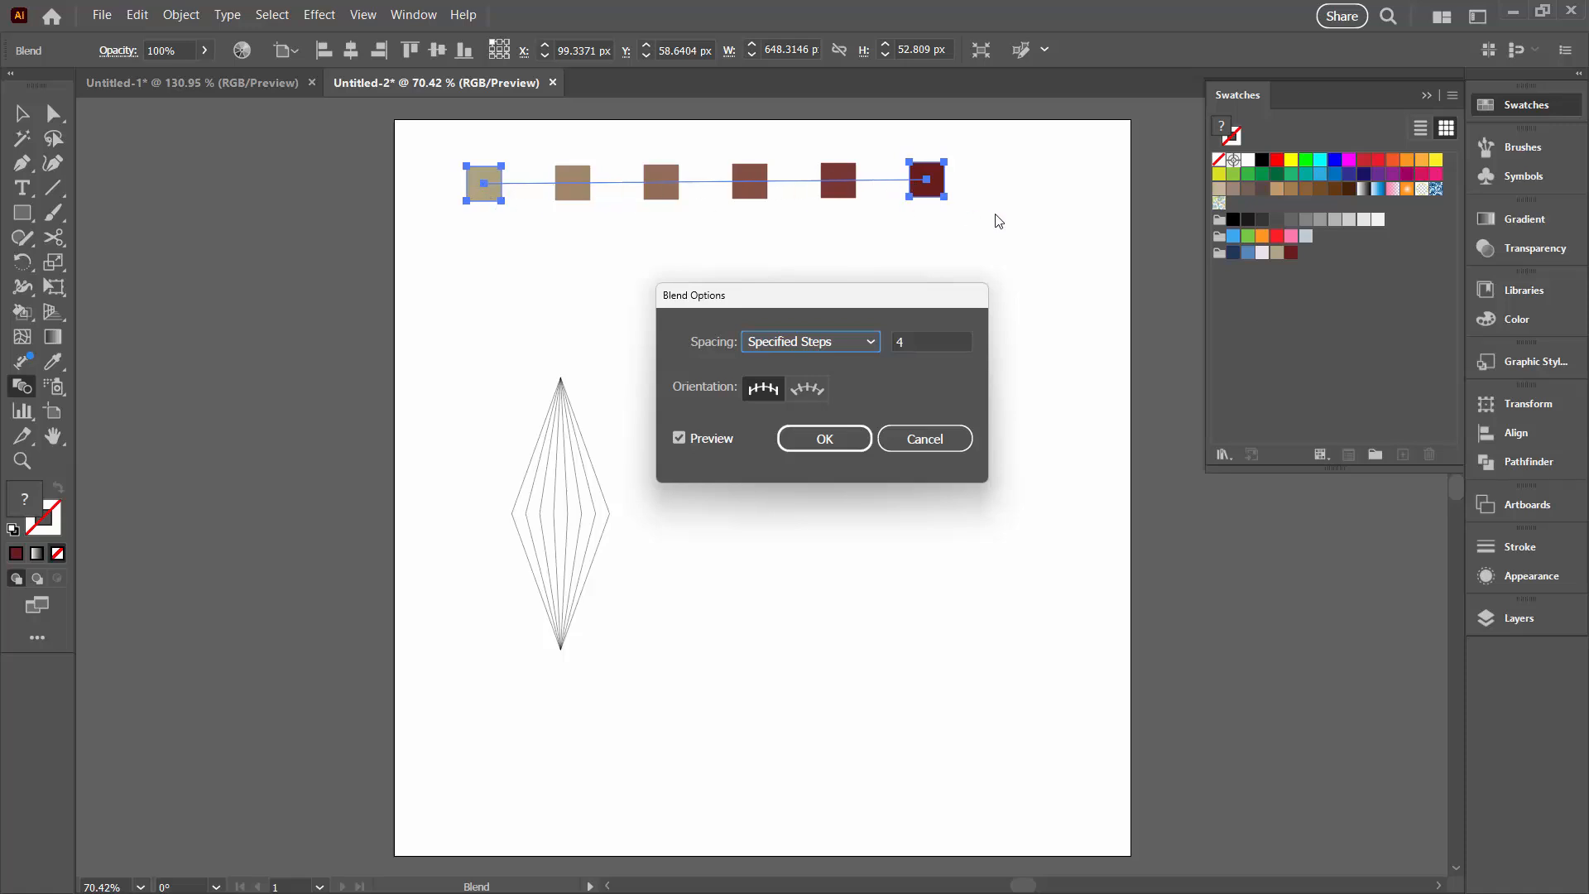
pyautogui.click(810, 341)
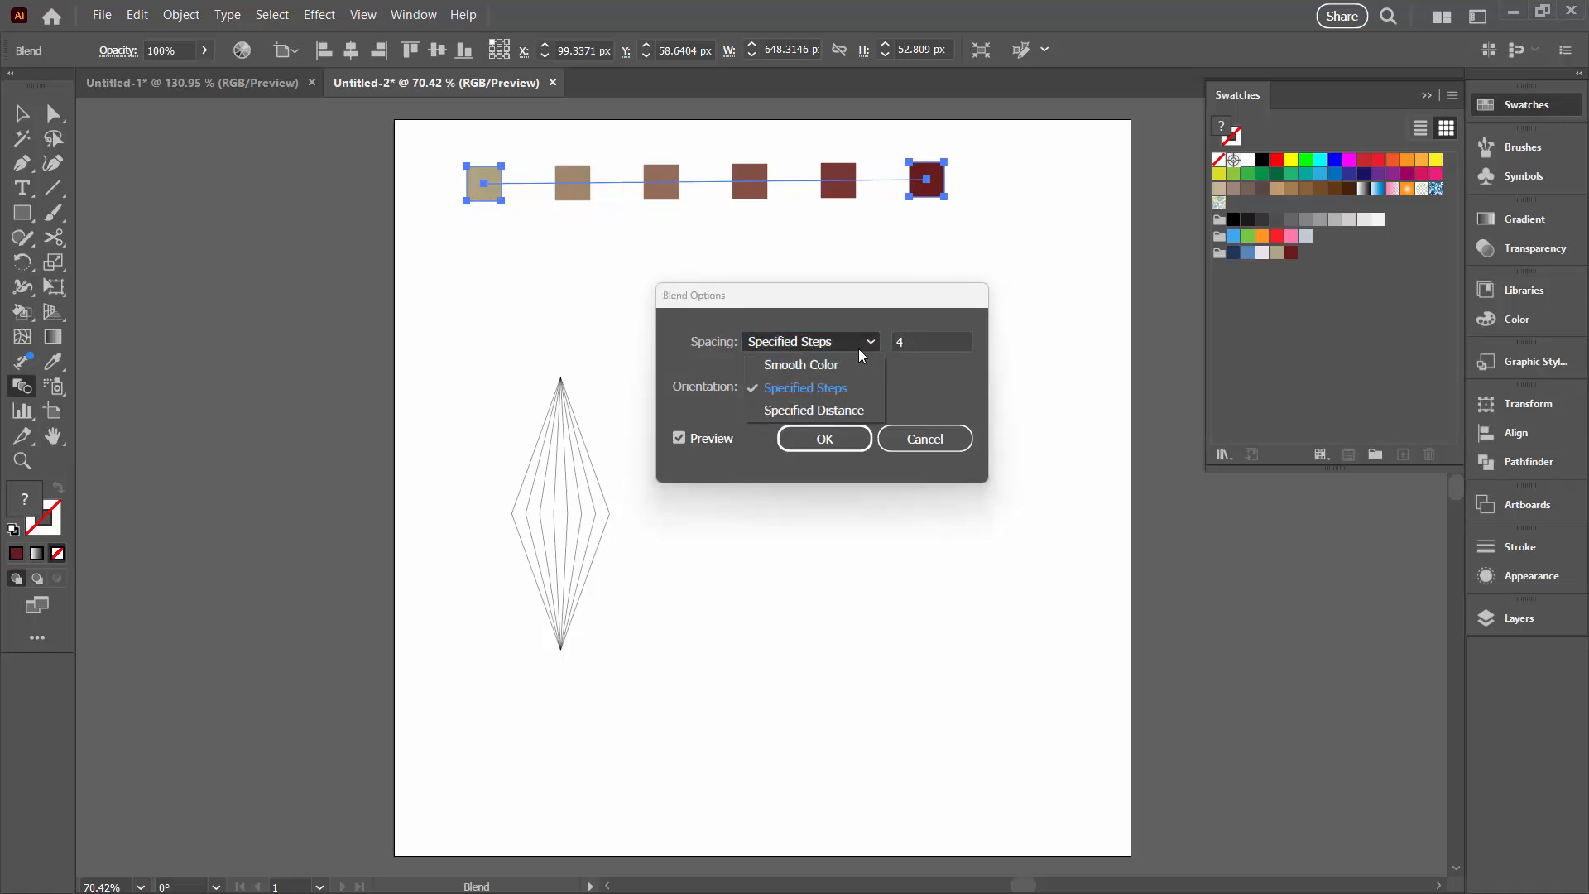
pyautogui.click(806, 388)
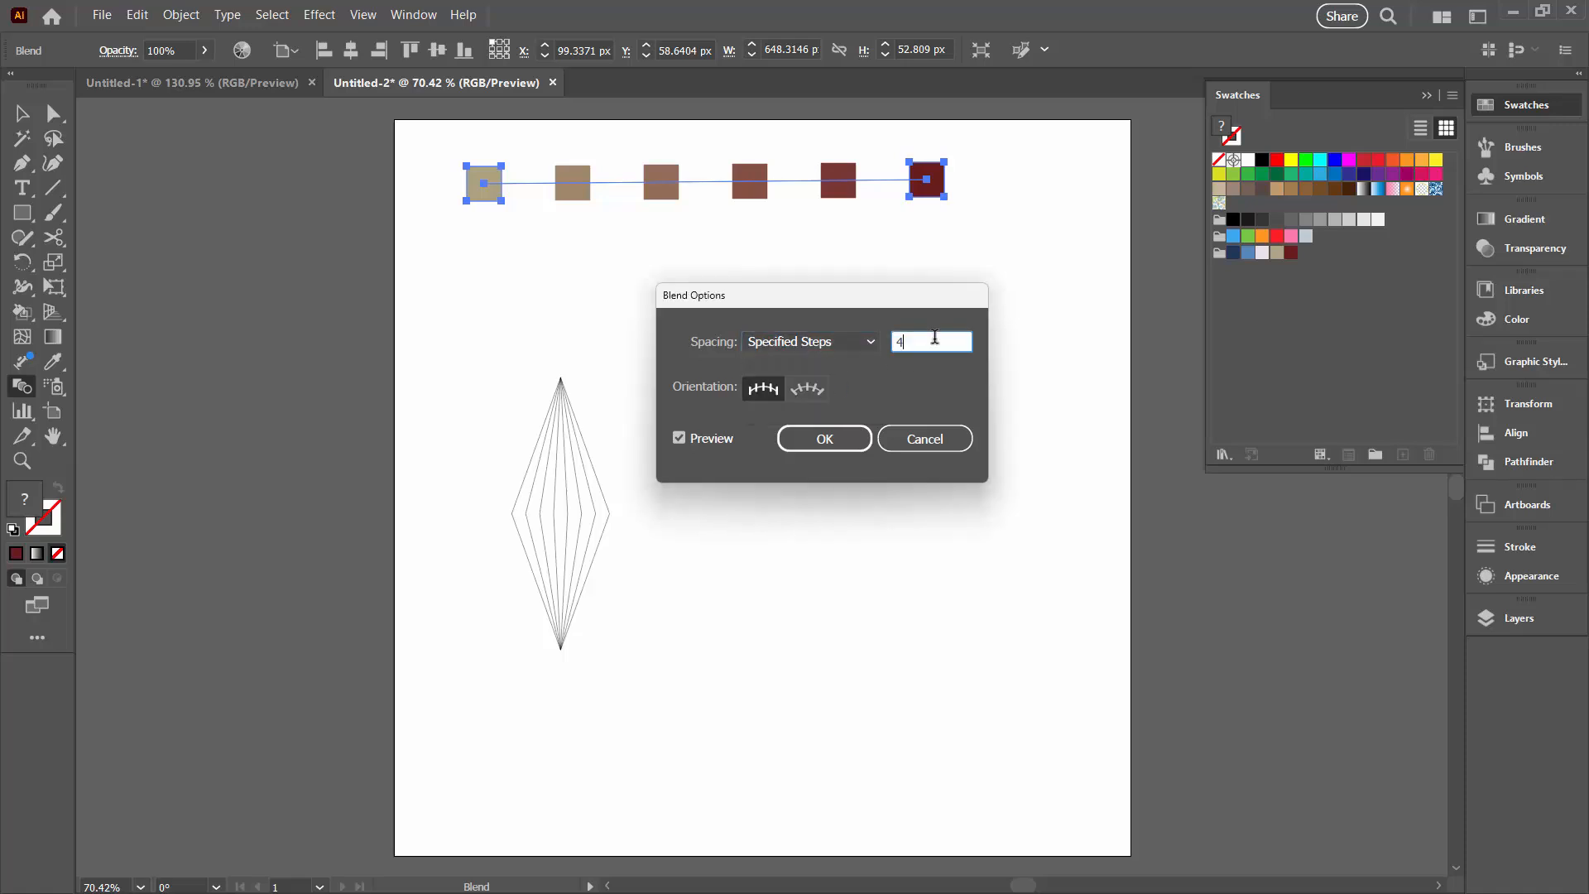
pyautogui.write('7')
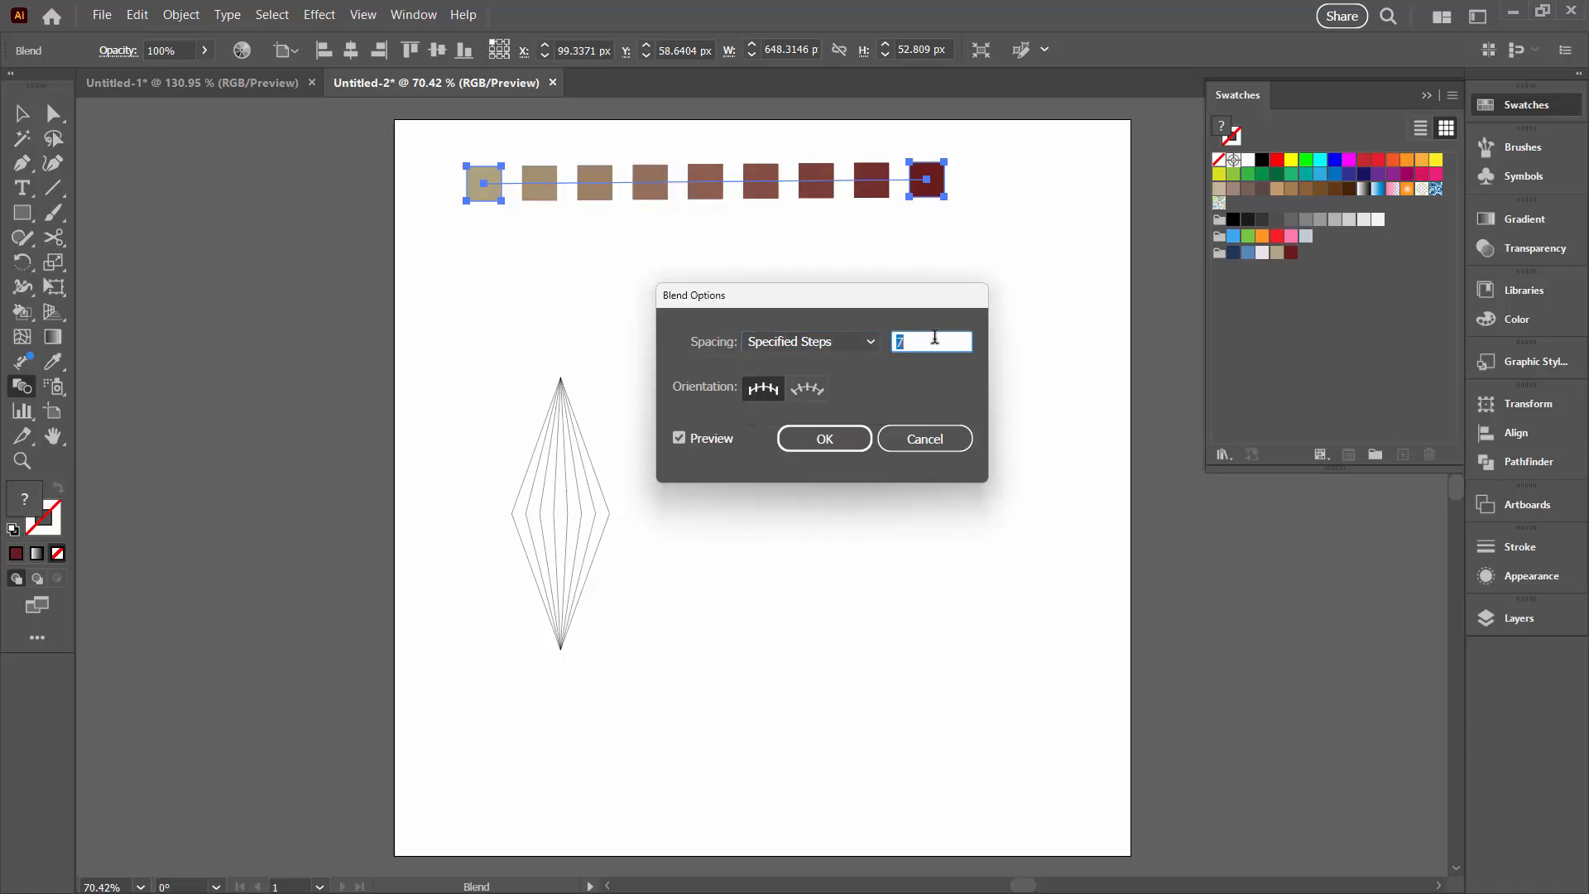
pyautogui.write('5')
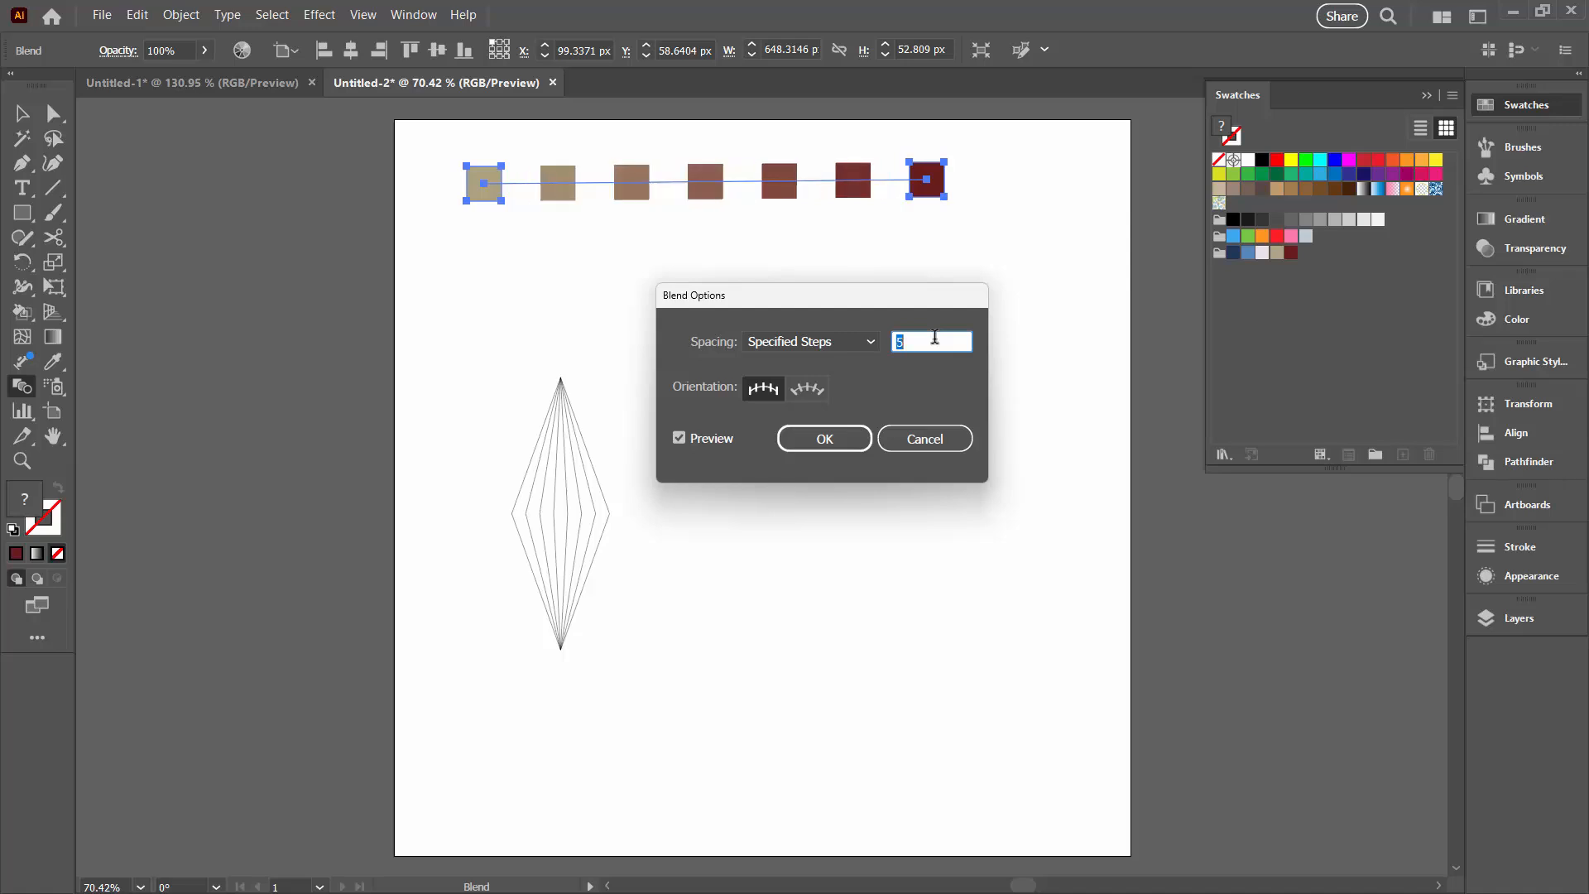
pyautogui.write('6')
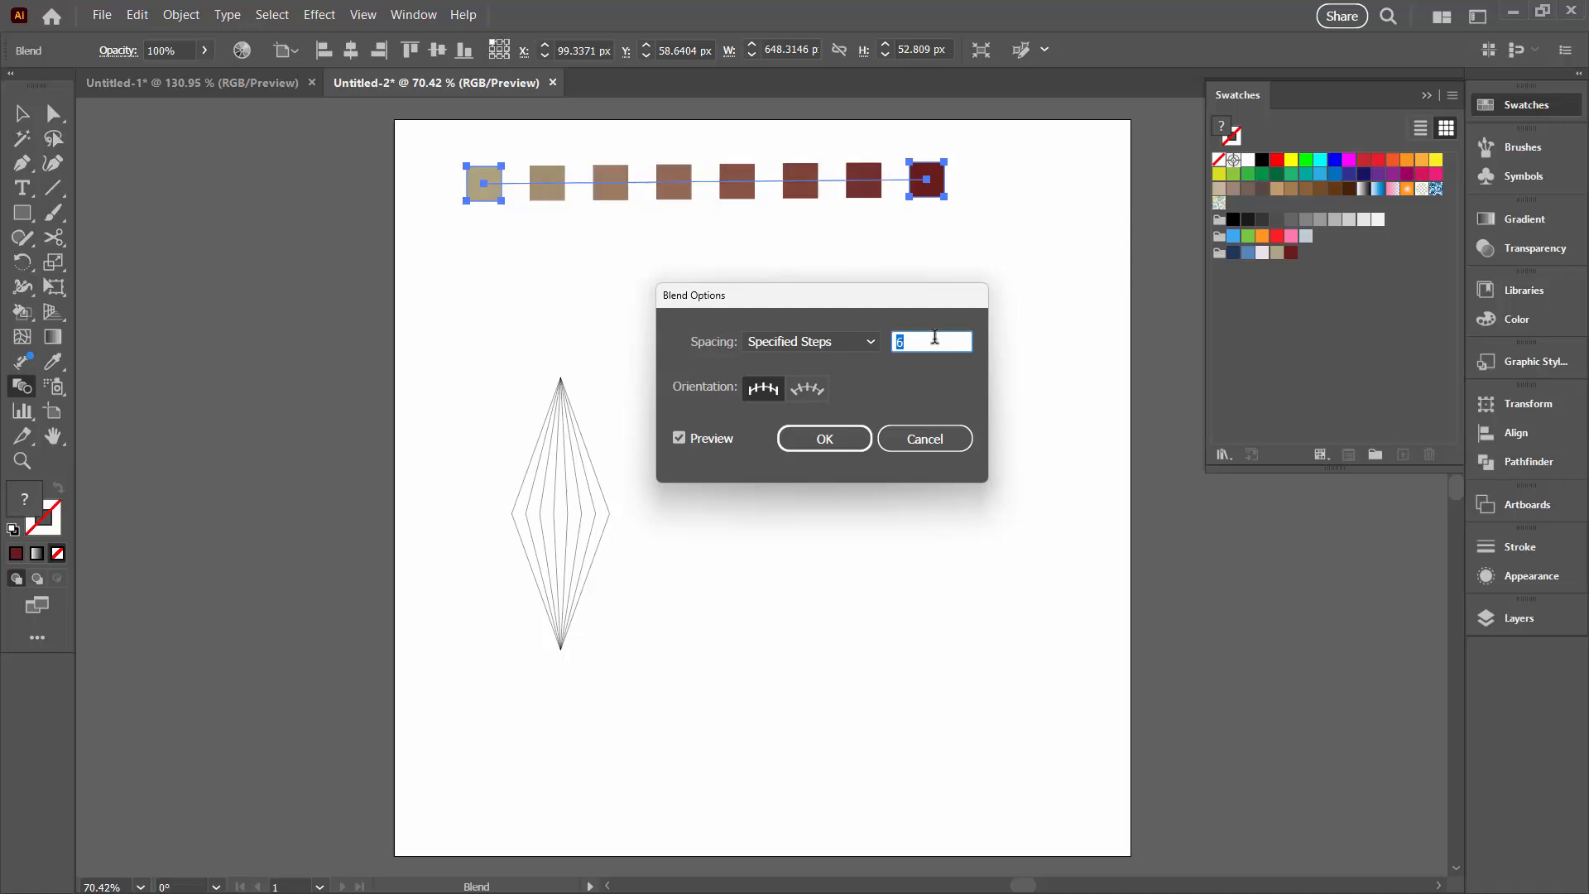
pyautogui.write('7')
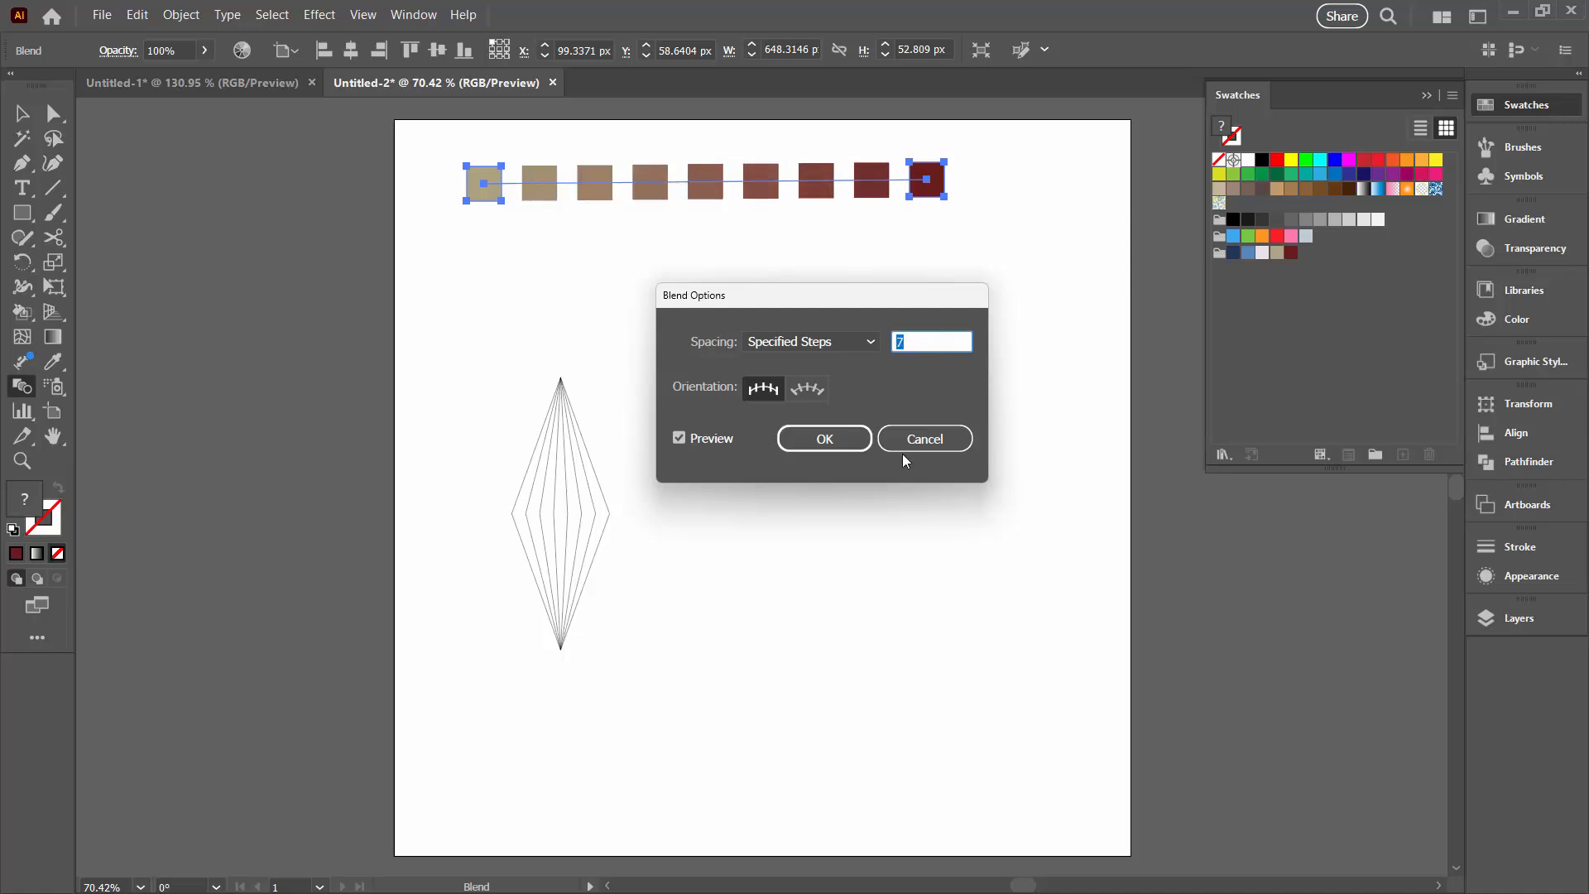
pyautogui.moveTo(826, 442)
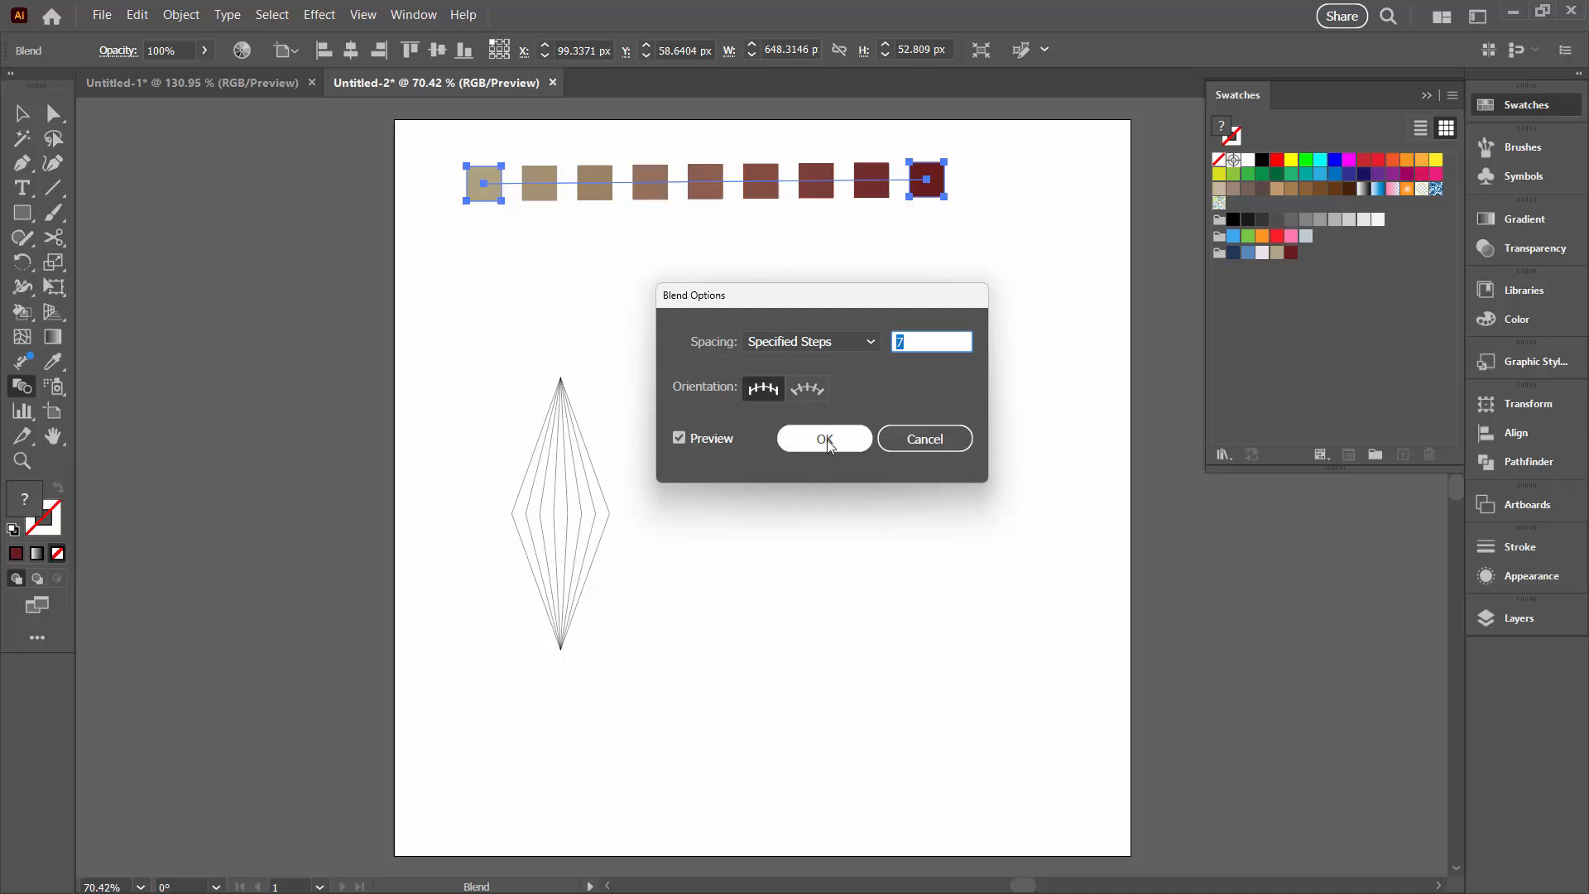
pyautogui.click(824, 439)
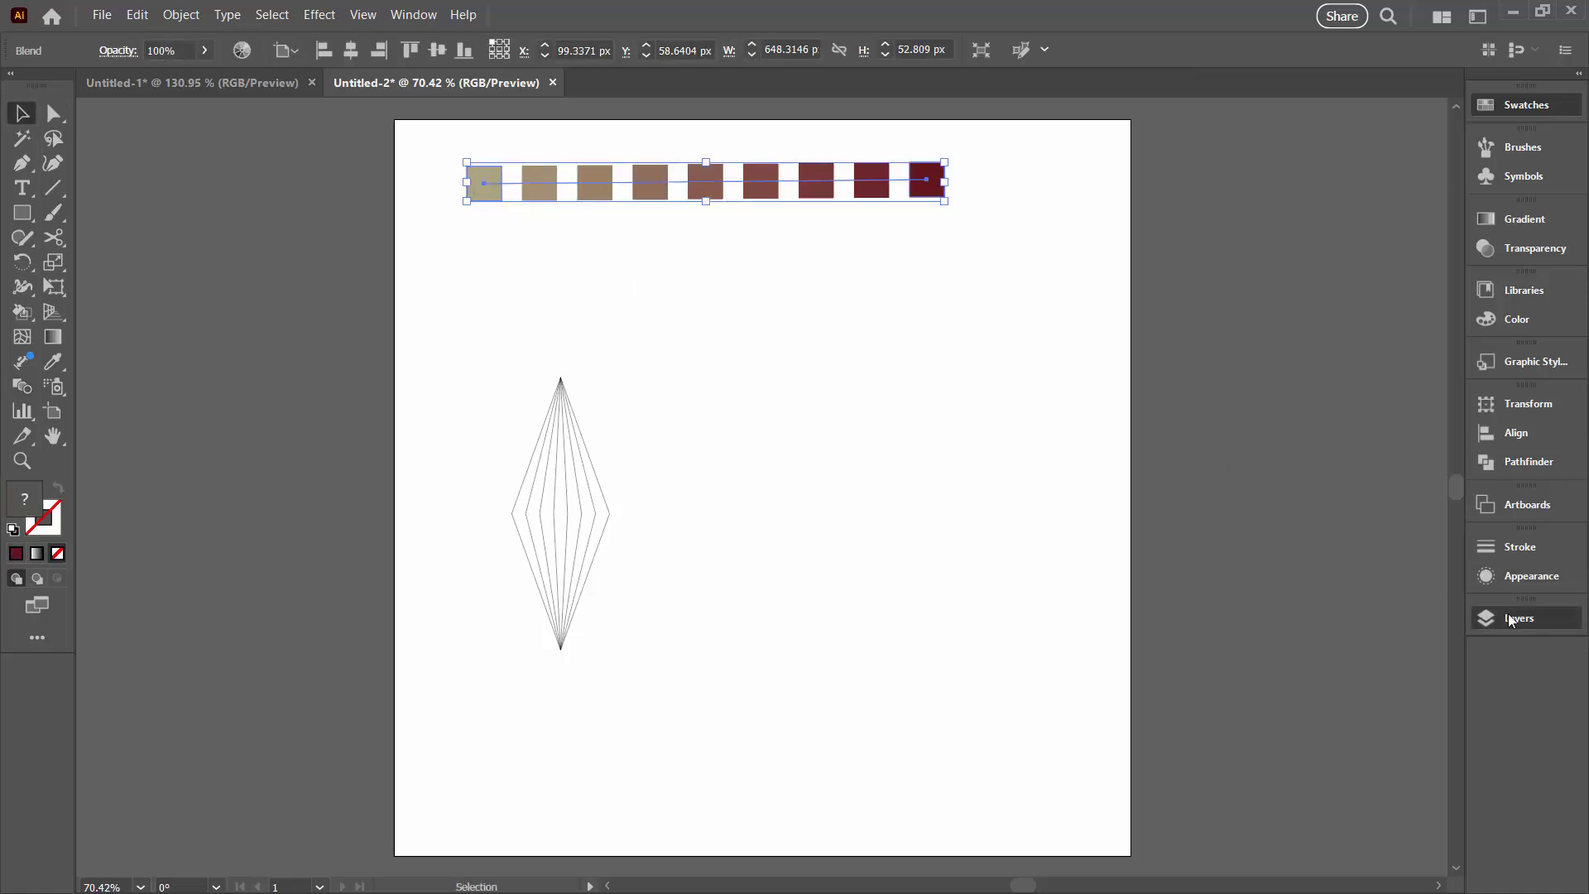
# Show the Layers panel and expand the Blend to reveal its path and two rectangles.
pyautogui.click(1519, 617)
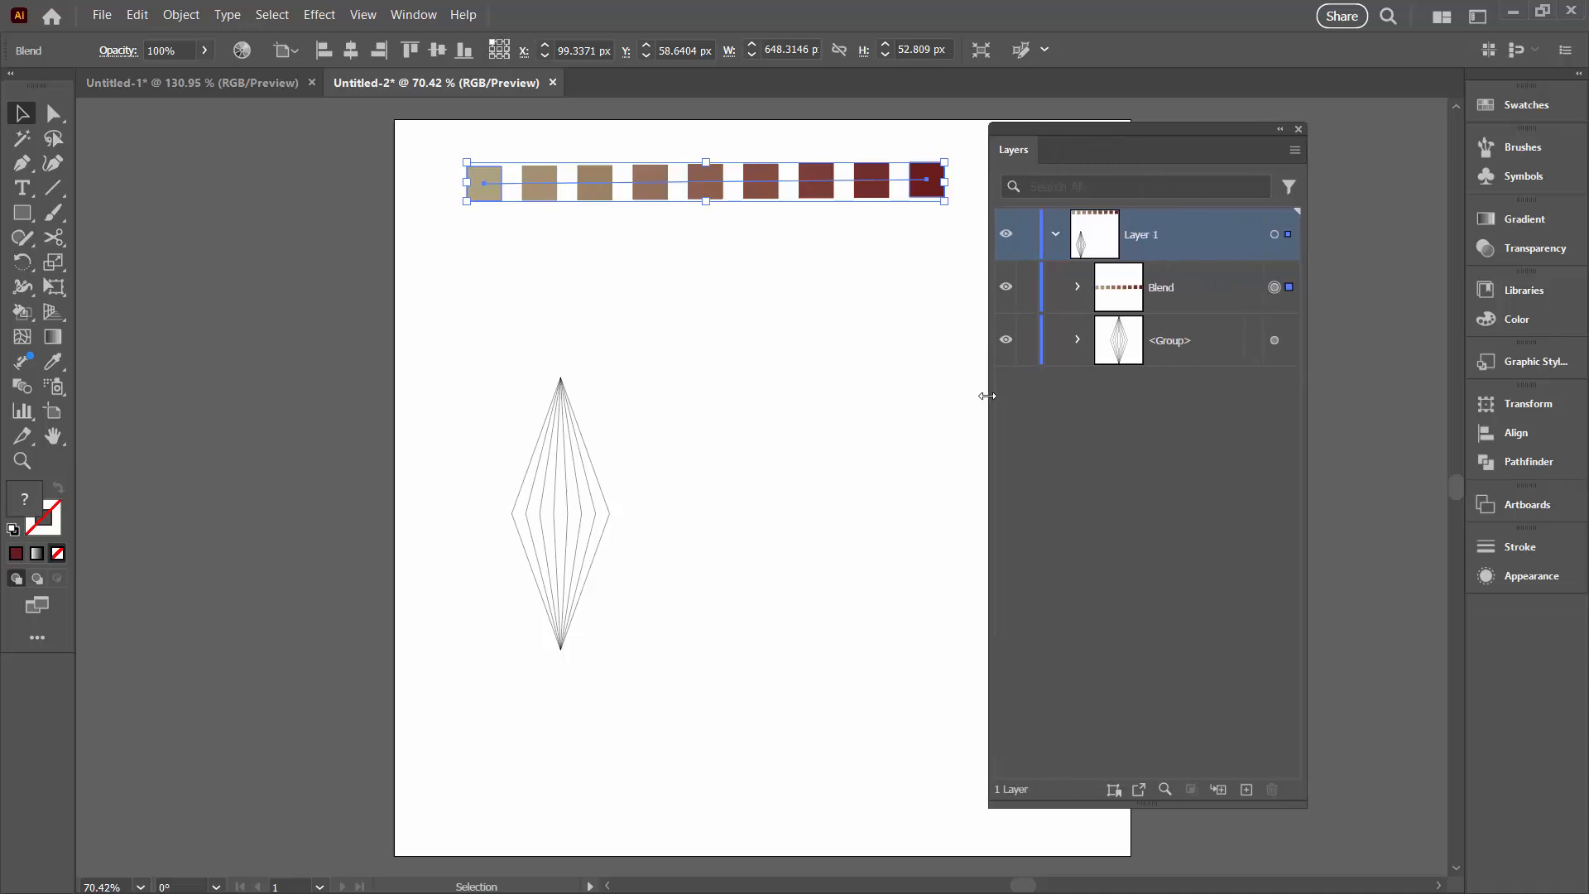
pyautogui.click(1077, 287)
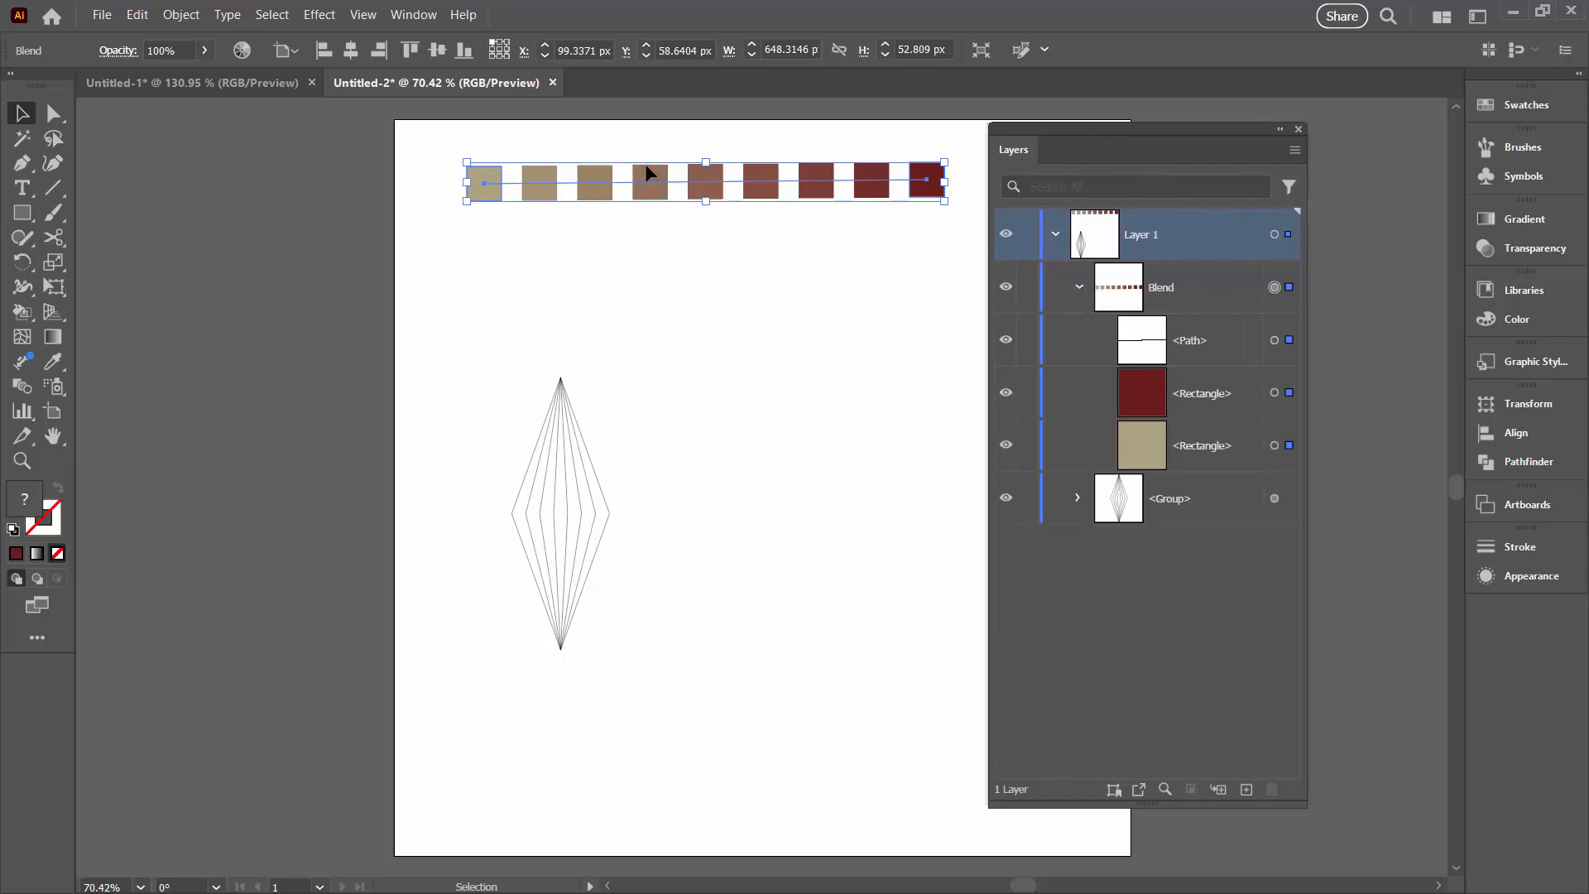
pyautogui.moveTo(892, 286)
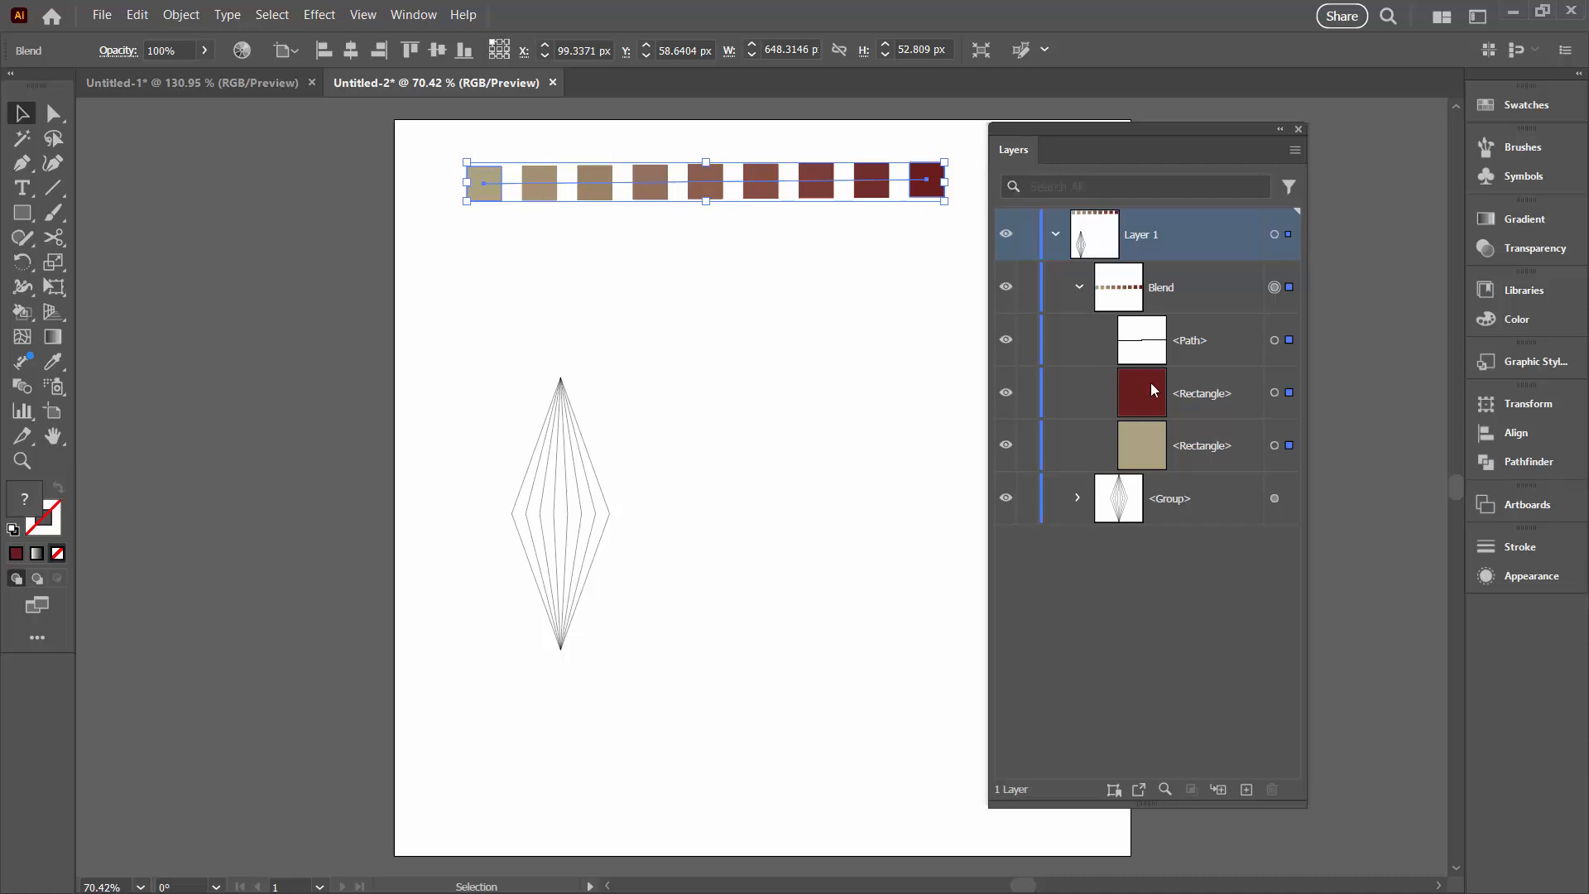
pyautogui.moveTo(1151, 406)
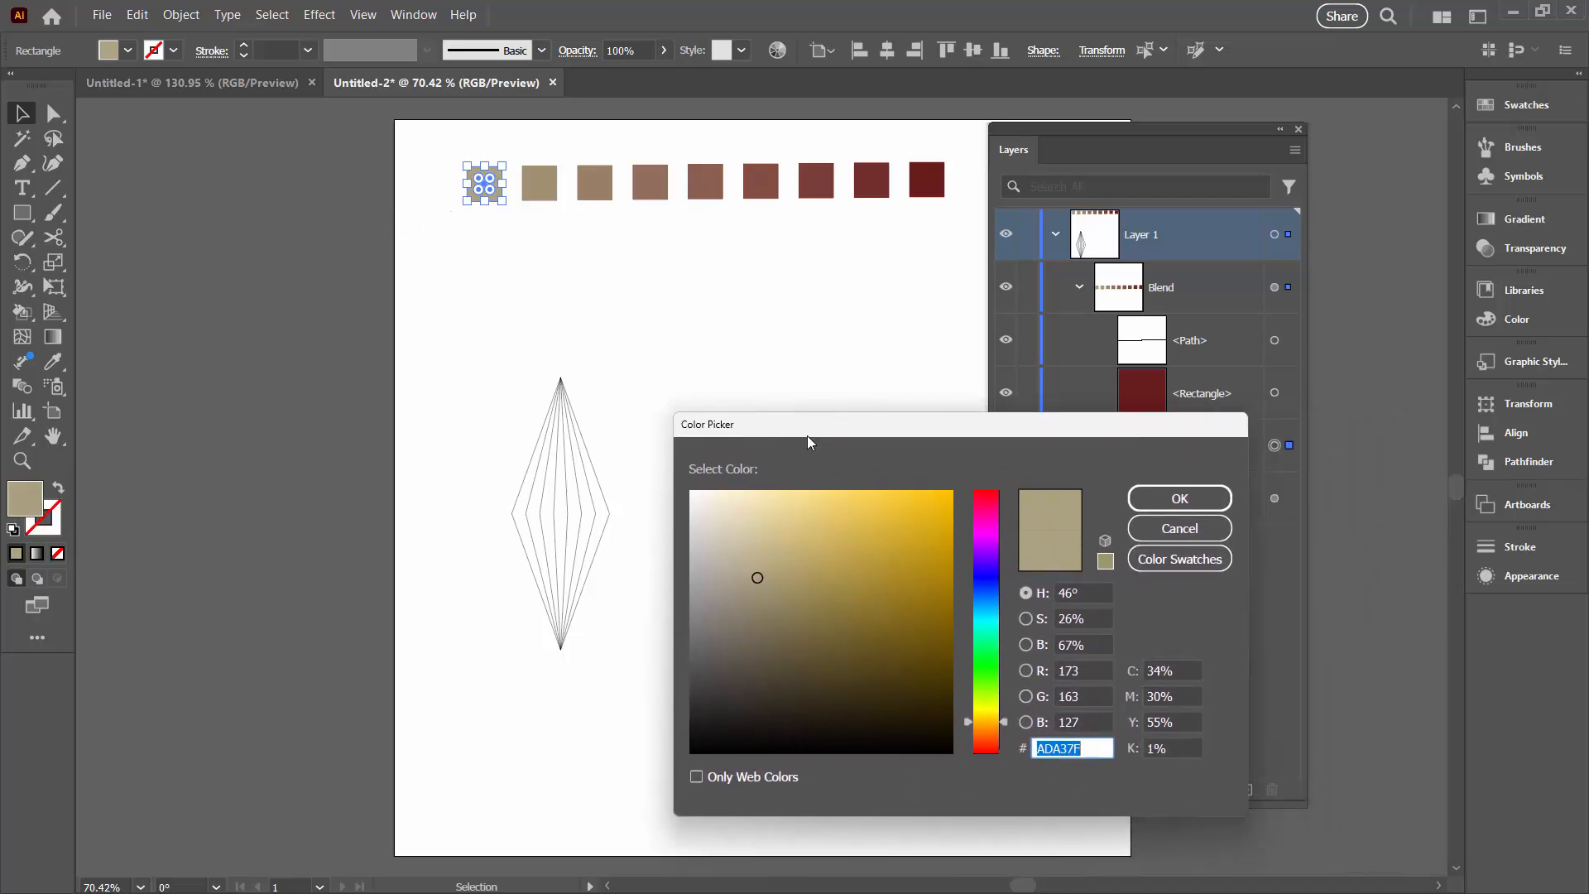
# Recolour the first end rectangle pale peach (F9E2C2) in the Color Picker.
pyautogui.click(987, 728)
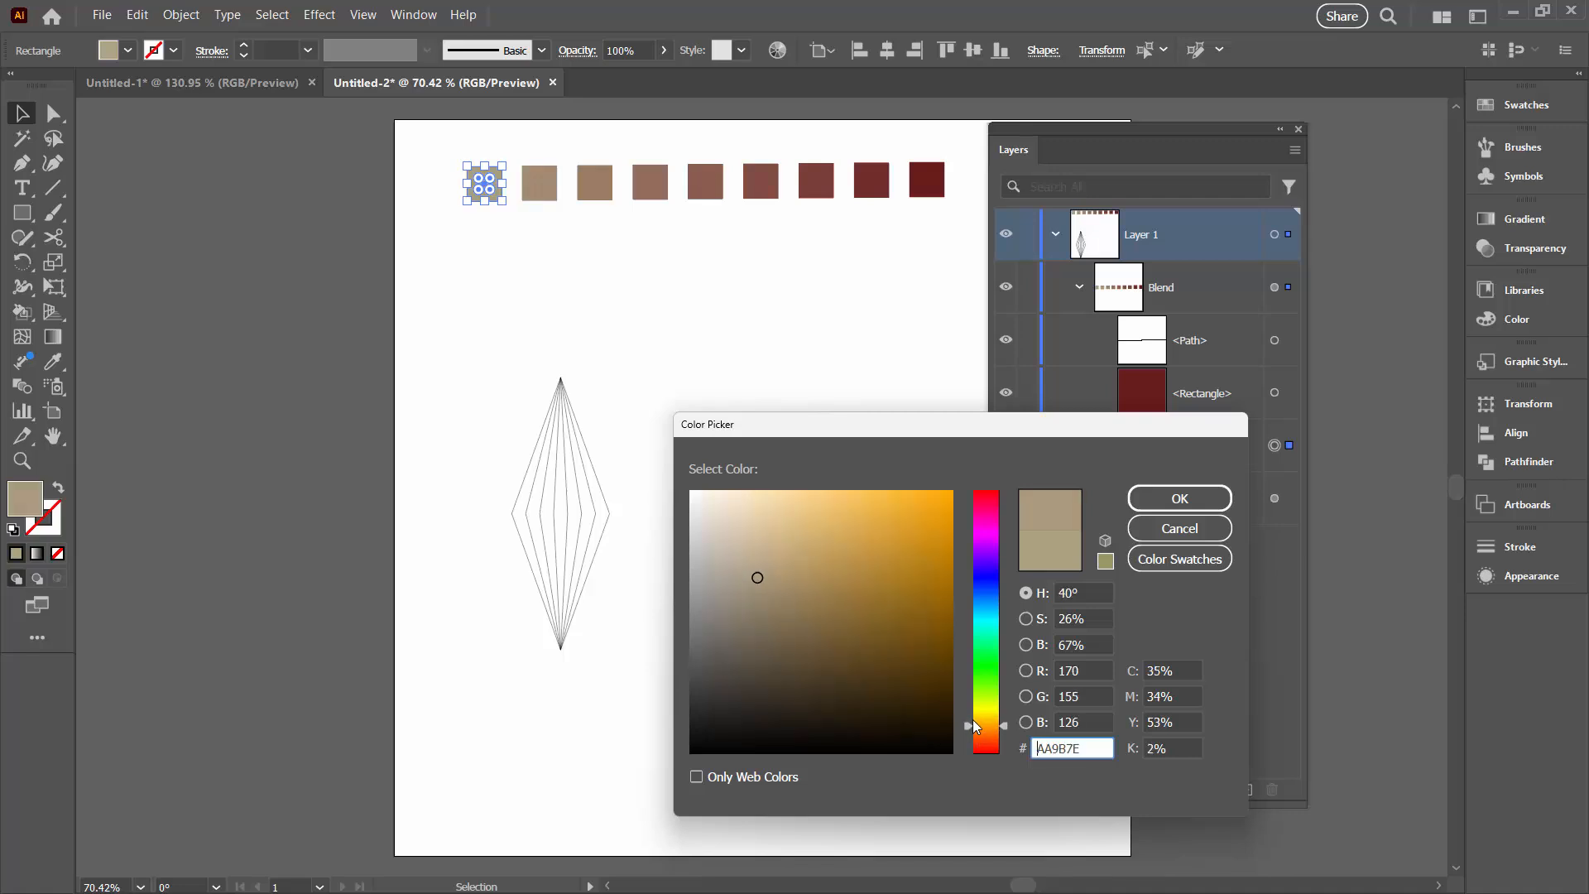
pyautogui.click(748, 495)
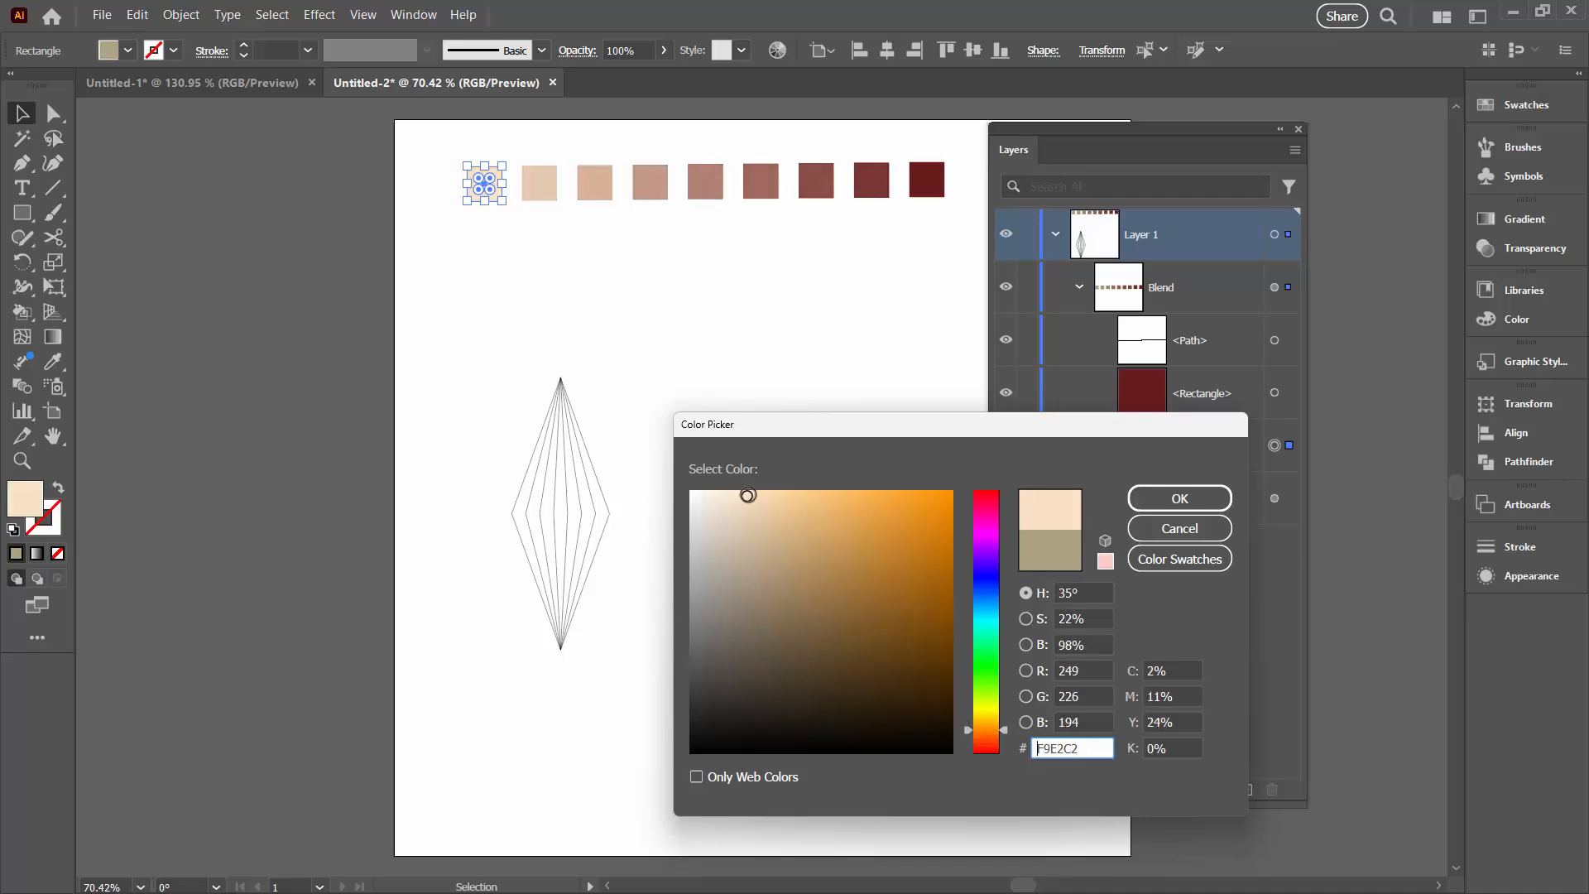
pyautogui.click(1179, 499)
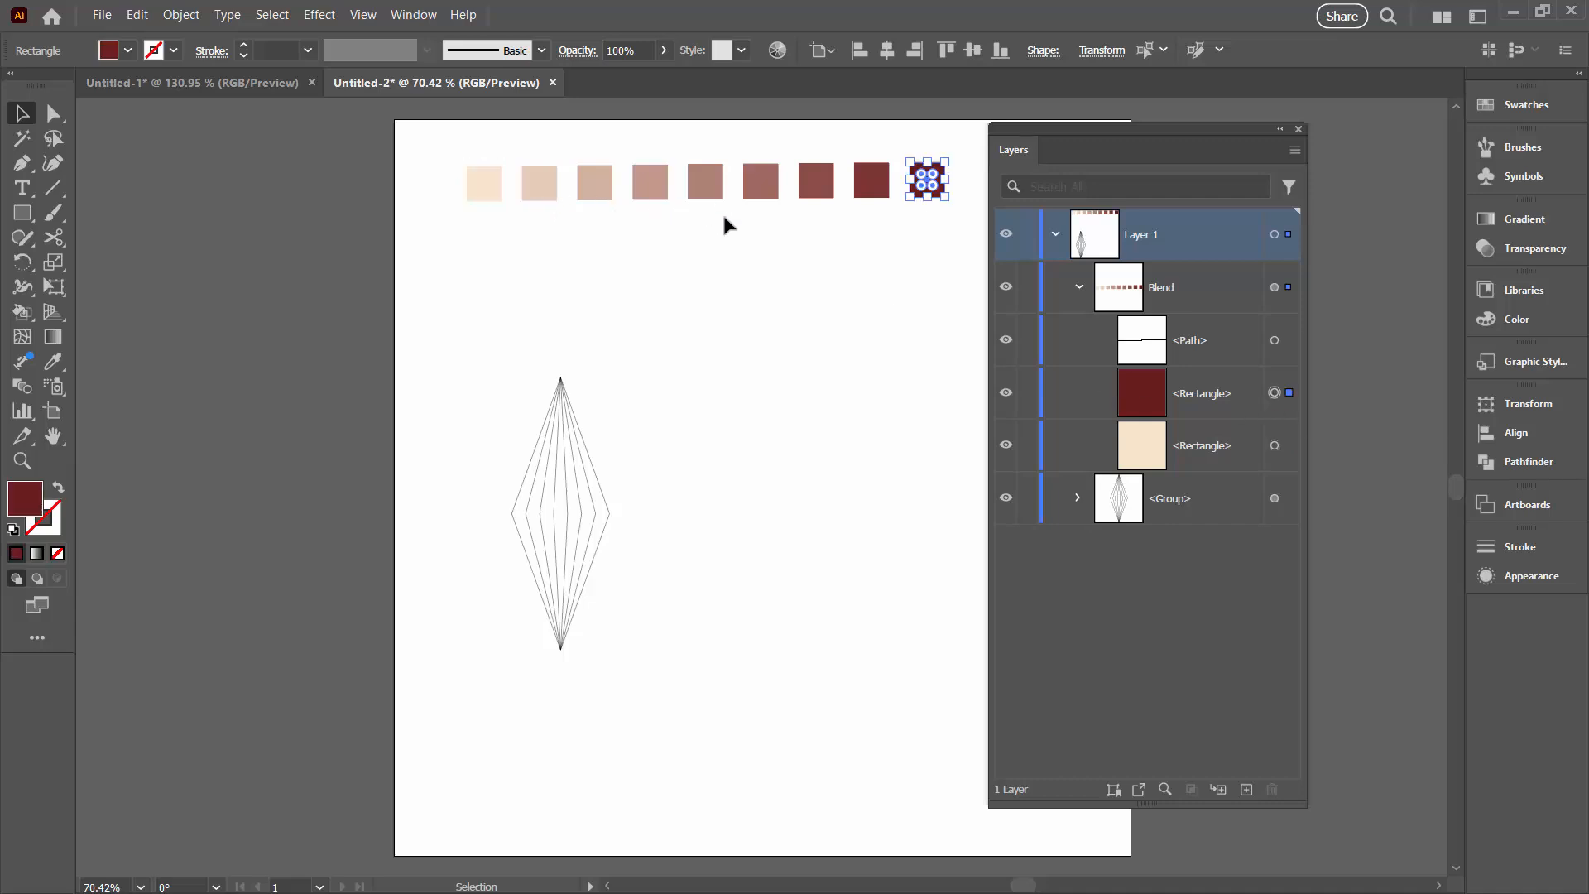
pyautogui.moveTo(1299, 131)
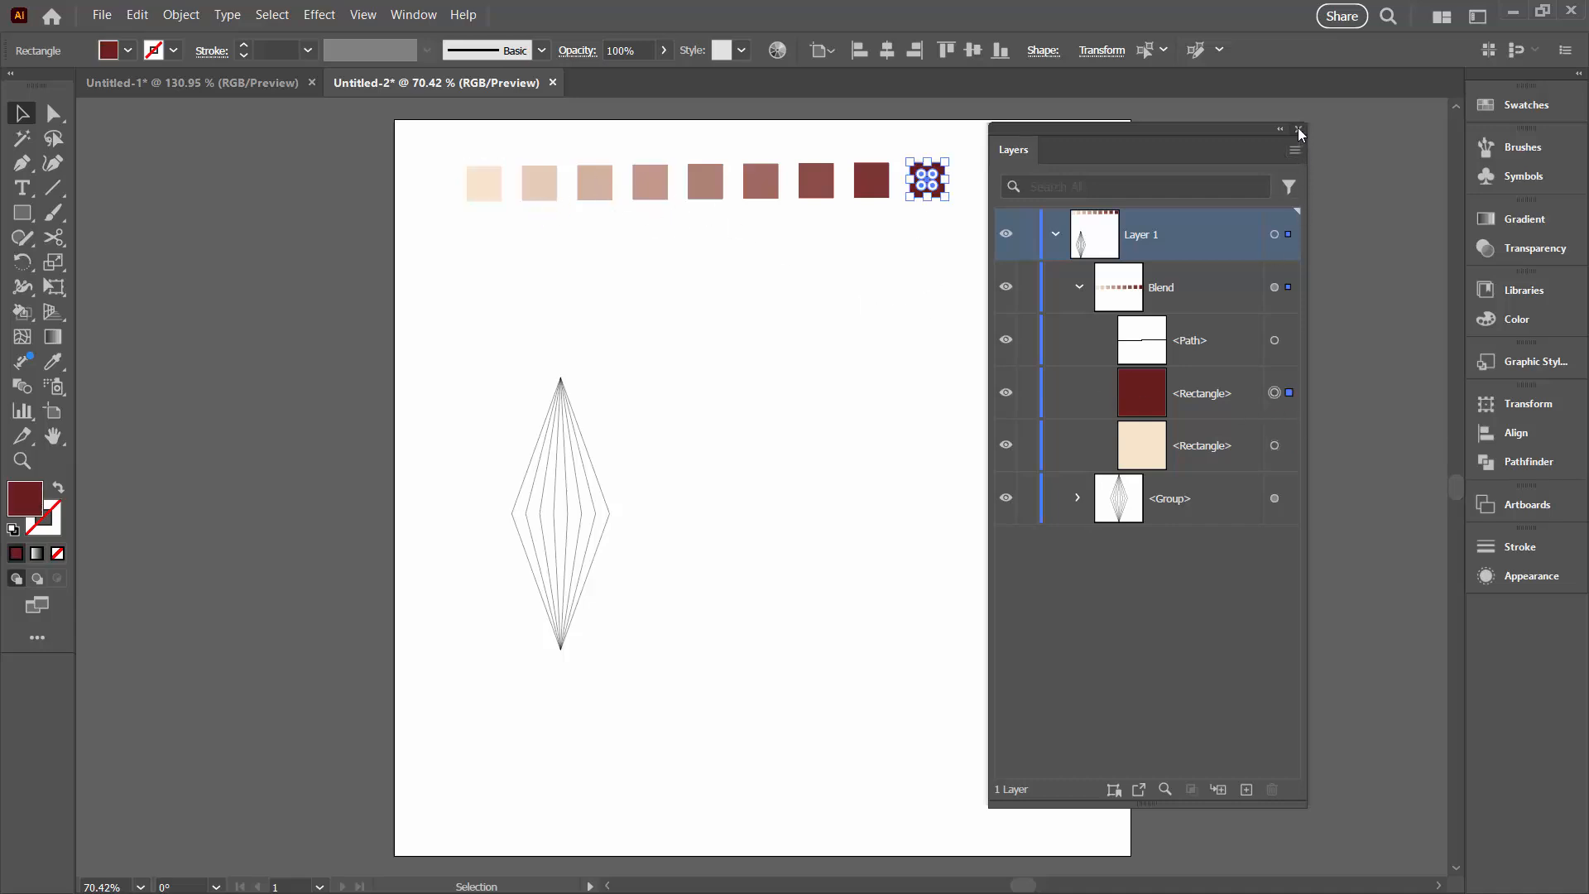
# Expand the peach-to-dark-red blend into separate square paths via Object > Blend > Expand.
pyautogui.click(1298, 130)
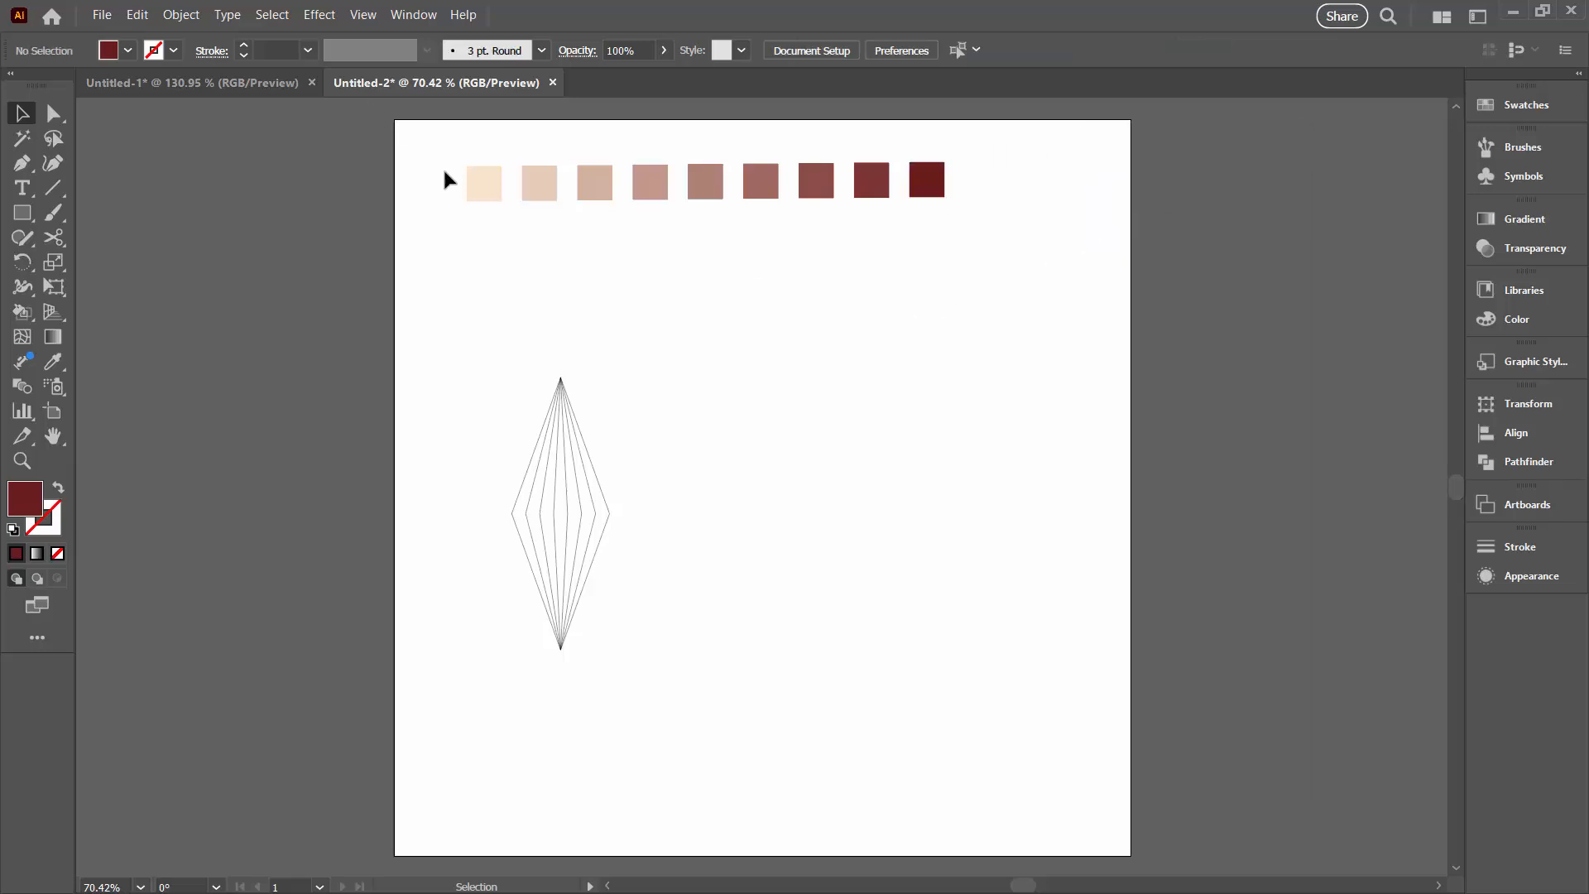
pyautogui.click(485, 182)
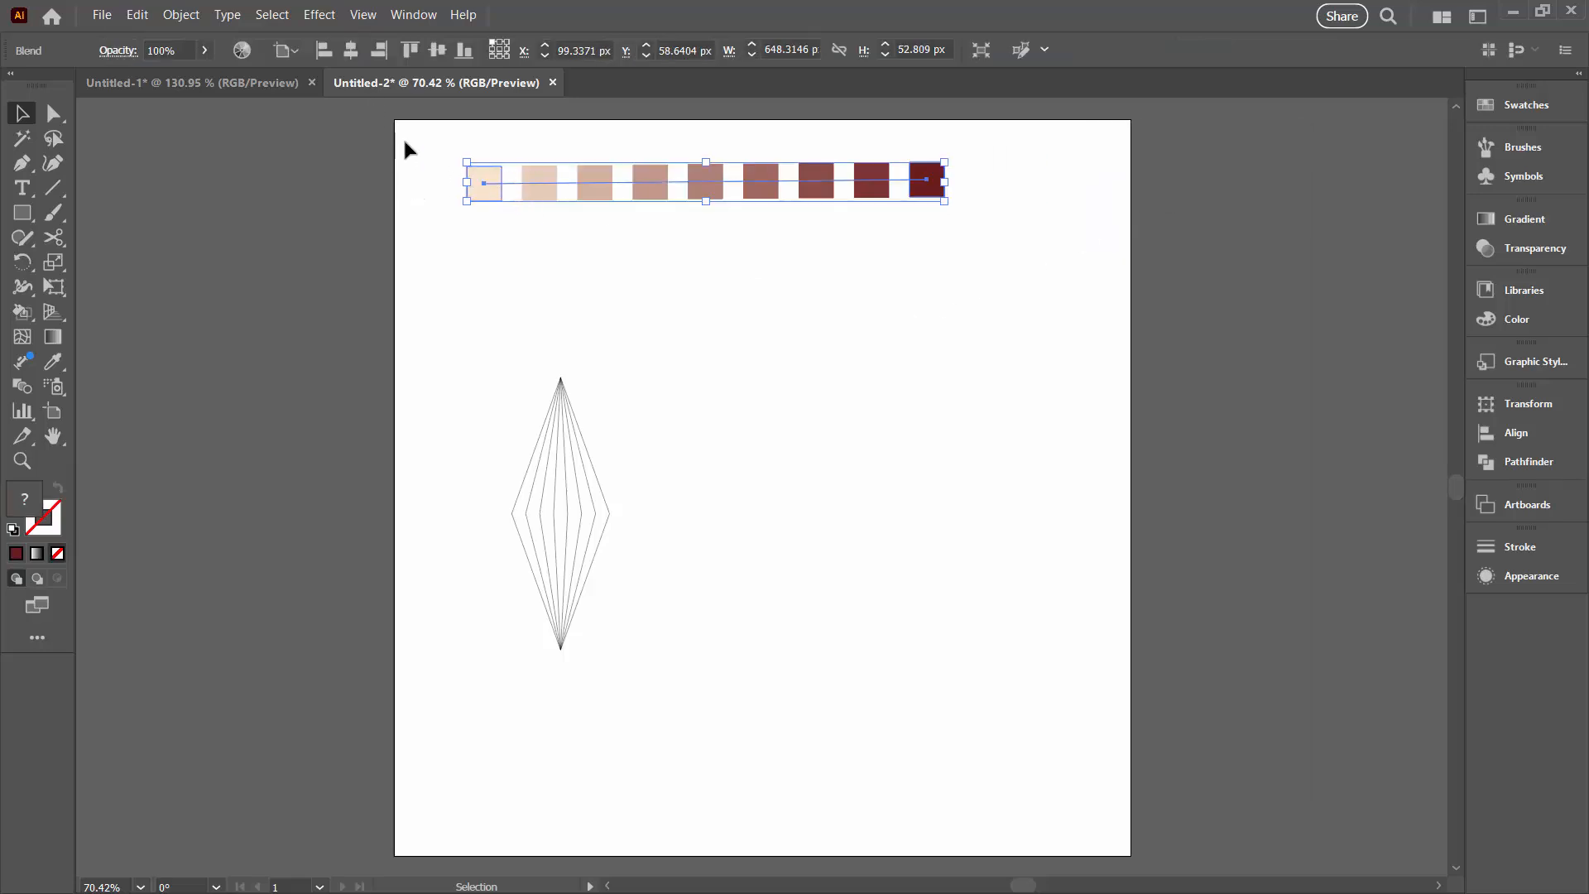
pyautogui.click(180, 15)
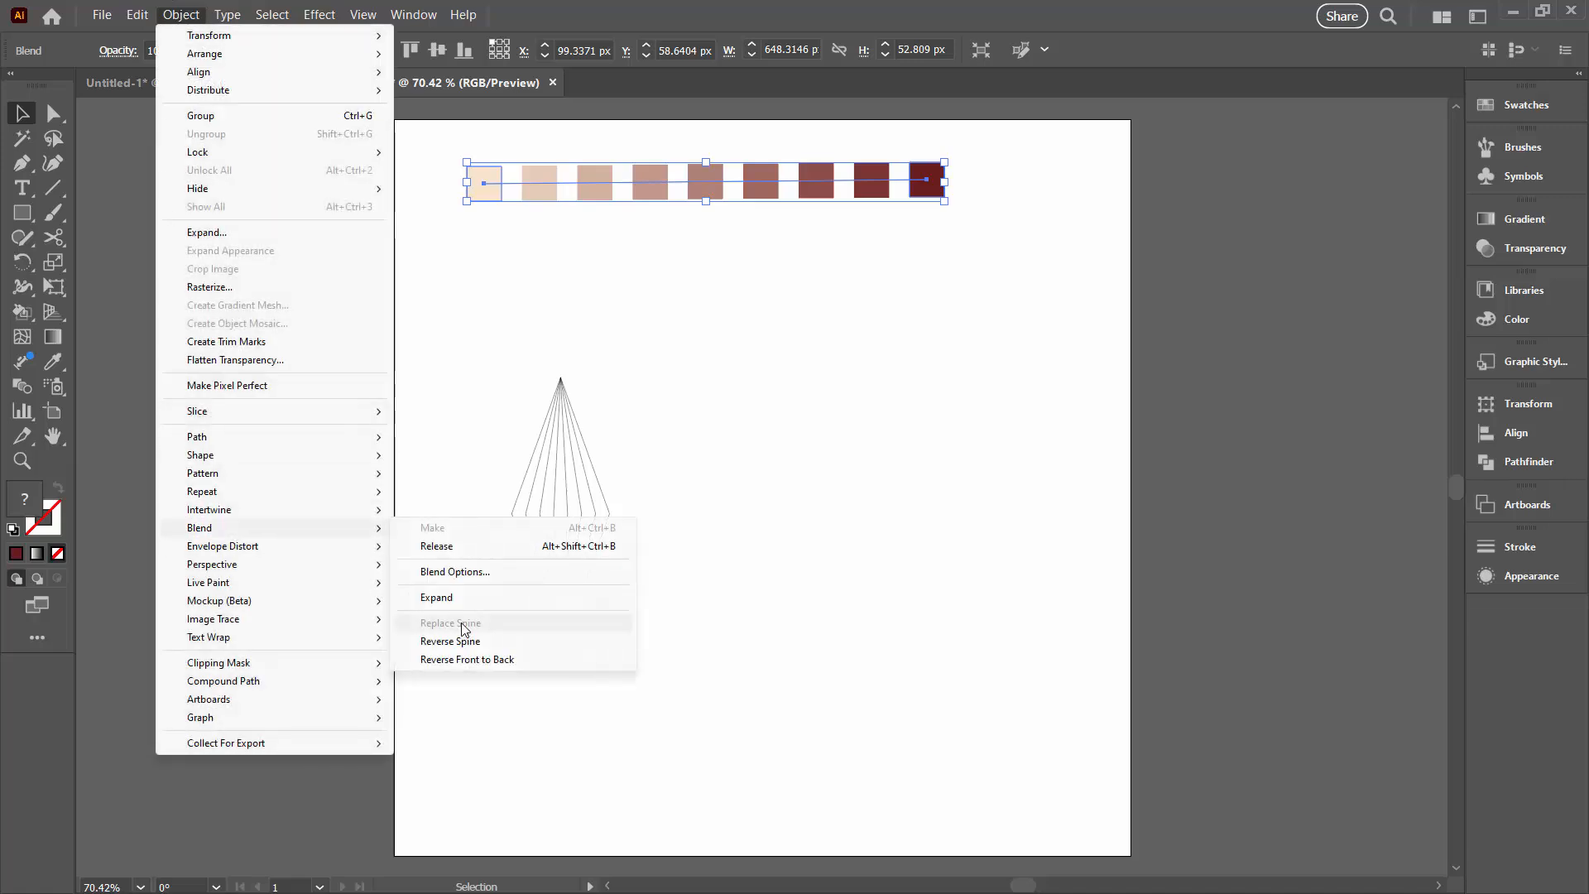
pyautogui.click(450, 641)
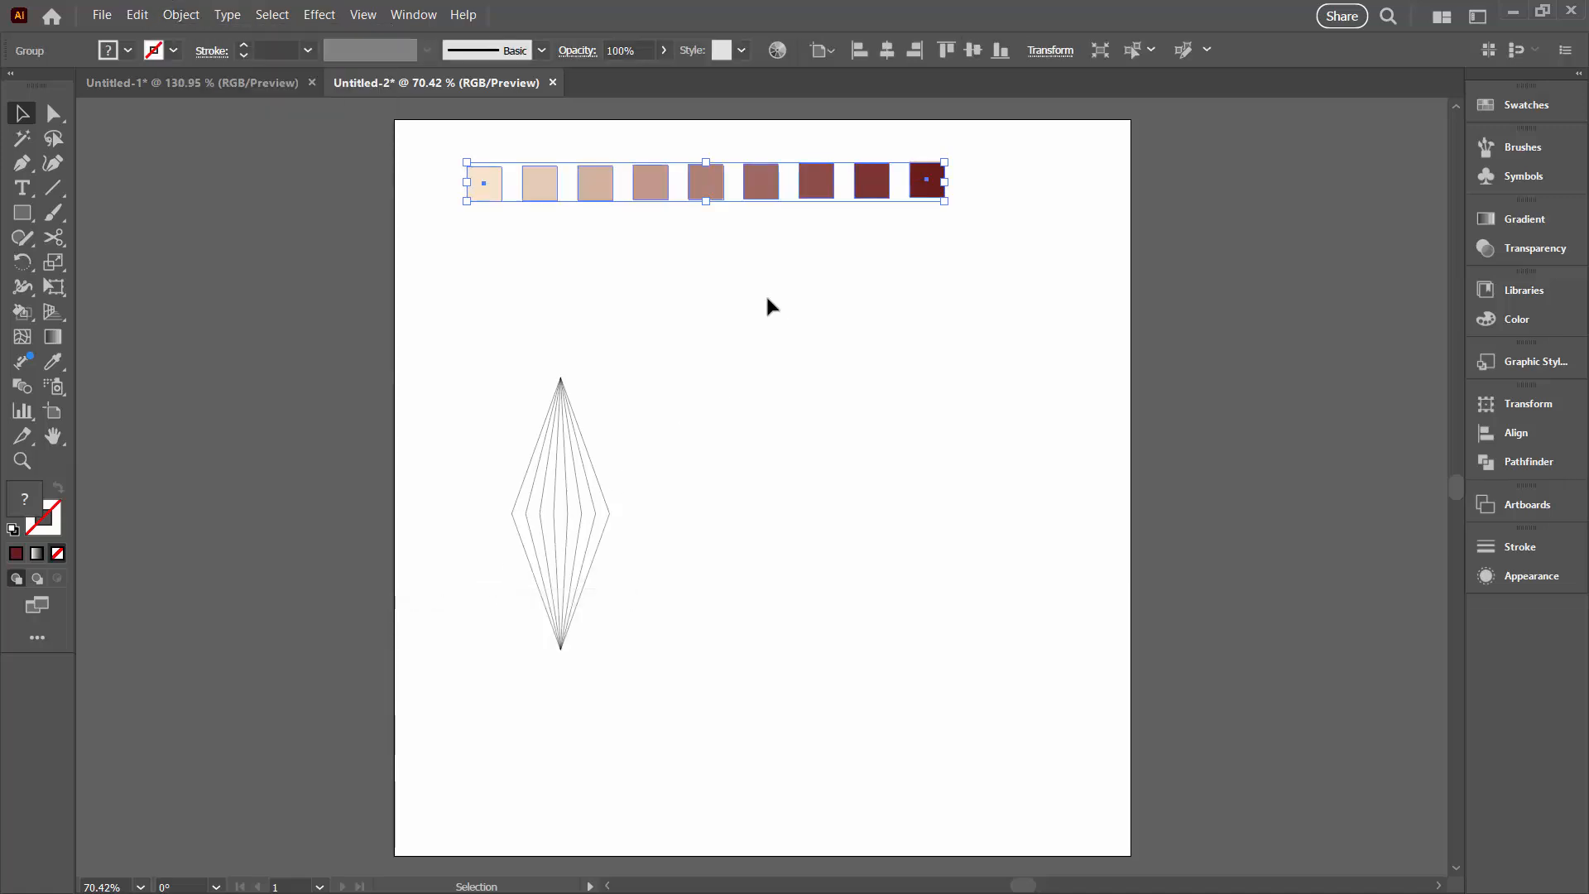
pyautogui.click(770, 307)
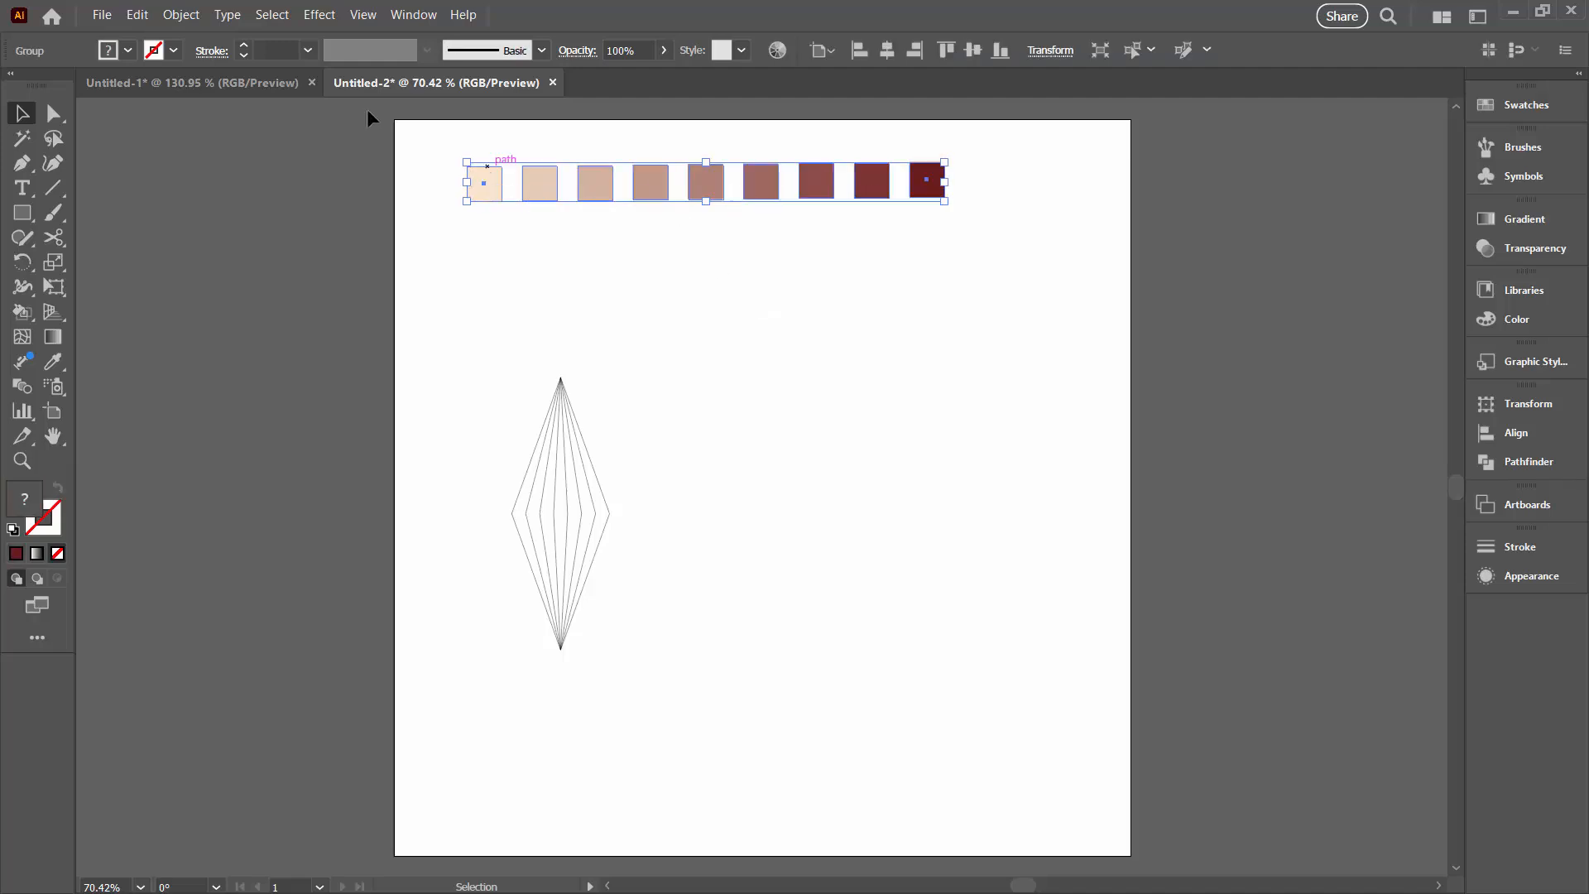
# Ungroup the expanded squares so each is individually selectable, and select them.
pyautogui.click(181, 15)
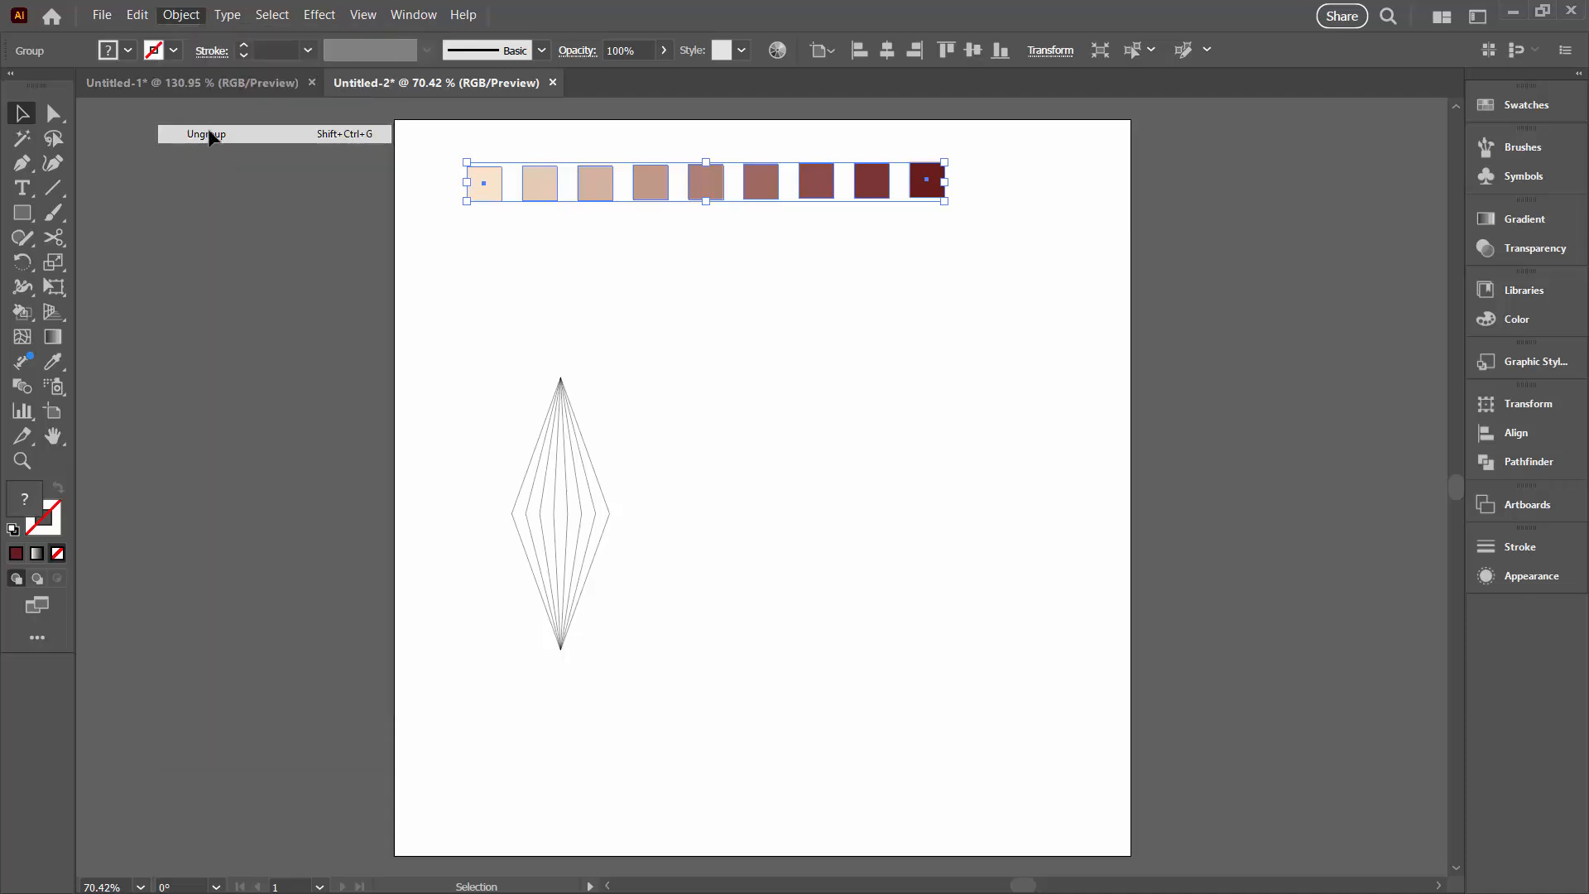
pyautogui.click(206, 135)
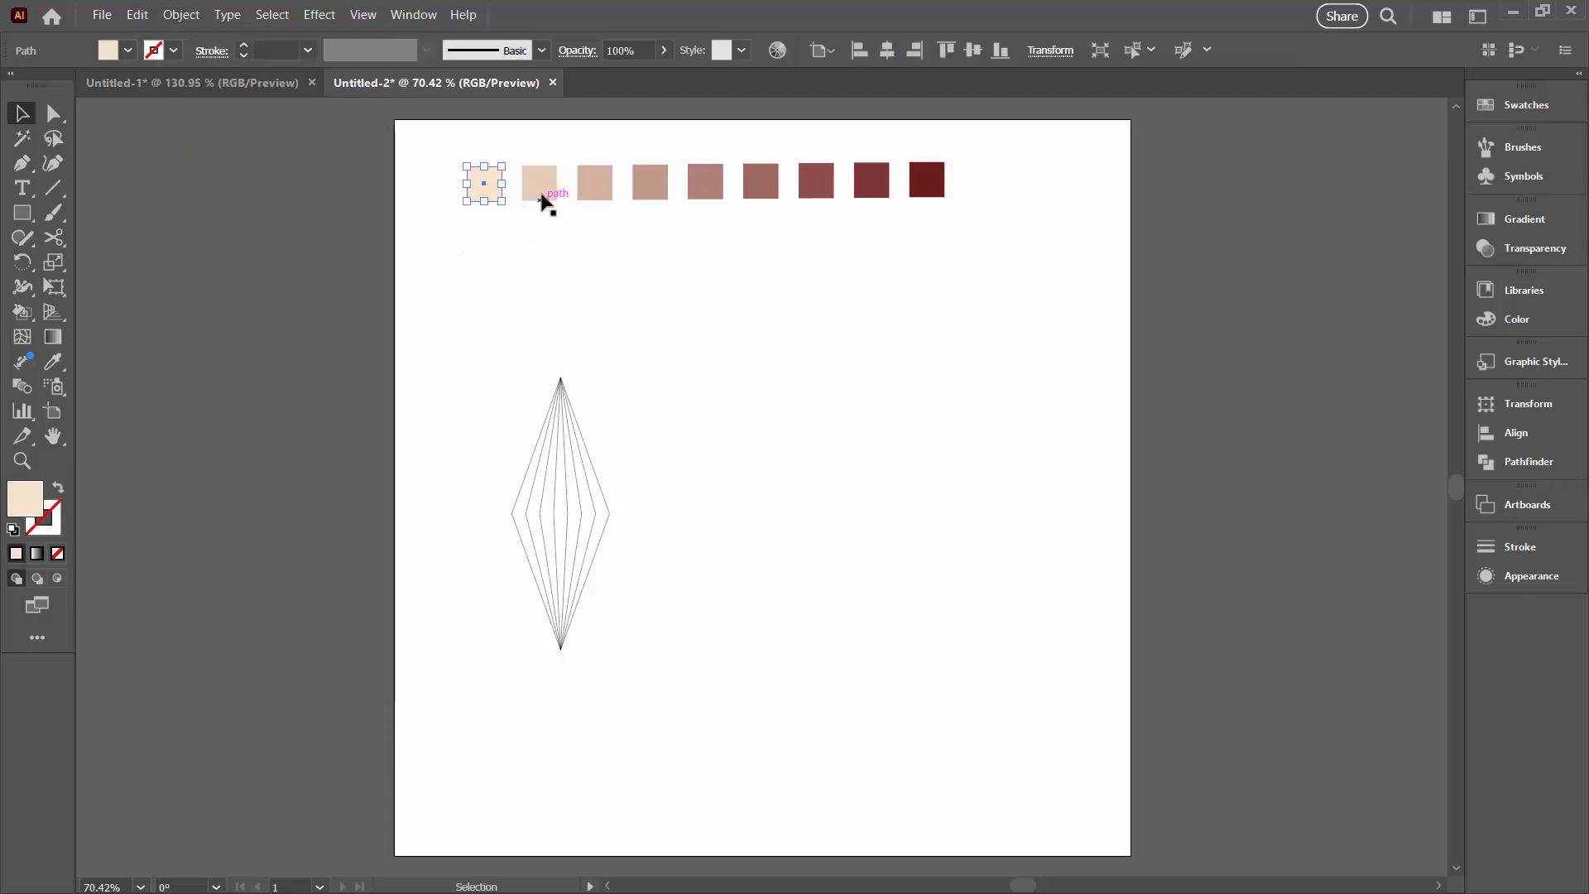
pyautogui.click(595, 182)
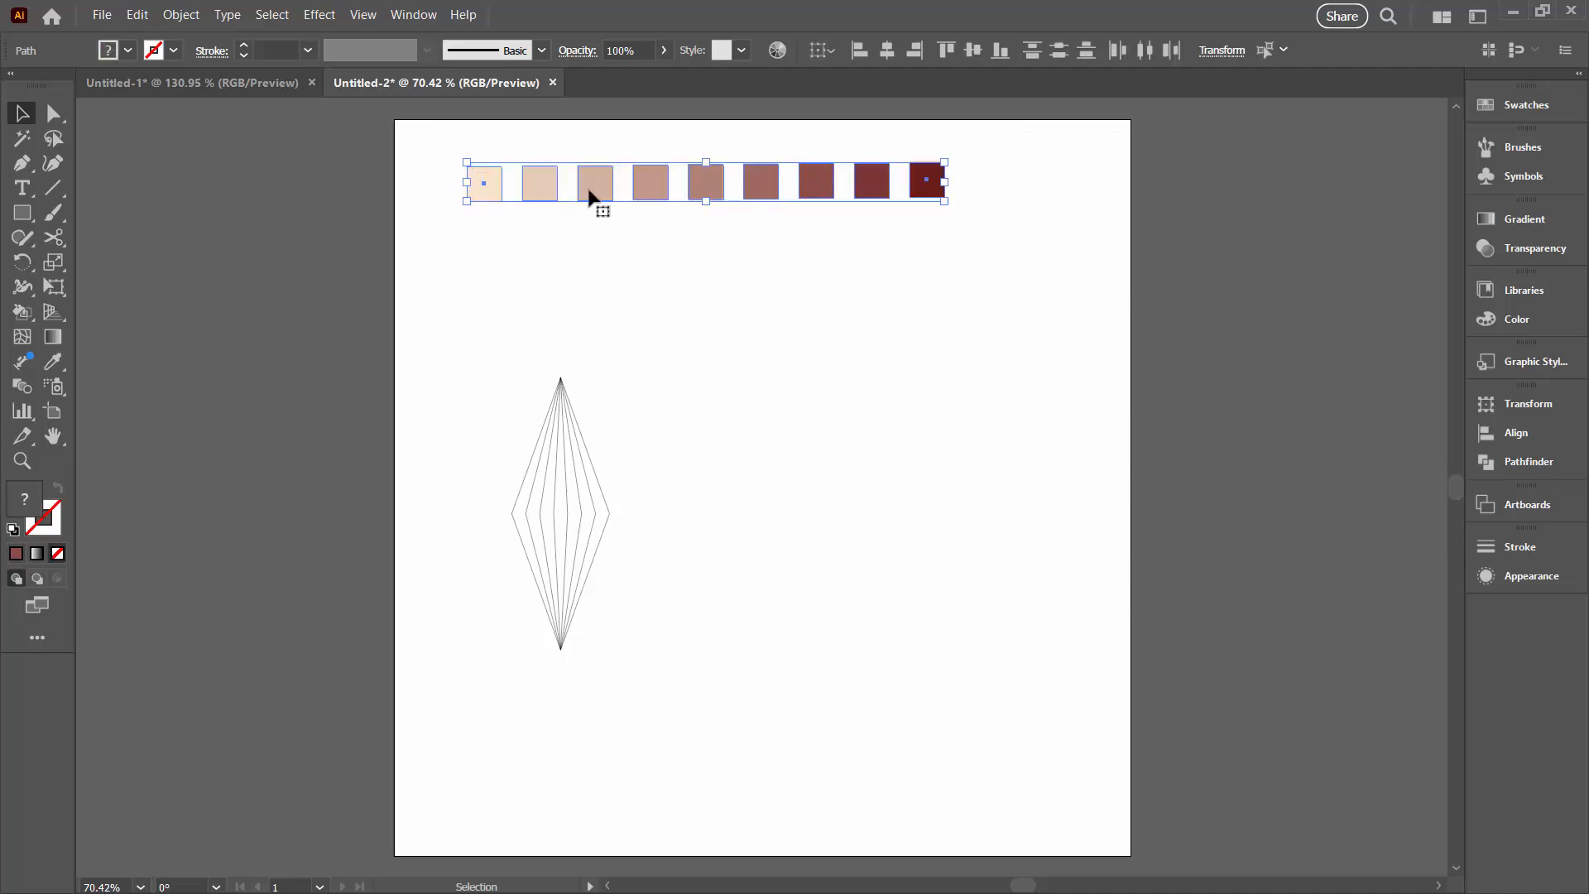
pyautogui.moveTo(1284, 165)
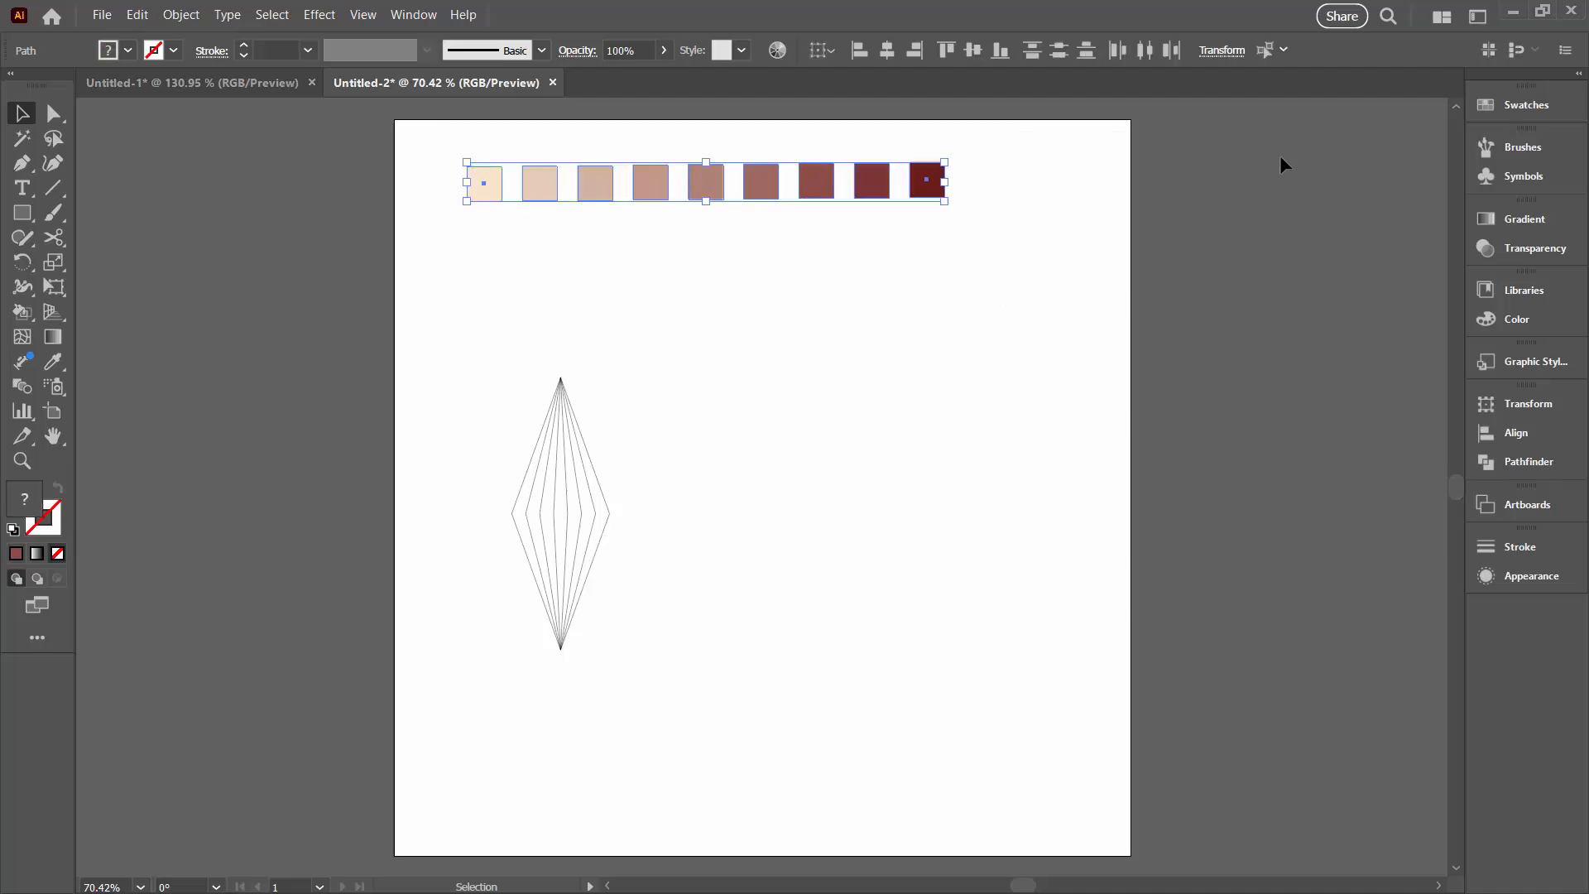
# Create Color Group 1 in the Swatches panel from the nine selected square colours.
pyautogui.click(1525, 103)
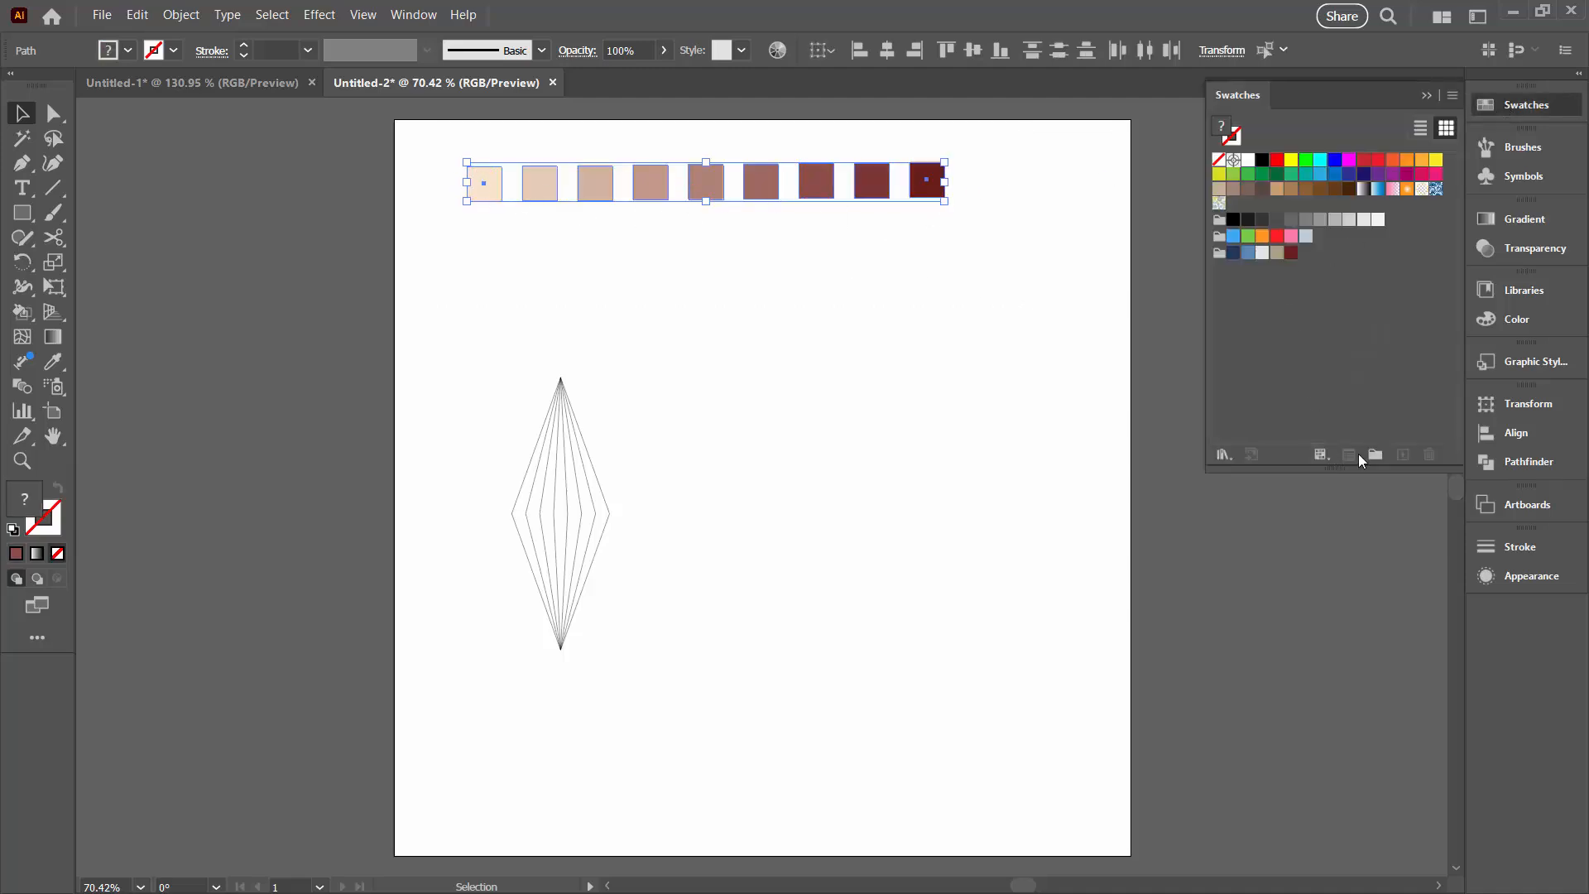
pyautogui.moveTo(1375, 455)
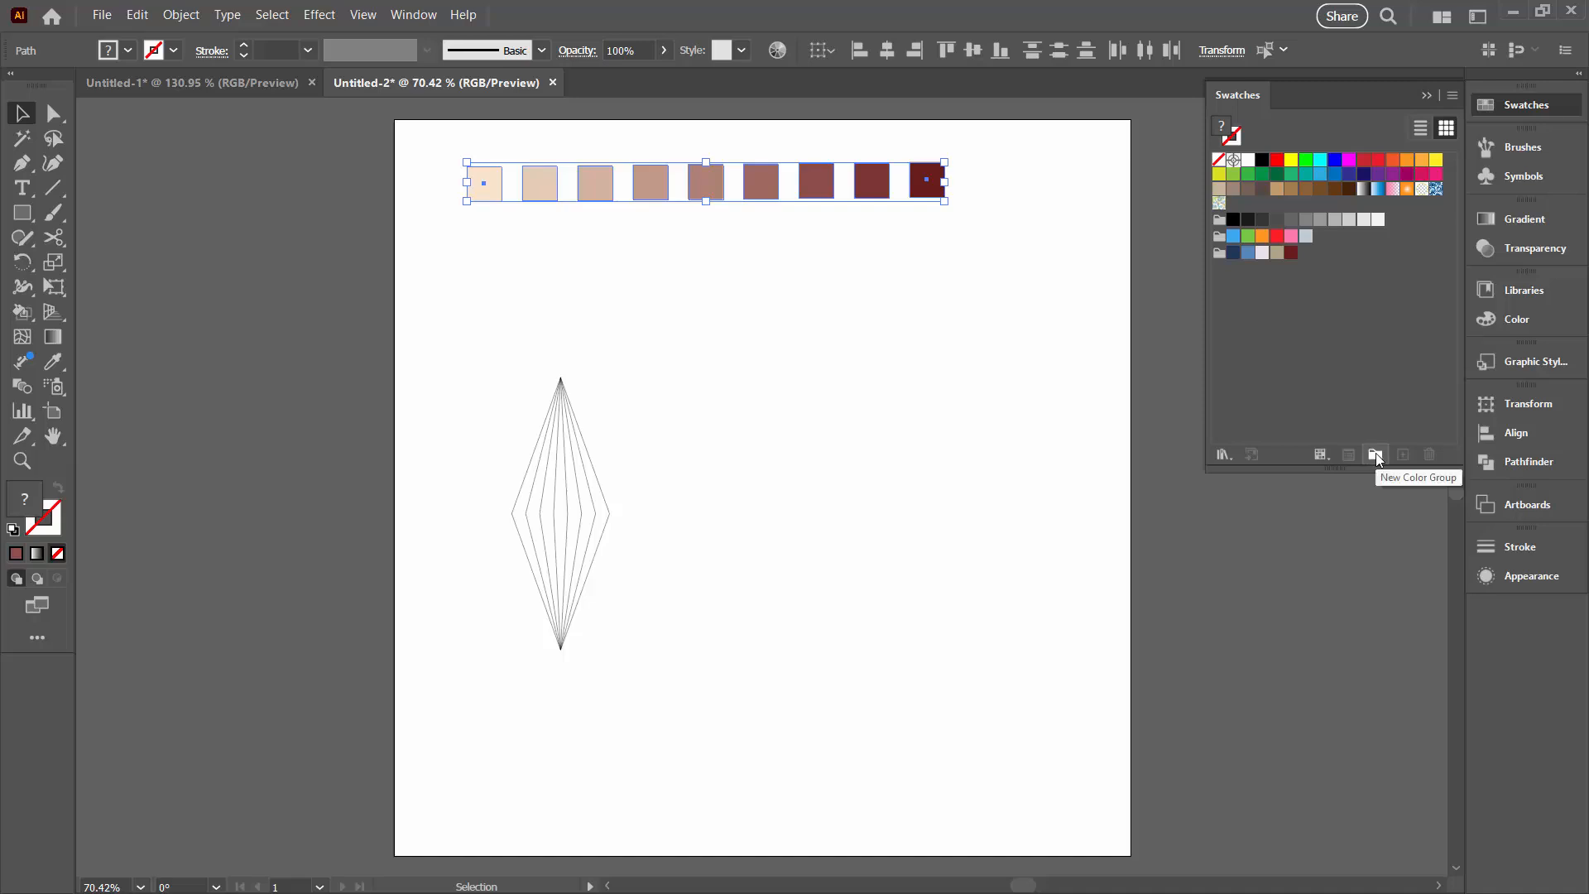
pyautogui.click(1374, 454)
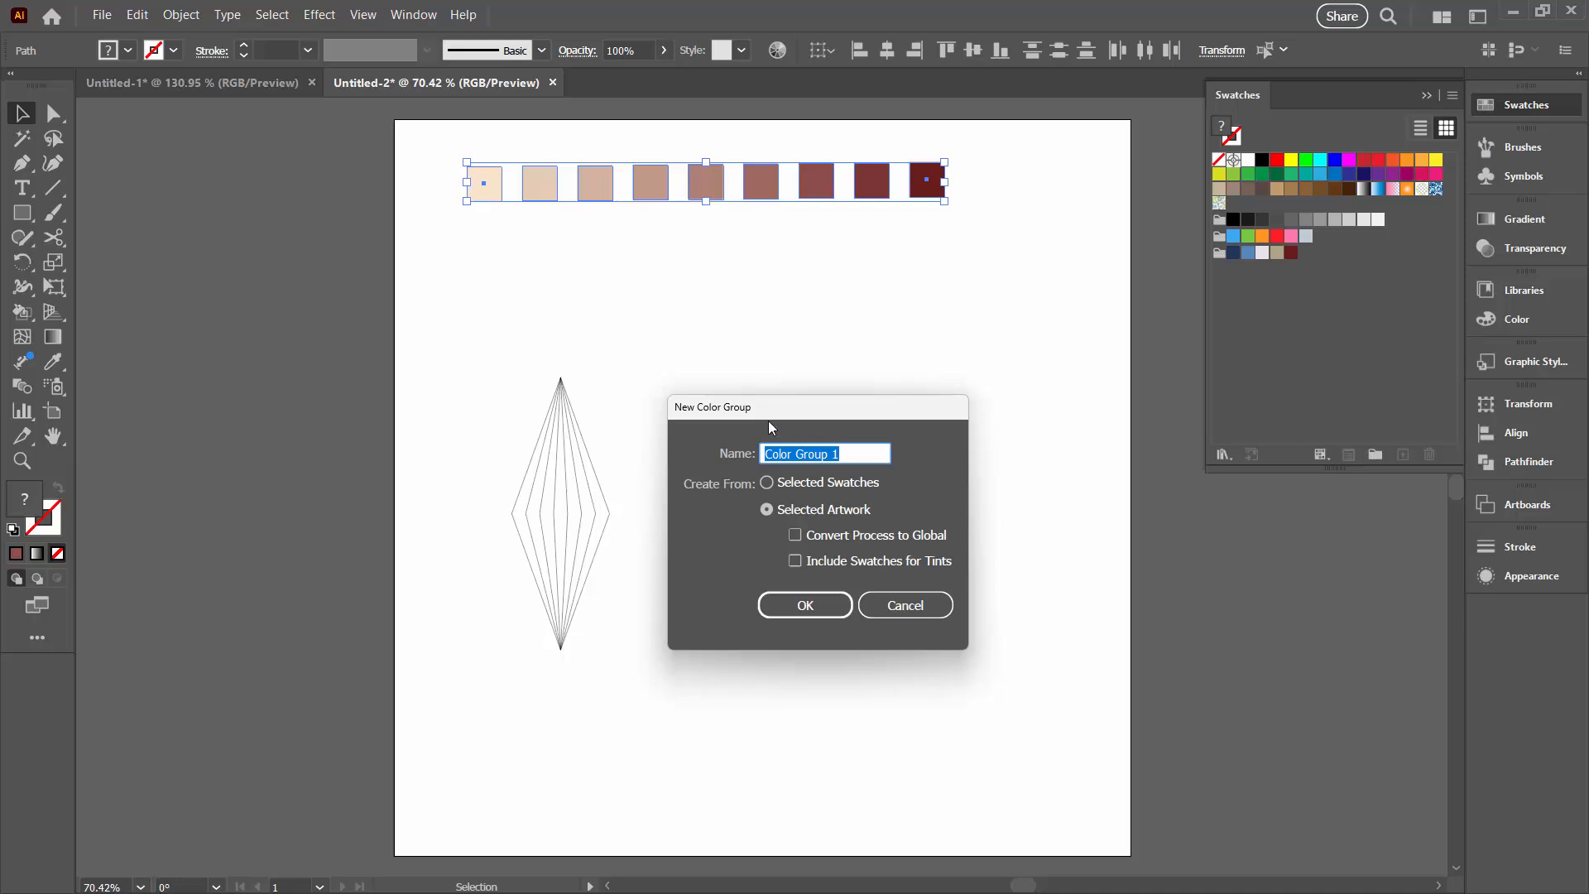
pyautogui.moveTo(768, 407); pyautogui.dragTo(878, 282)
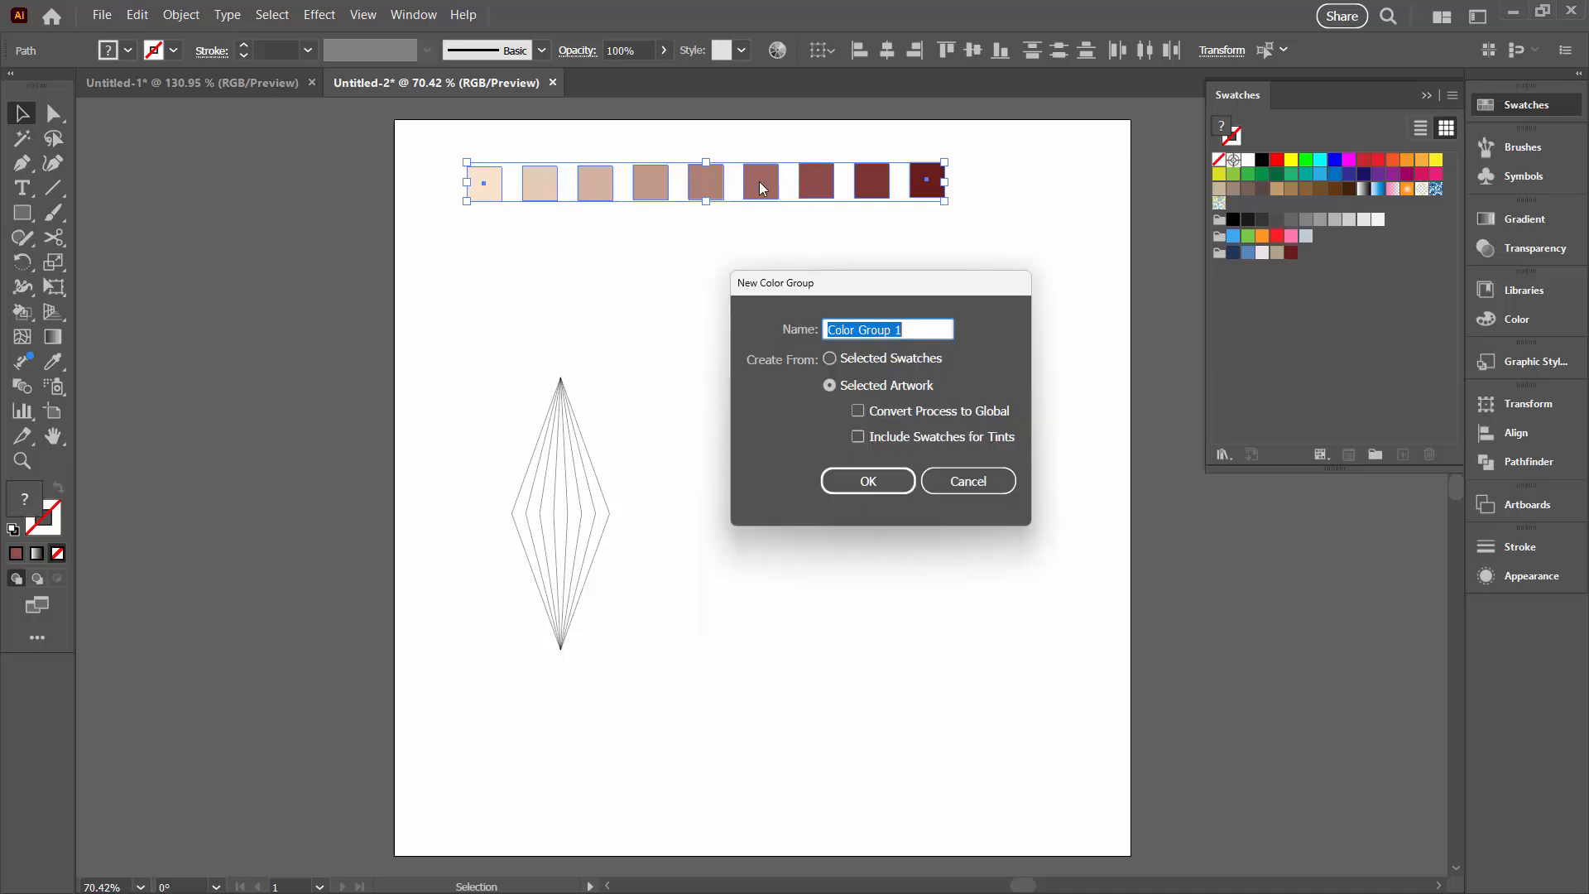
pyautogui.moveTo(658, 209)
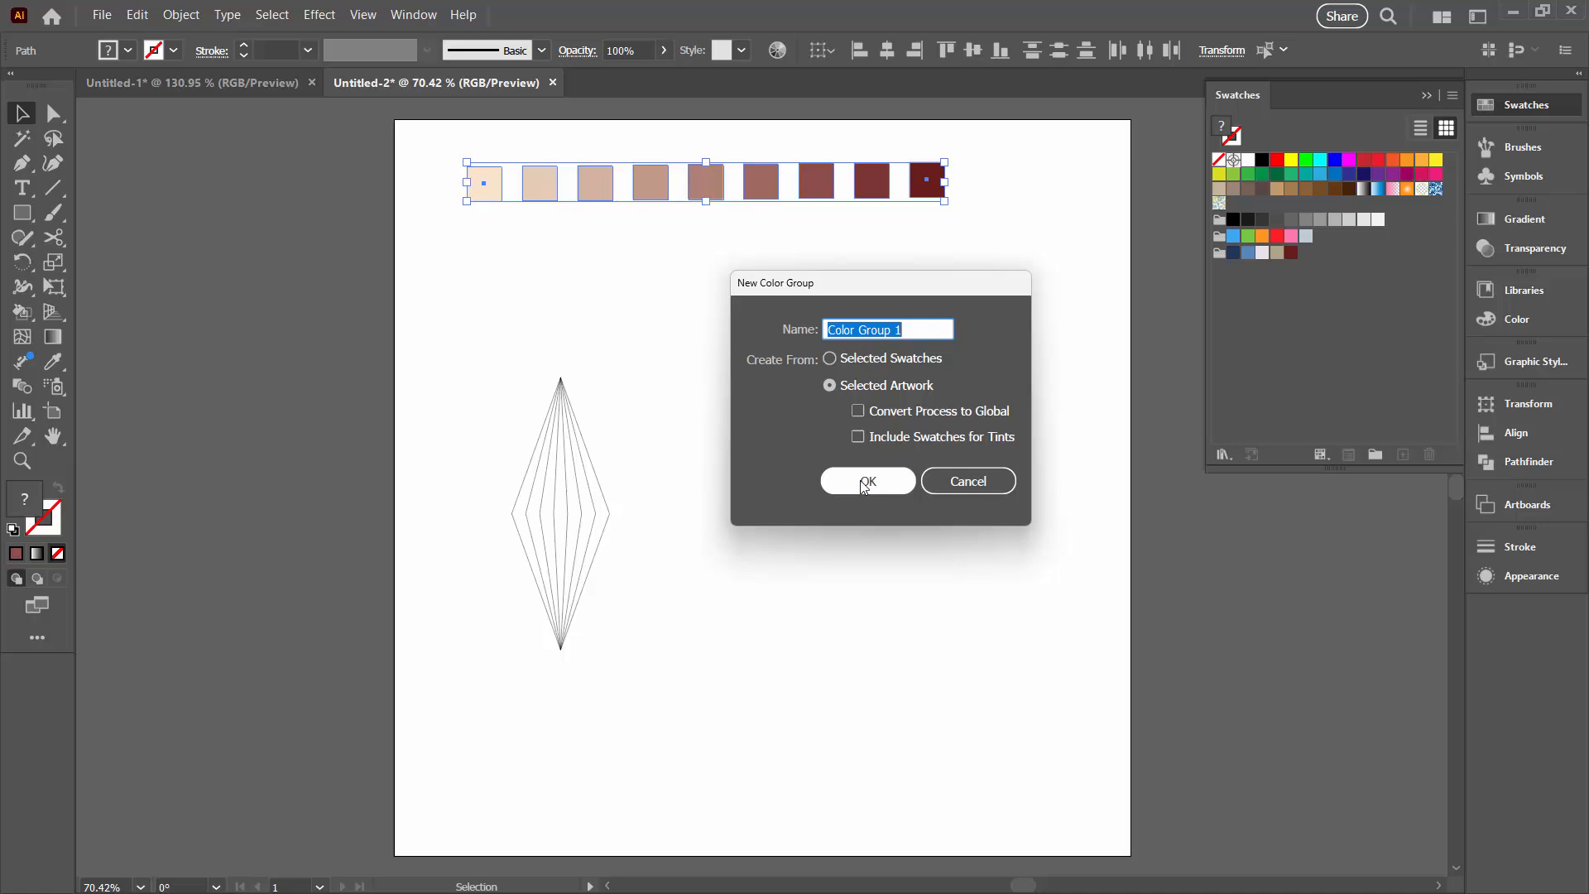
pyautogui.click(867, 481)
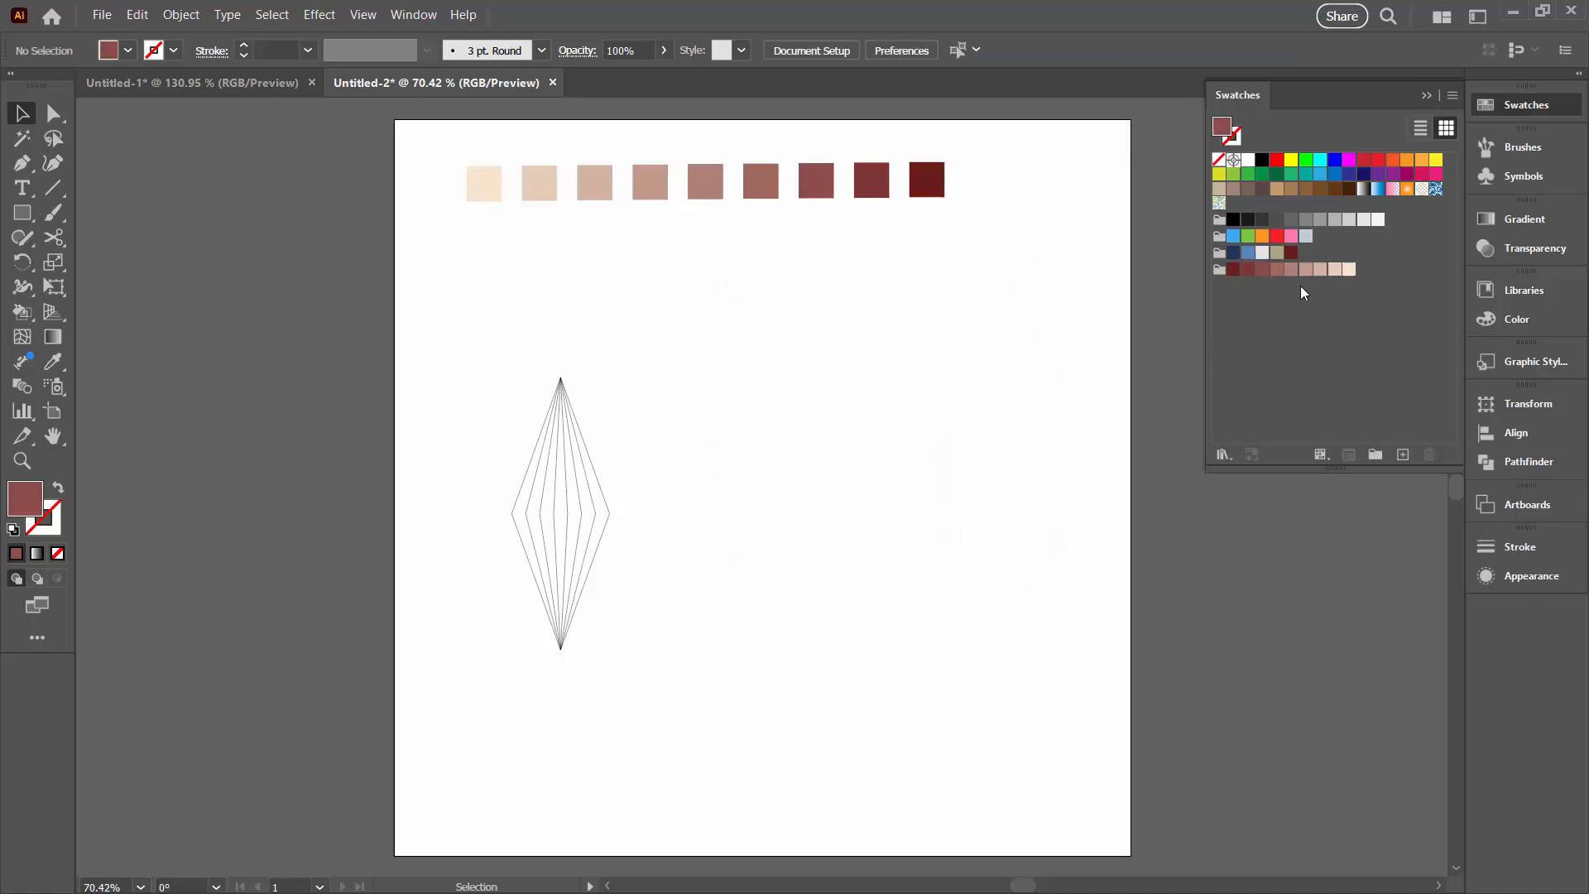
pyautogui.moveTo(1337, 290)
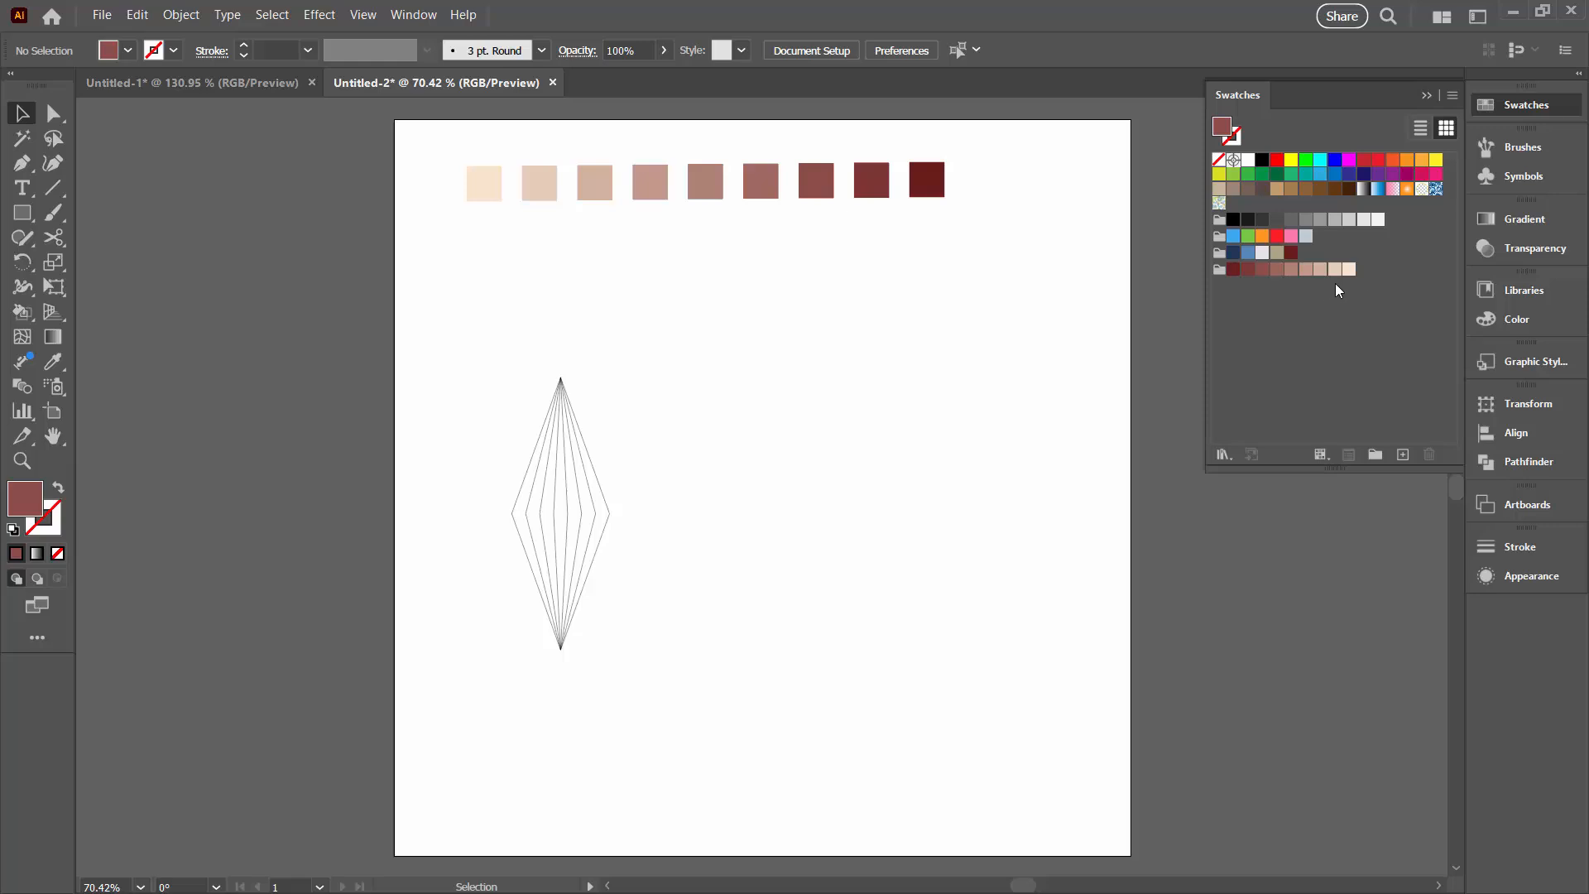
pyautogui.moveTo(1255, 346)
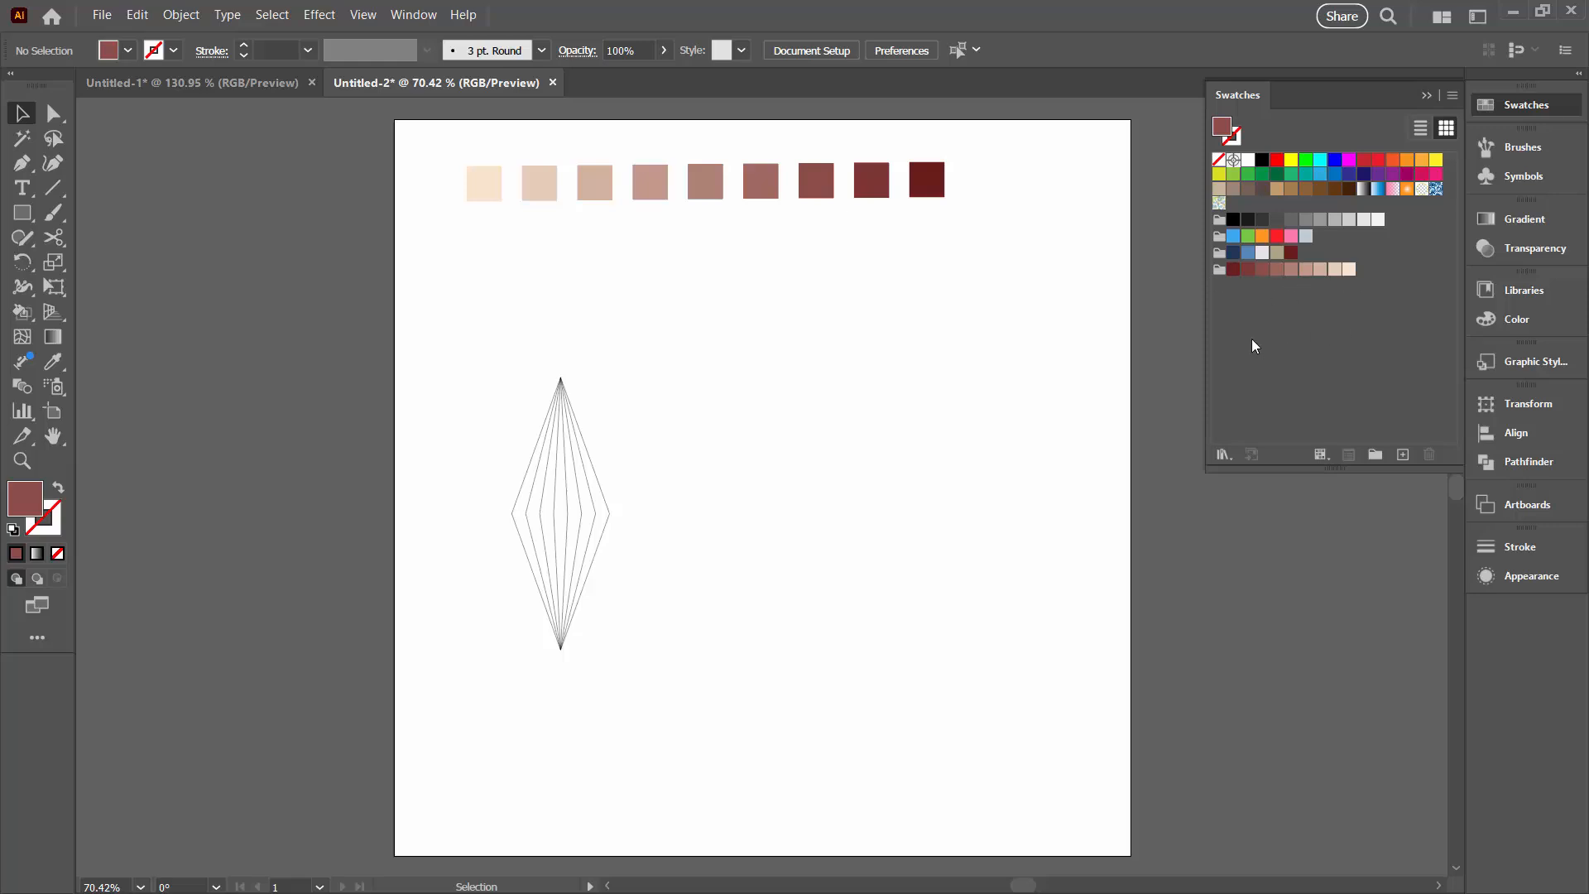
pyautogui.moveTo(1199, 315)
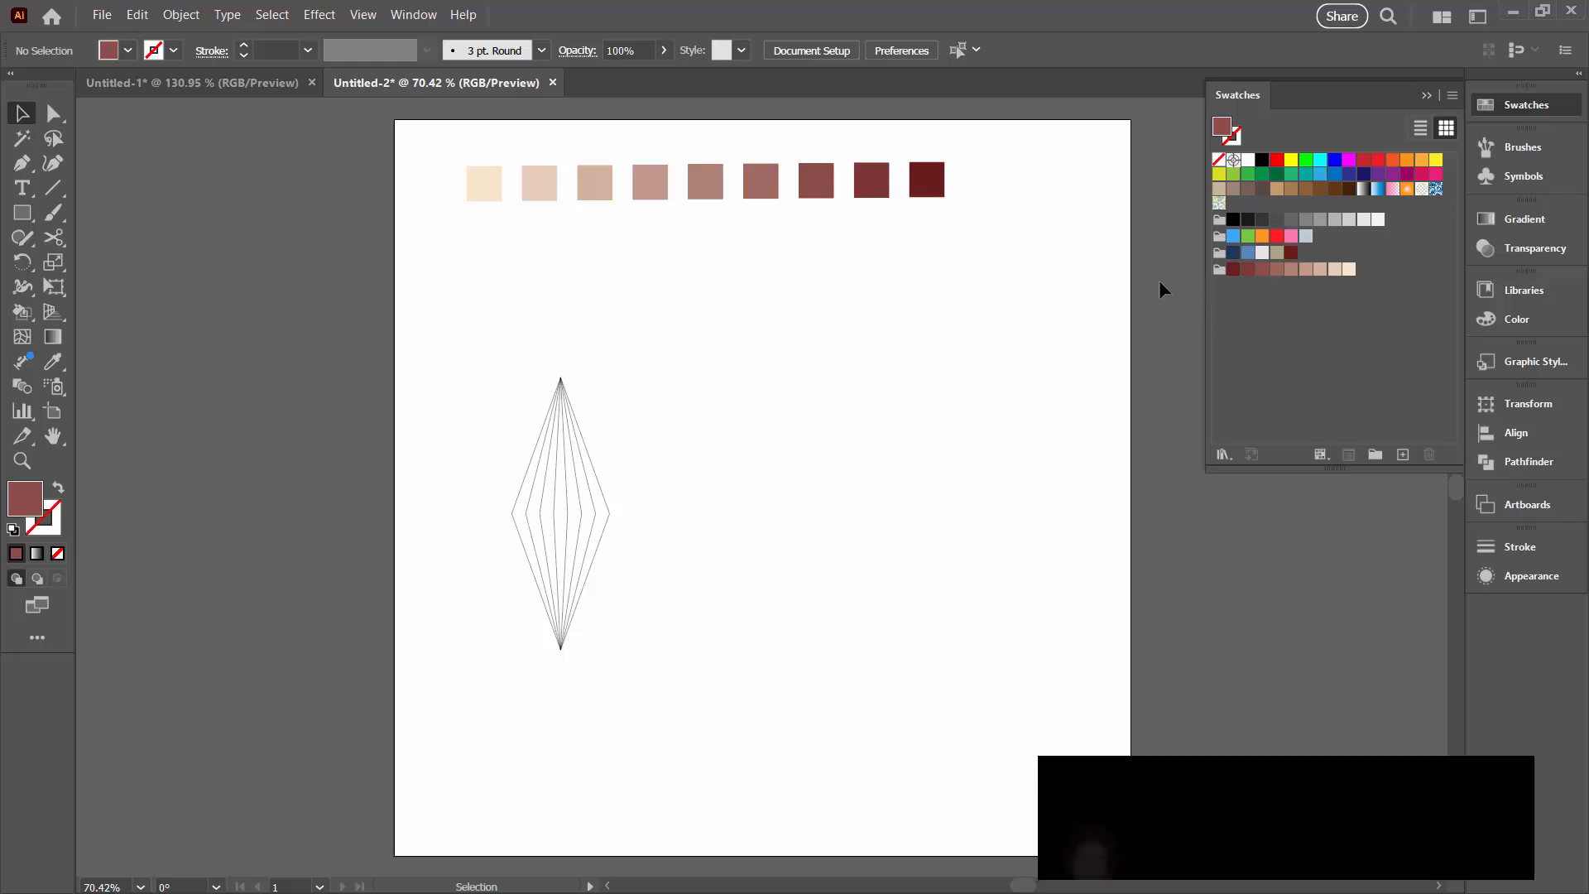
# Live Paint the diamond's bands with the group's shades, dark red at centre fading to peach.
pyautogui.click(560, 511)
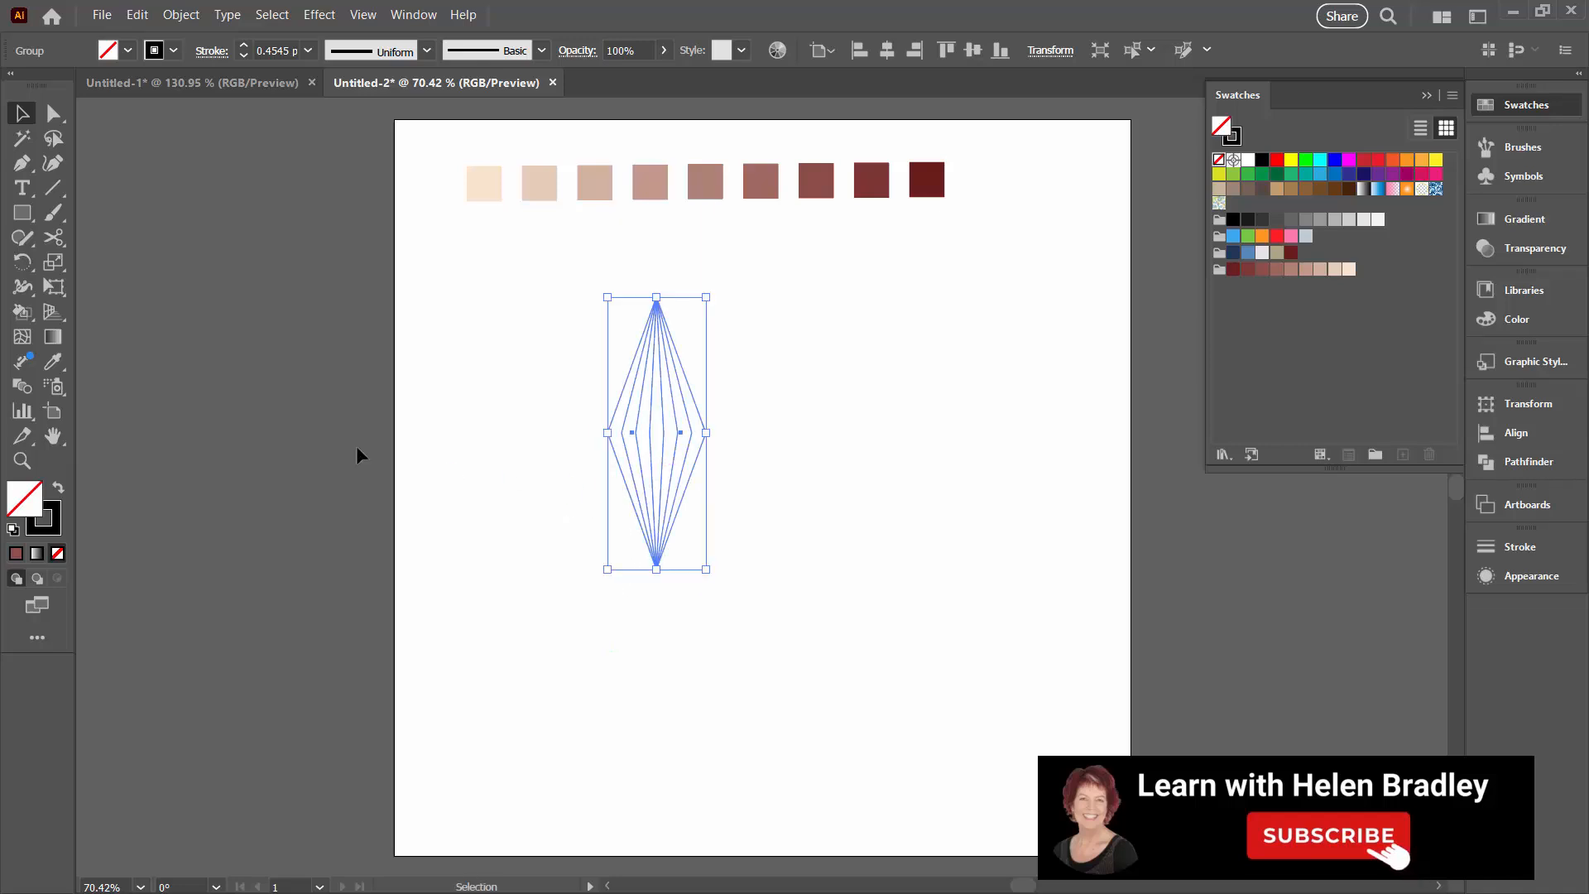
pyautogui.click(22, 312)
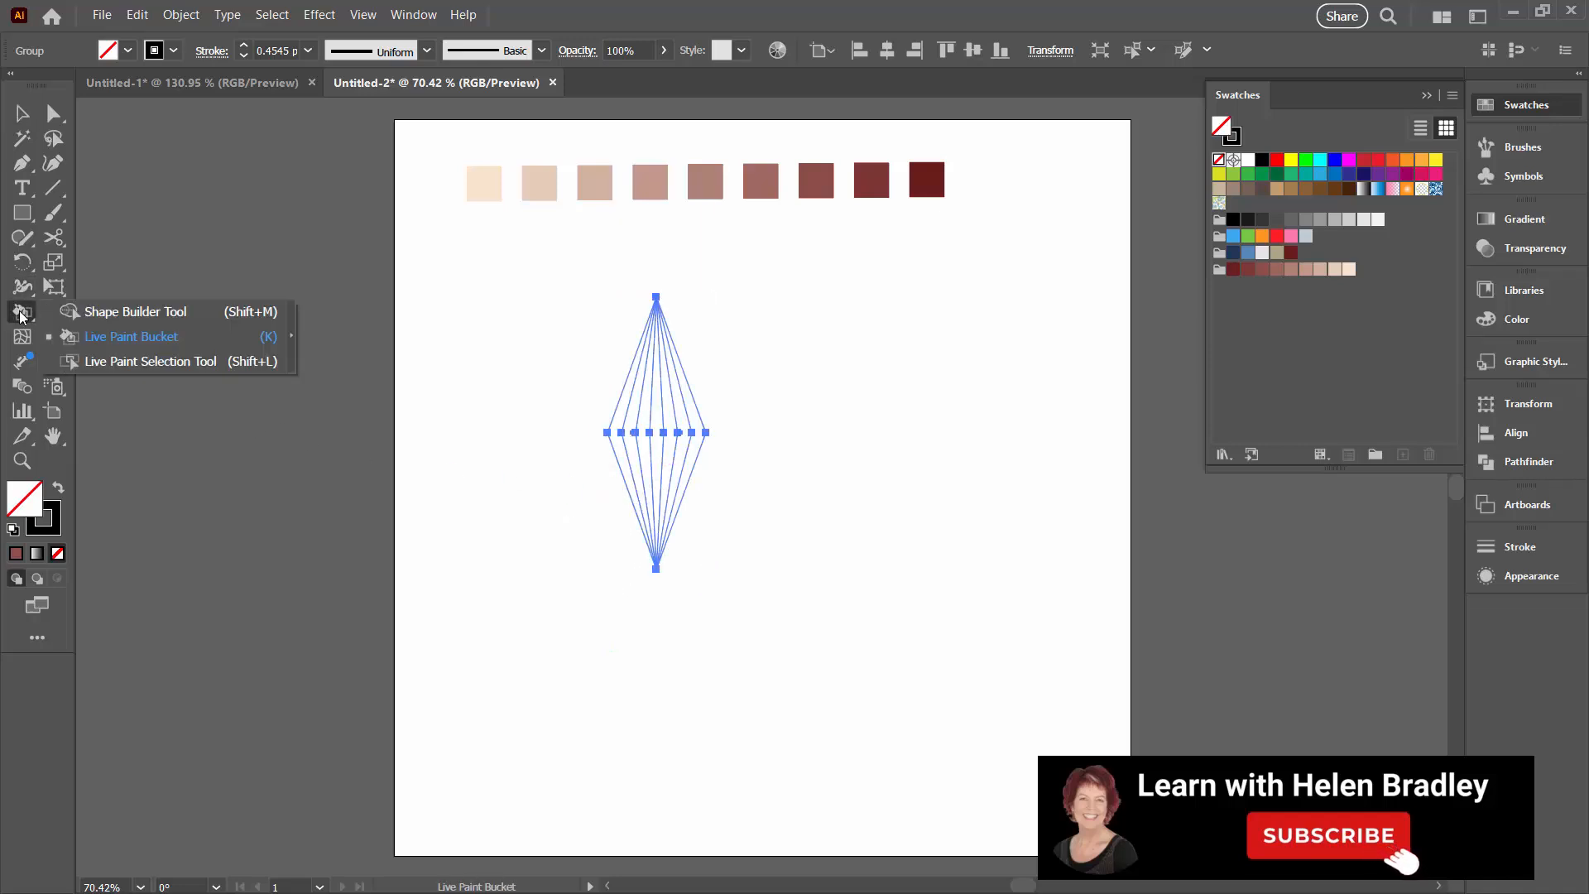
pyautogui.click(131, 336)
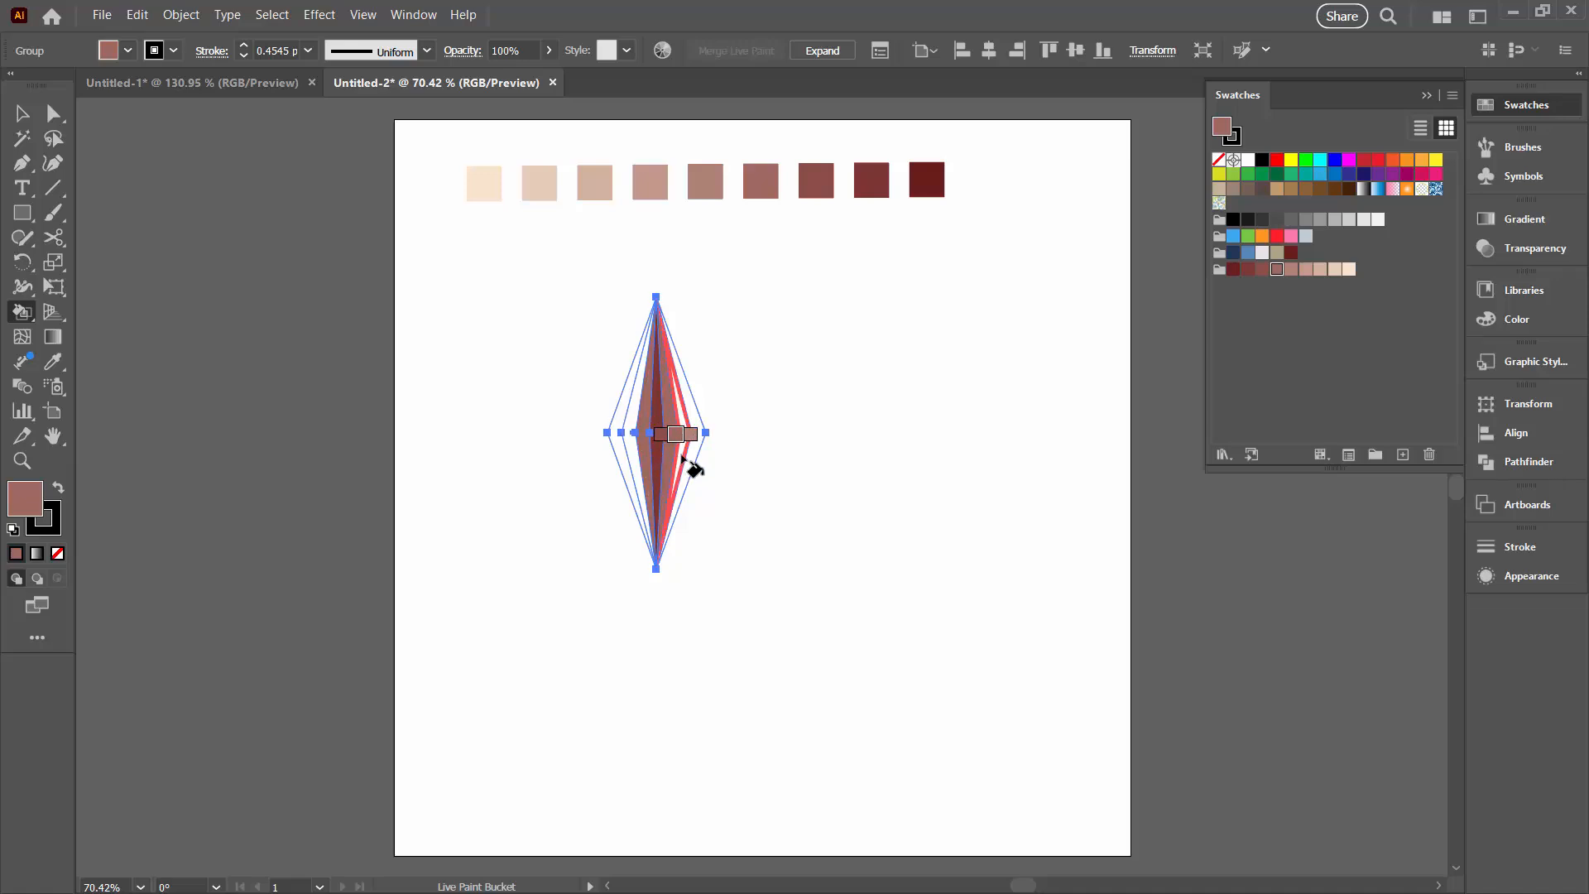
pyautogui.click(671, 452)
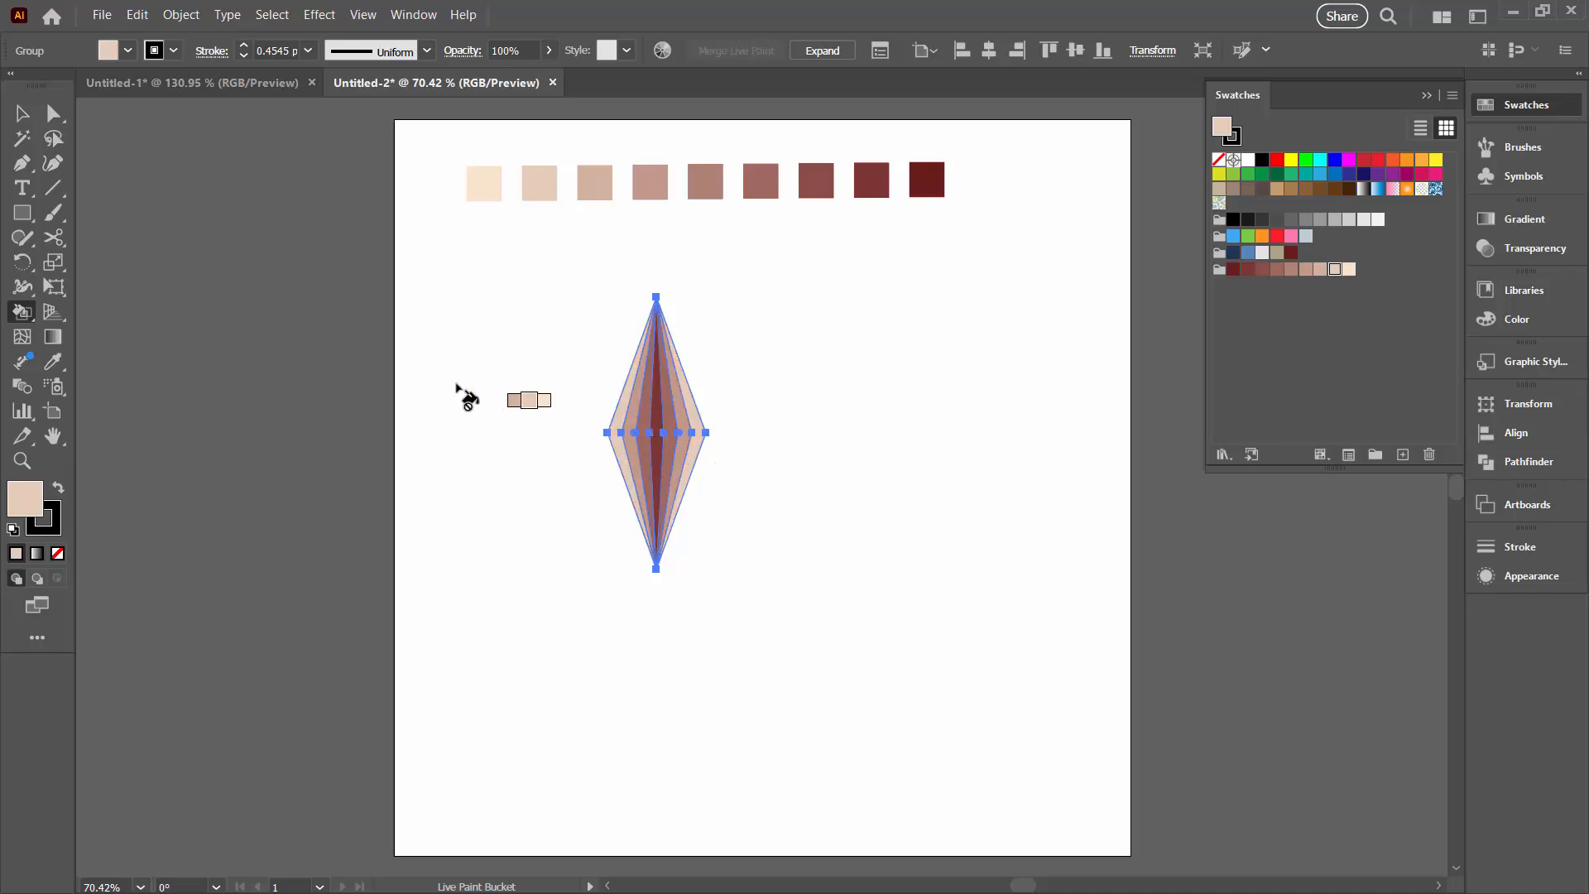
pyautogui.click(493, 506)
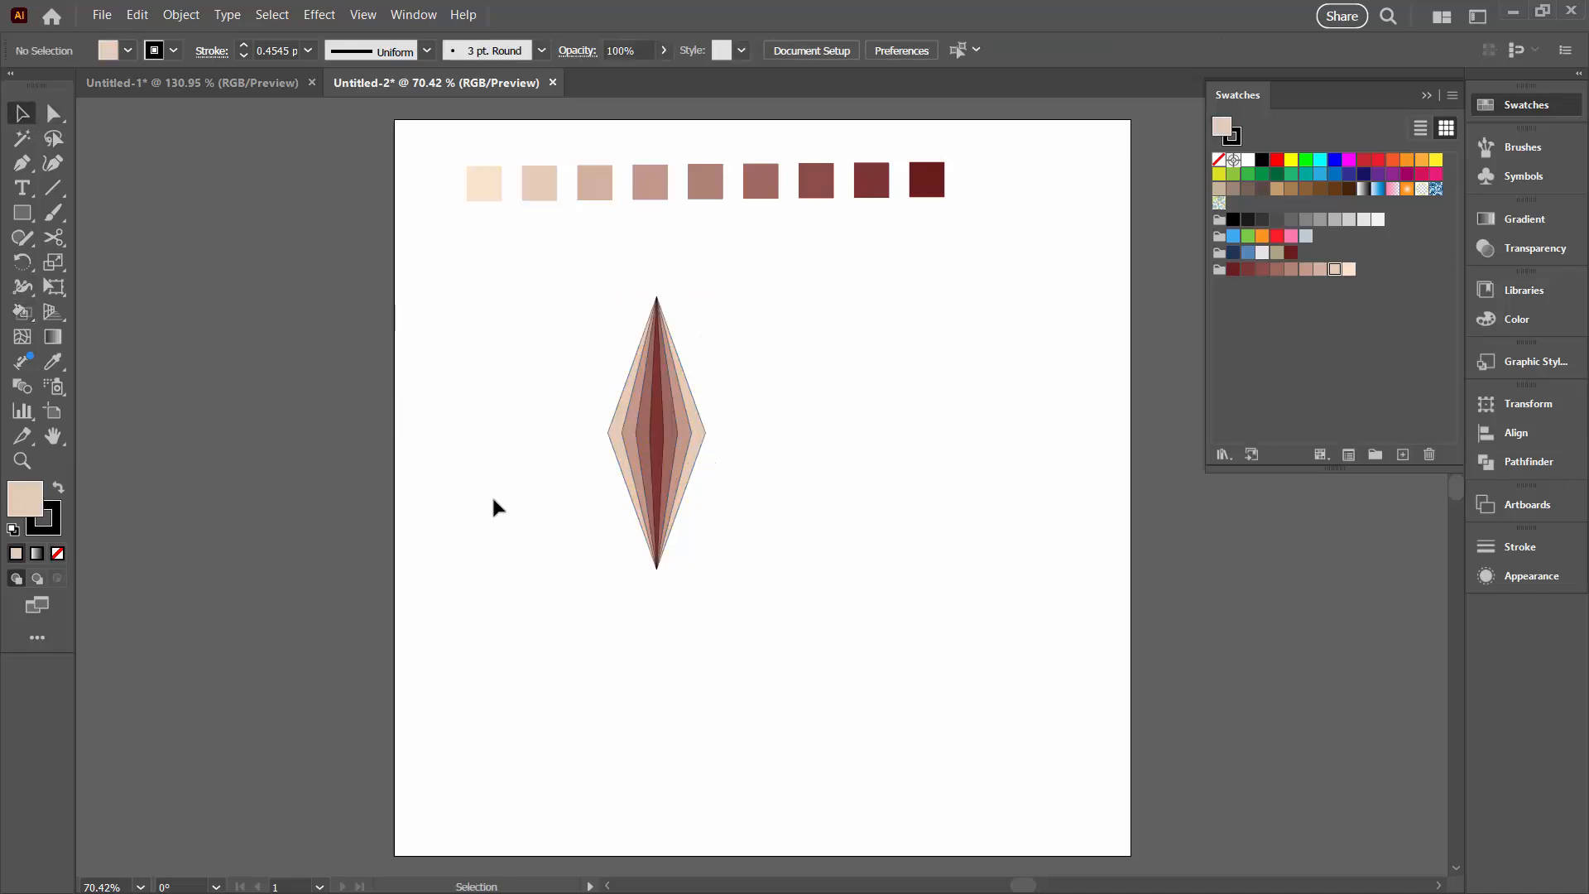